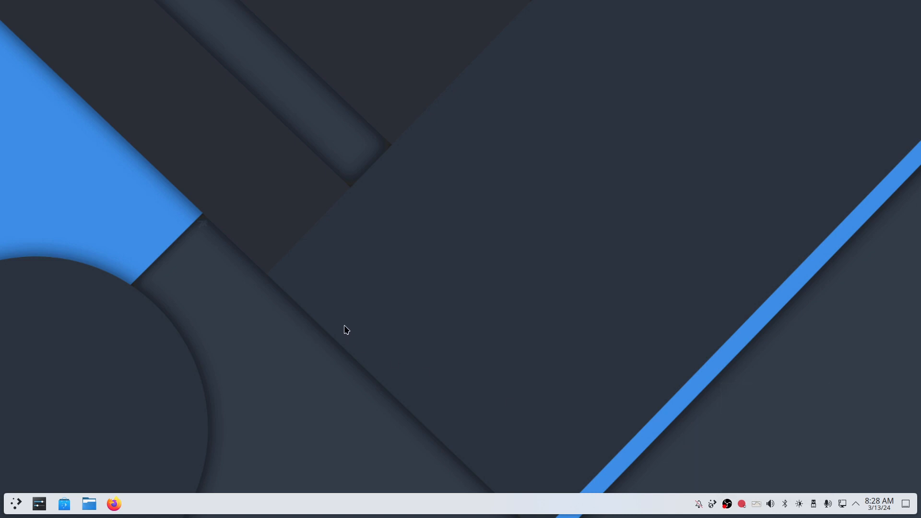
Launch Konsole from the panel to show neofetch output and ArcoLinuxB-plasma ISO details
left_click(137, 503)
type("iso")
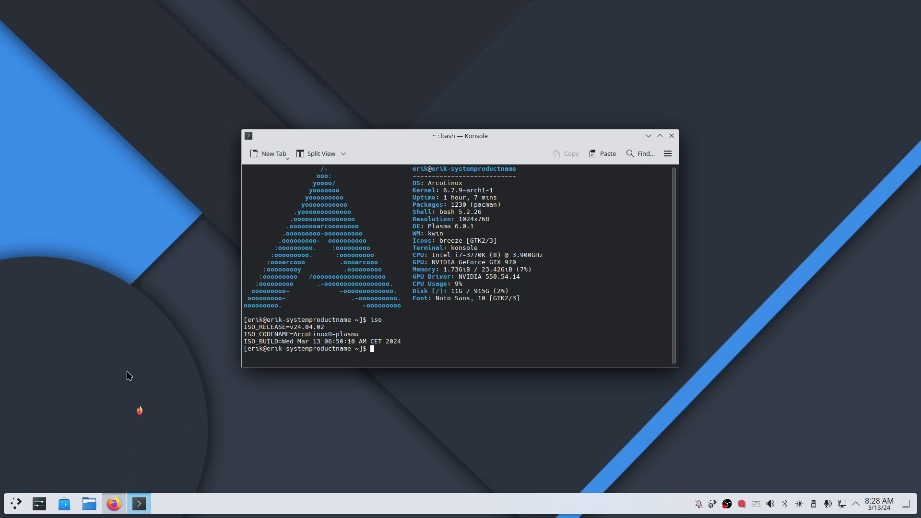
Search 'seedhost aag' in Firefox and open the ArcoLinux Auditing Group plasma ISO listing
left_click(112, 503)
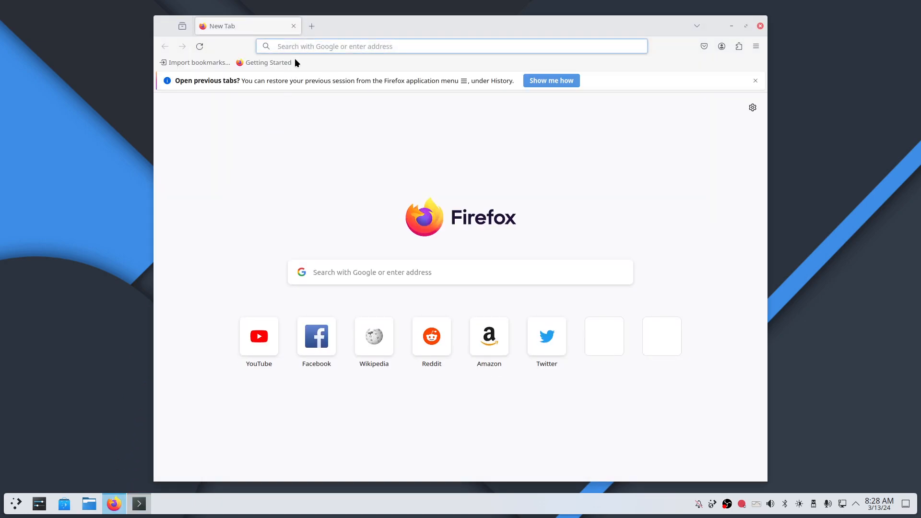
left_click(450, 46)
type("i")
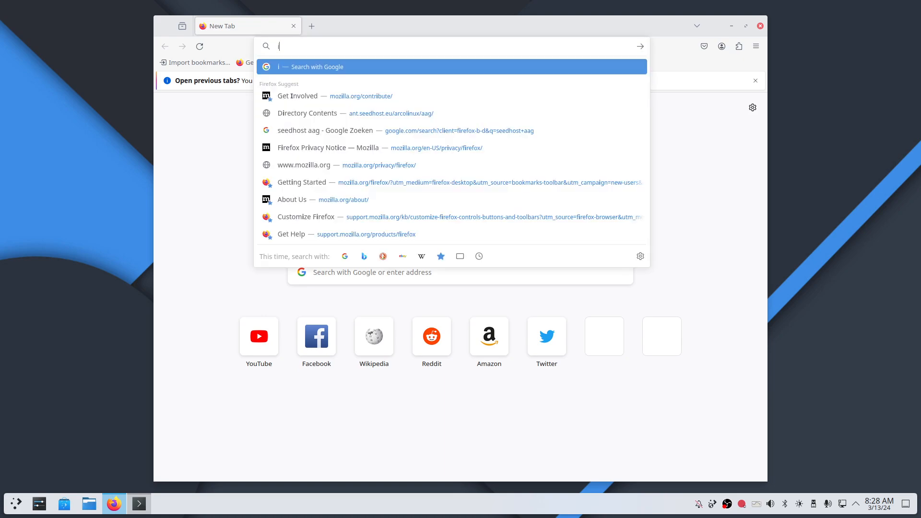
type("seedh")
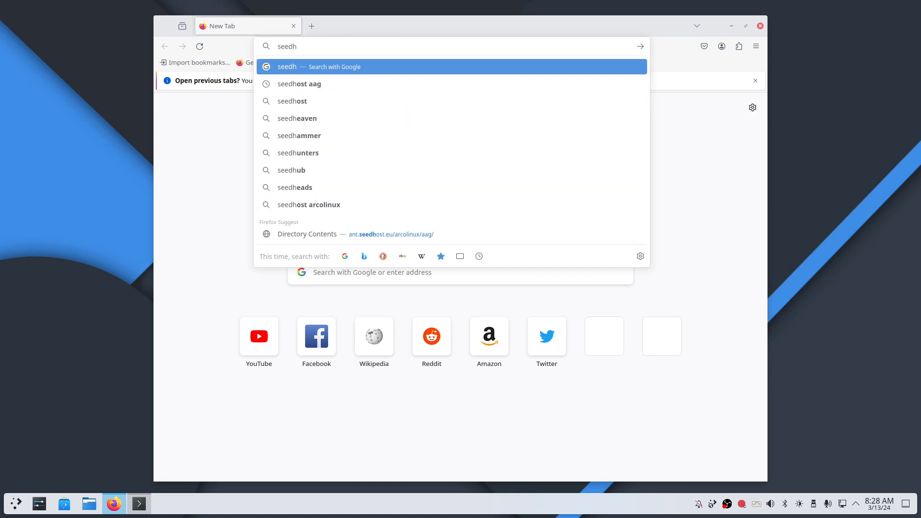
type("ost a")
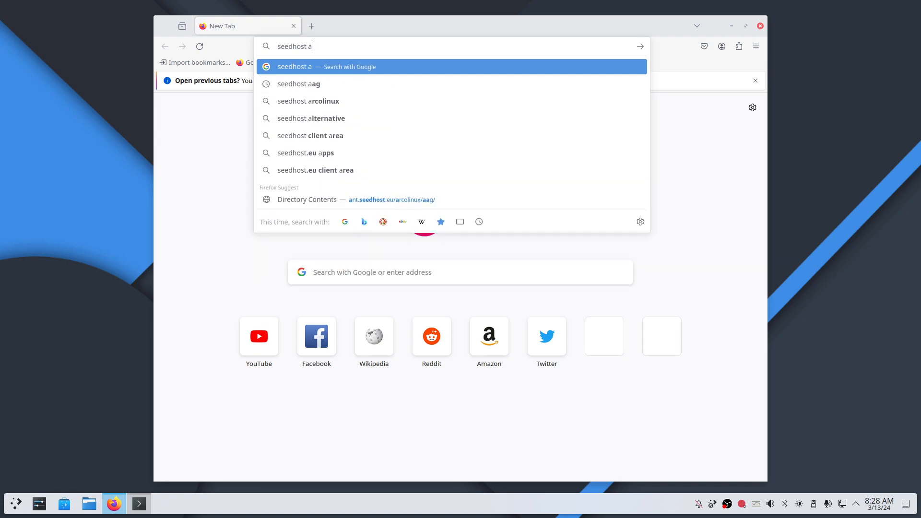
left_click(299, 83)
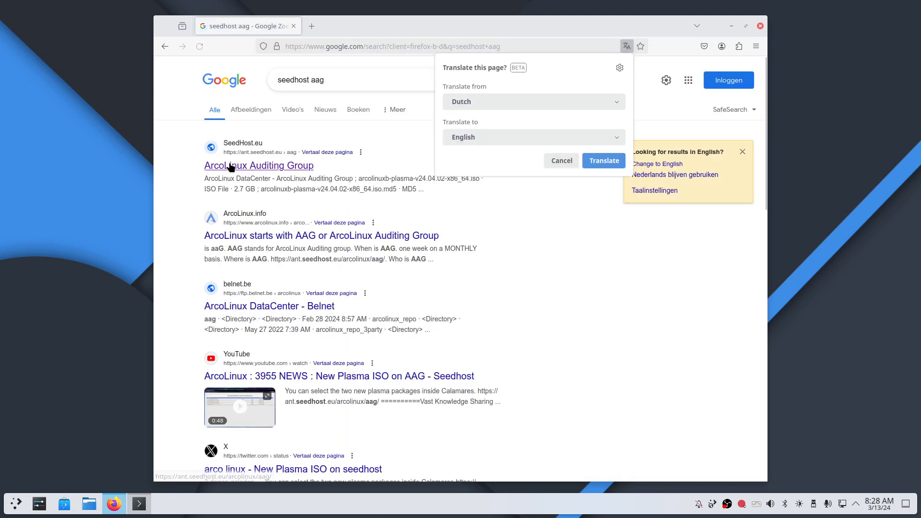
left_click(258, 165)
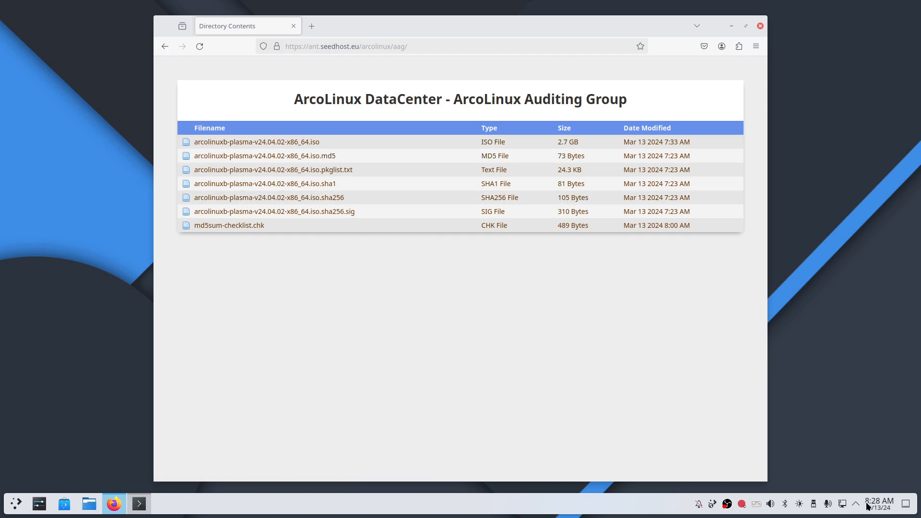
mouse_move(675, 141)
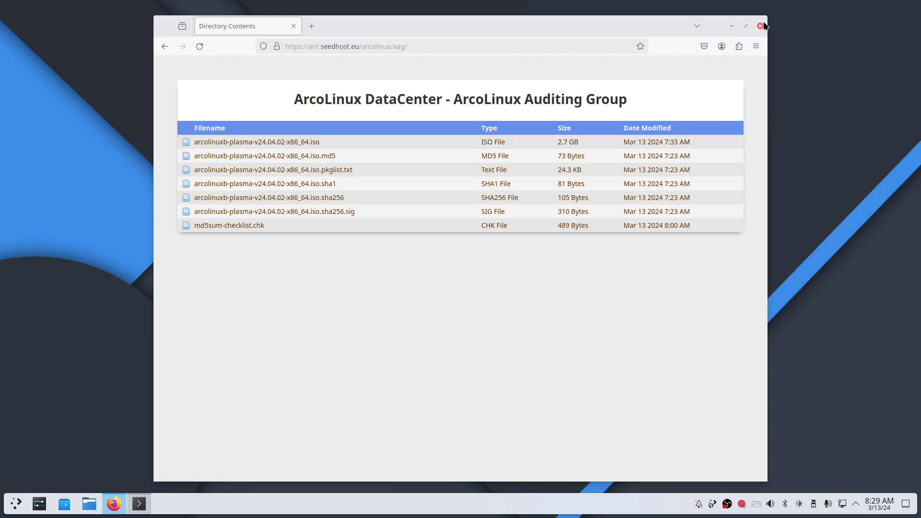
mouse_move(759, 26)
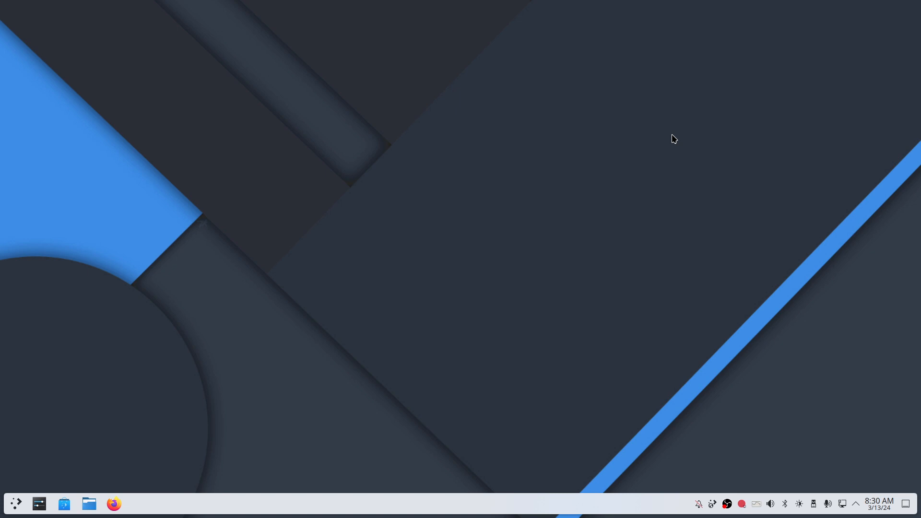
mouse_move(81, 432)
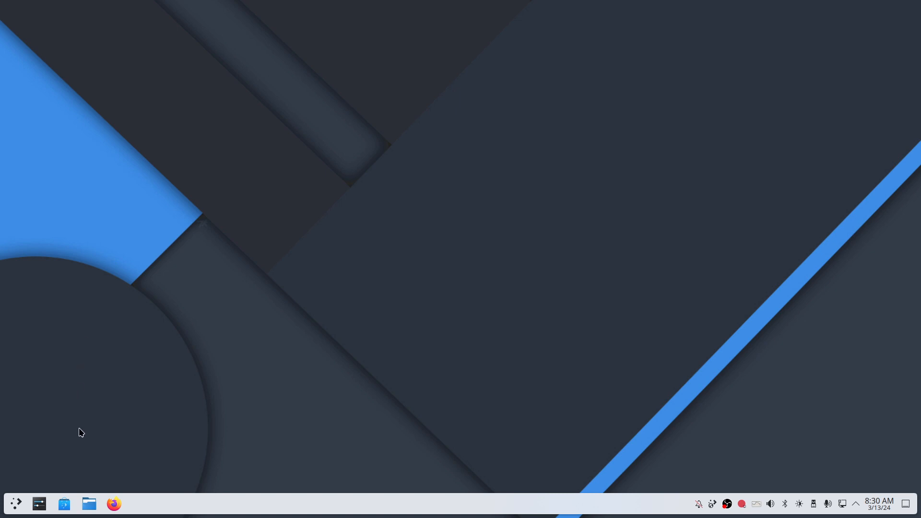
left_click(113, 503)
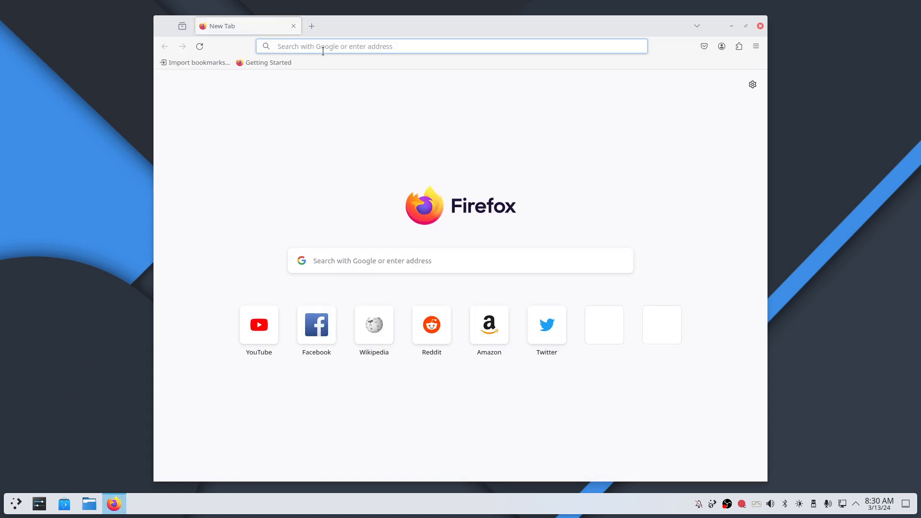
type("a")
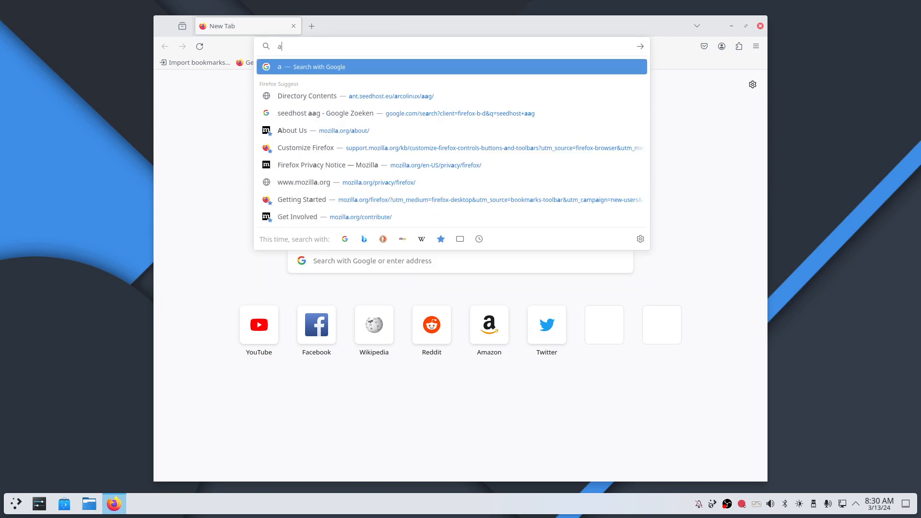
type("seedh")
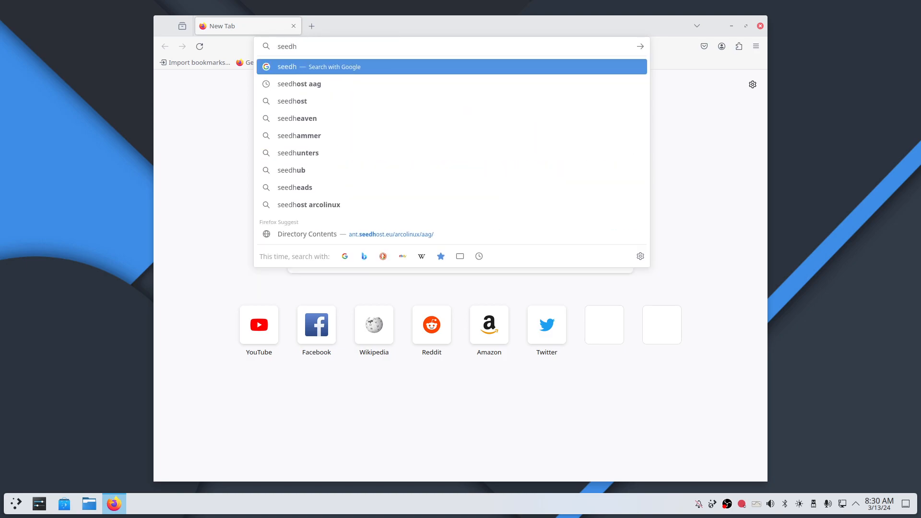
left_click(299, 83)
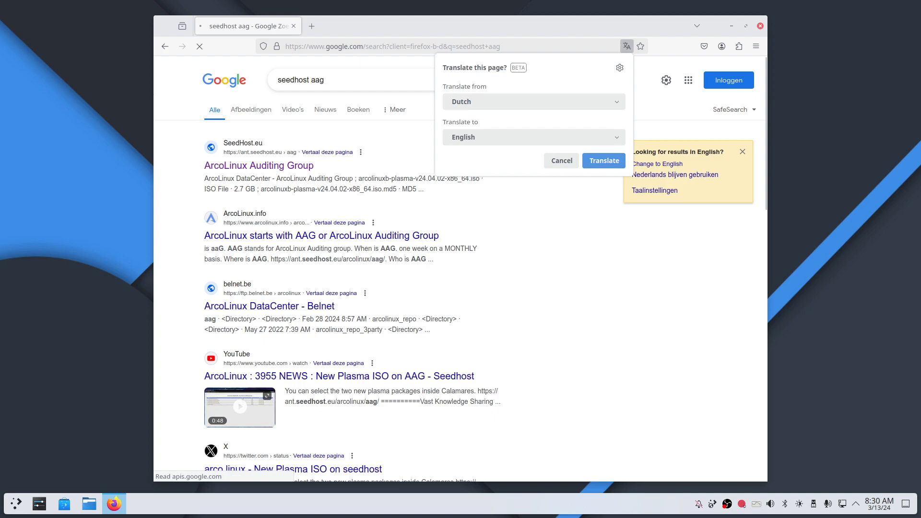
left_click(259, 165)
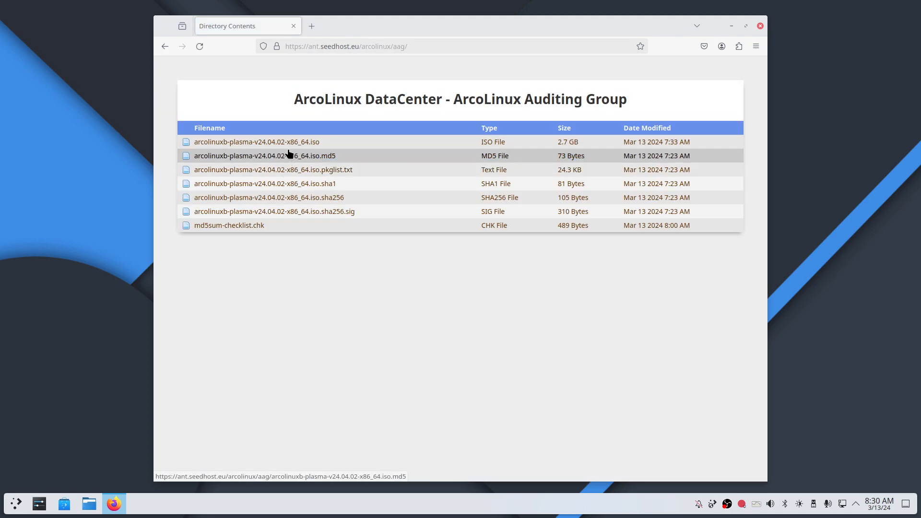
mouse_move(632, 90)
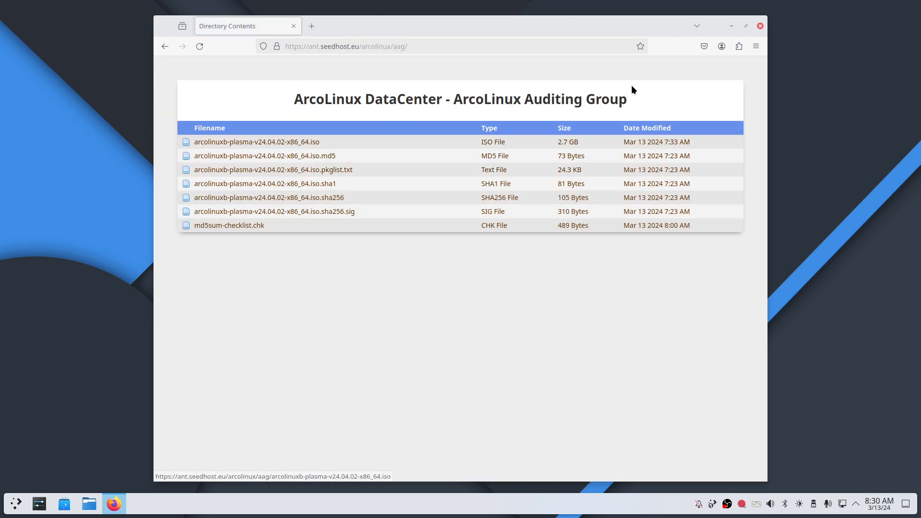
left_click(759, 26)
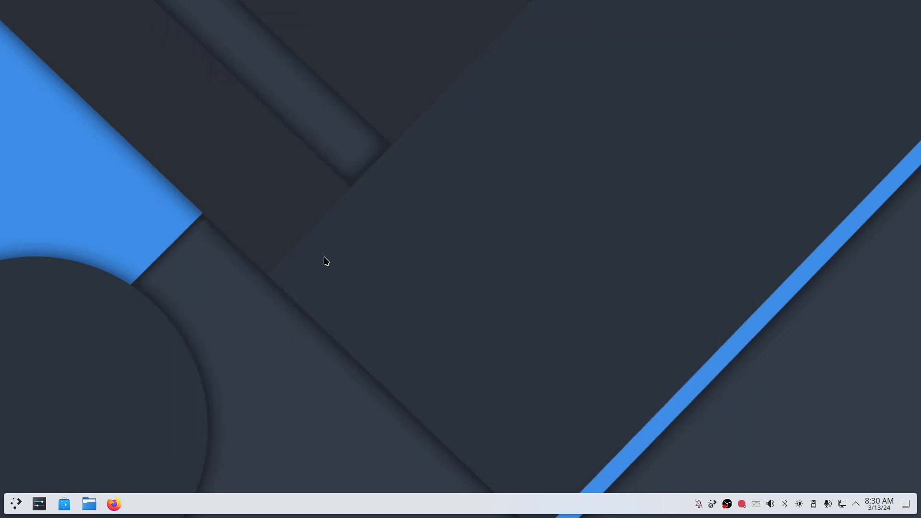
mouse_move(66, 437)
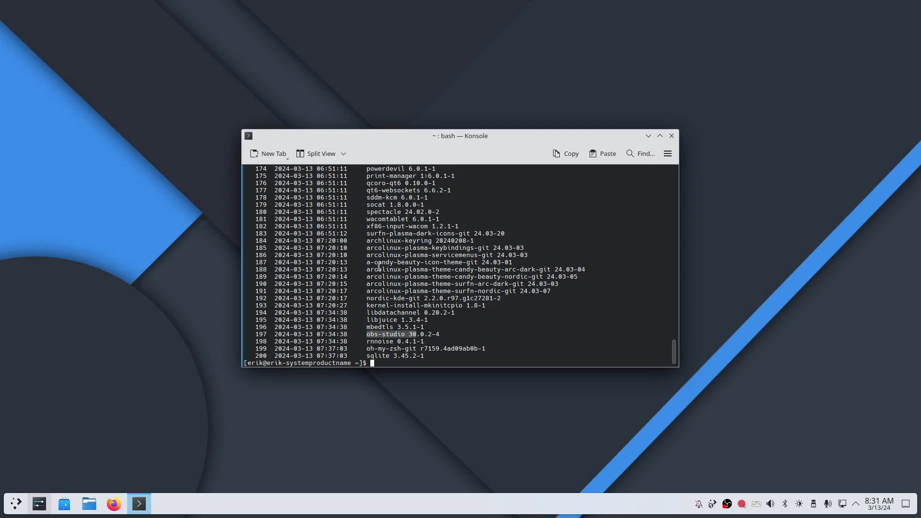
mouse_move(493, 301)
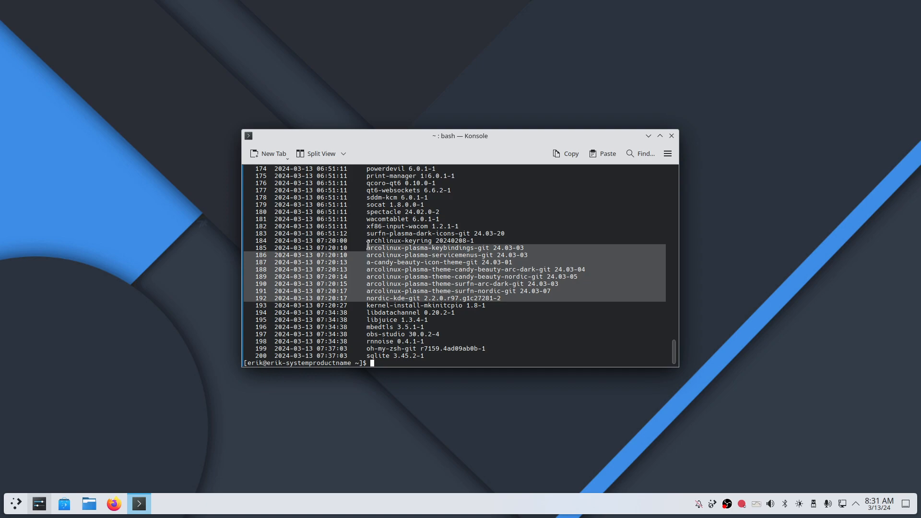
left_click(418, 276)
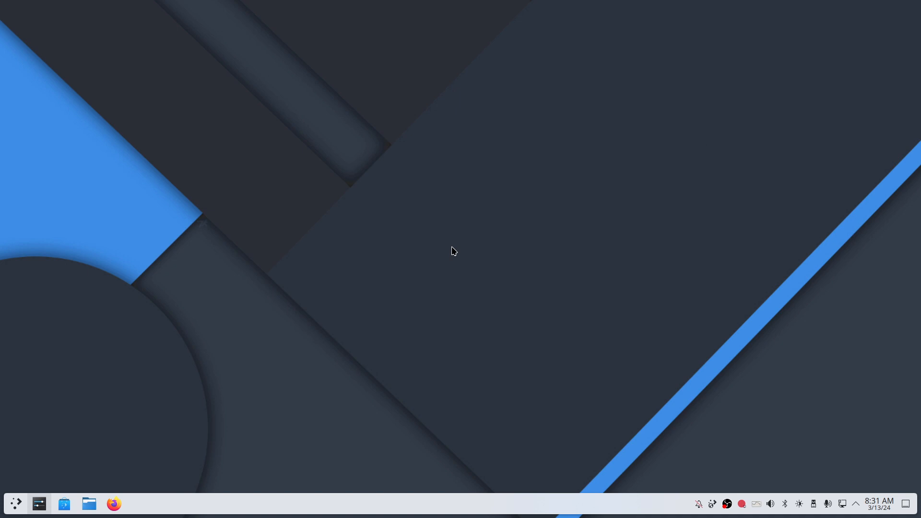
mouse_move(236, 236)
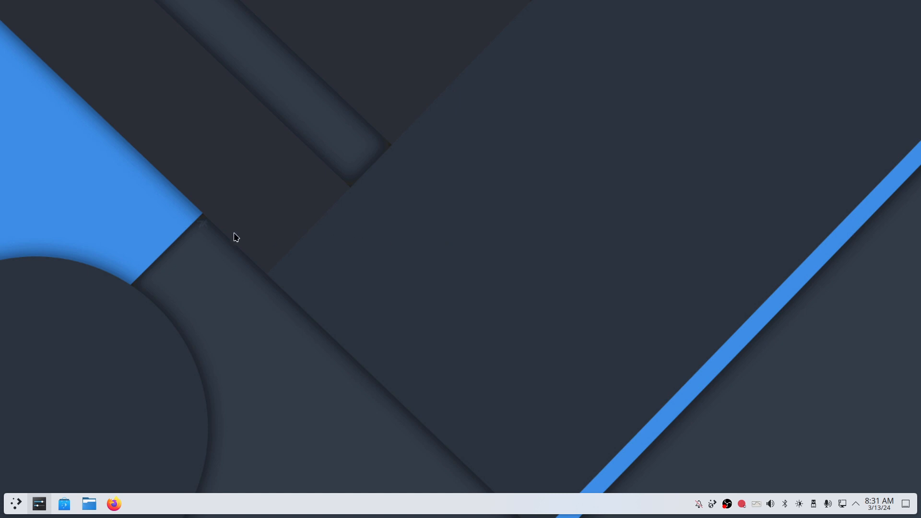
Launch System Settings, dismiss its hamburger menu, and open the Keyboard page
left_click(39, 504)
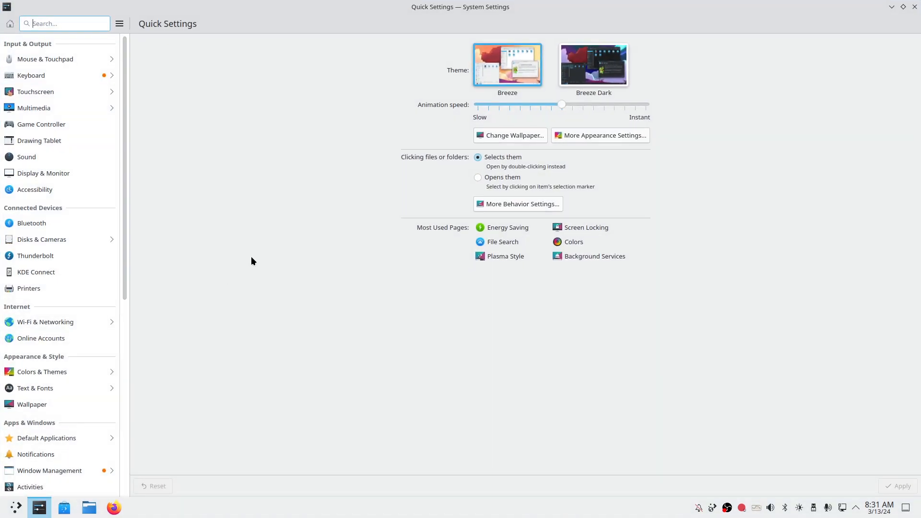
mouse_move(246, 247)
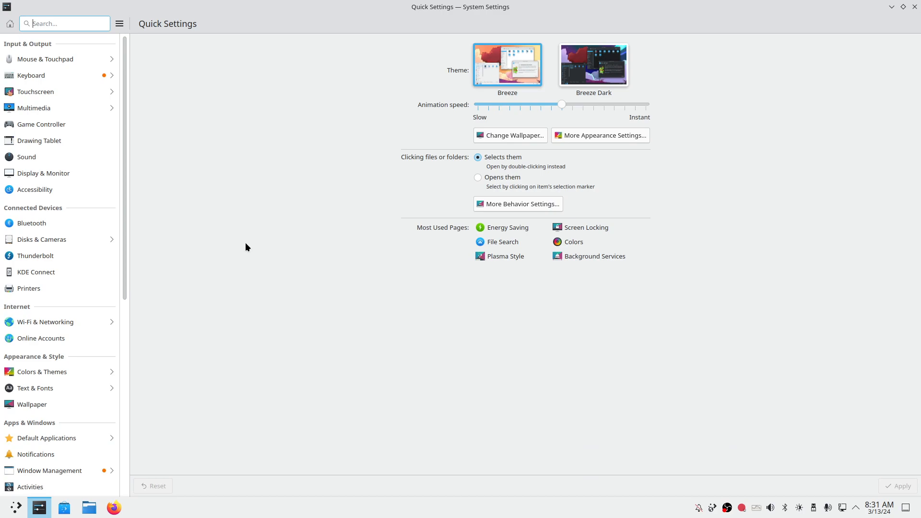
left_click(119, 23)
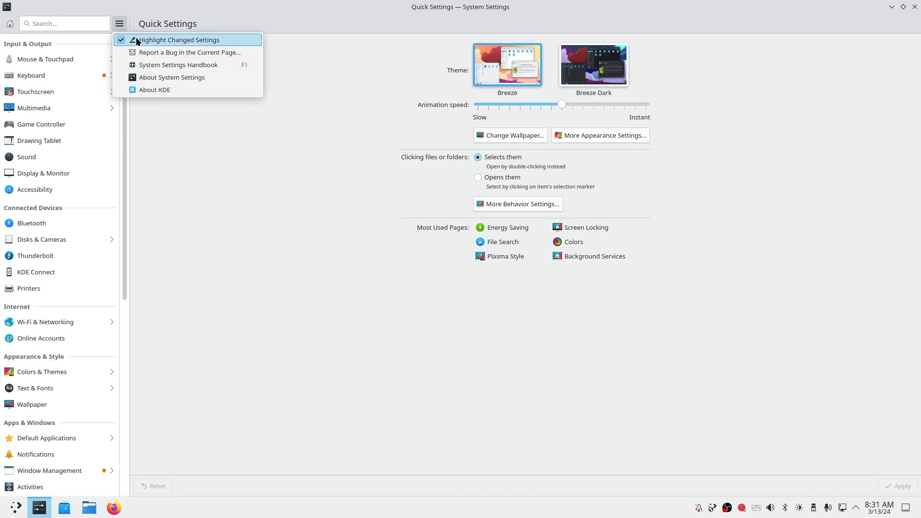
left_click(338, 208)
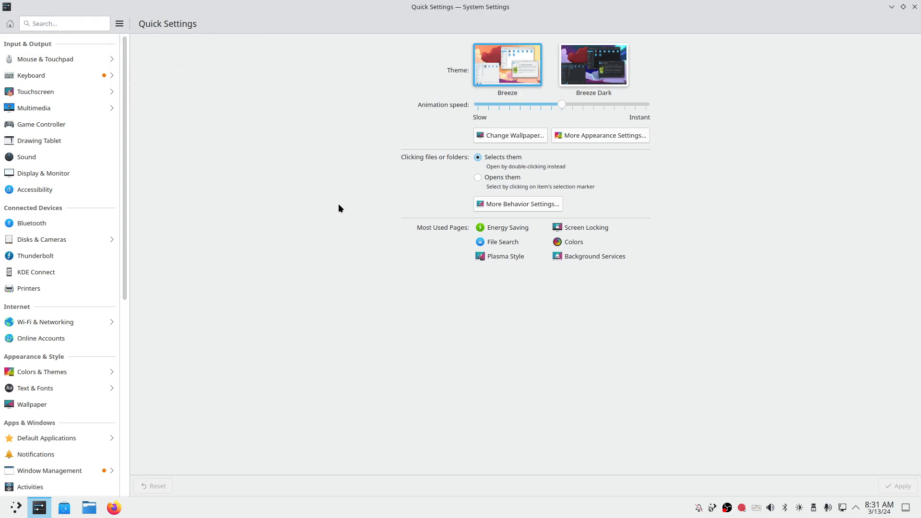
mouse_move(266, 123)
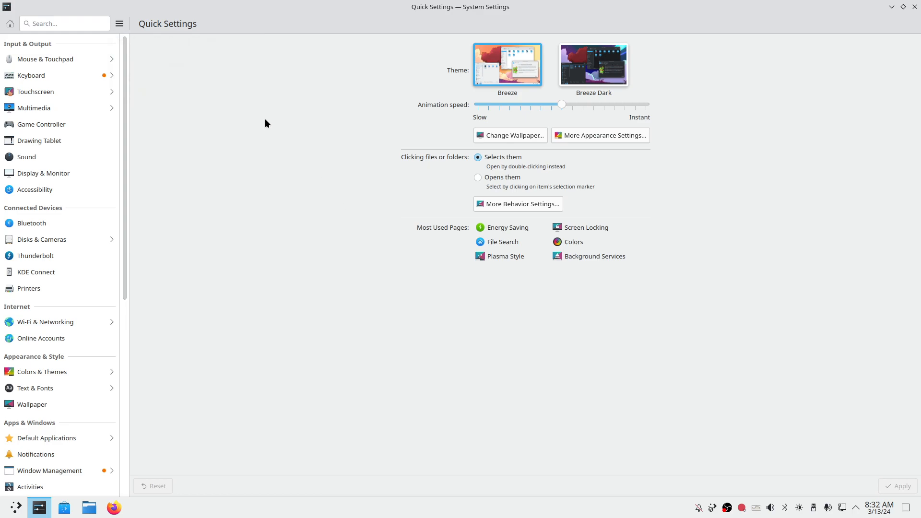
left_click(31, 76)
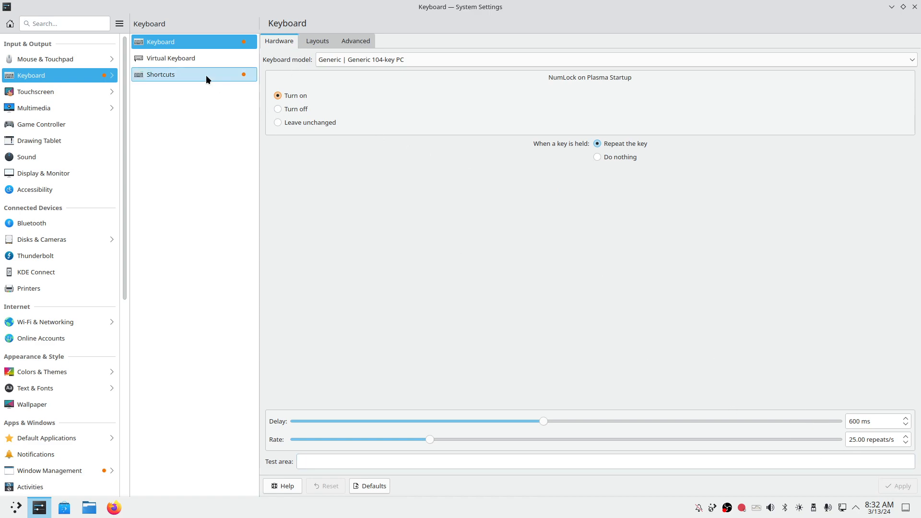
On the Shortcuts page, review the Variety group and its Next and Previous actions
left_click(160, 74)
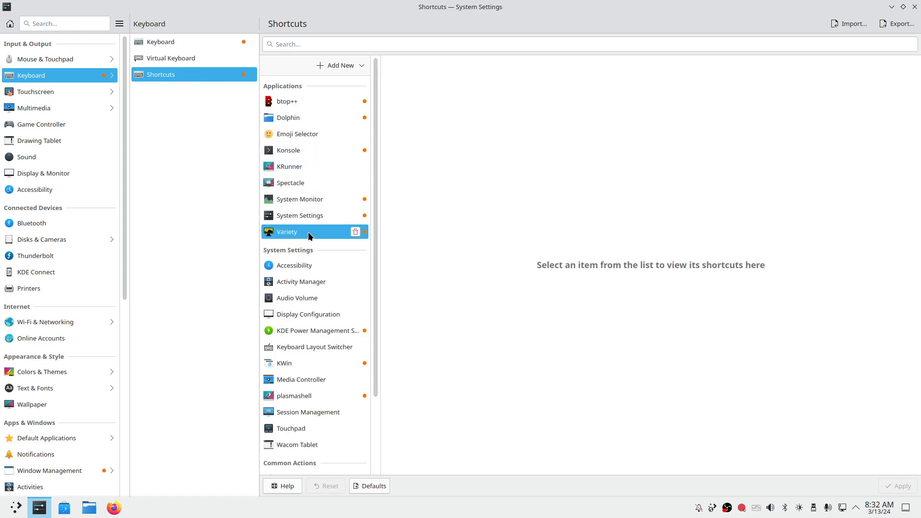
left_click(288, 231)
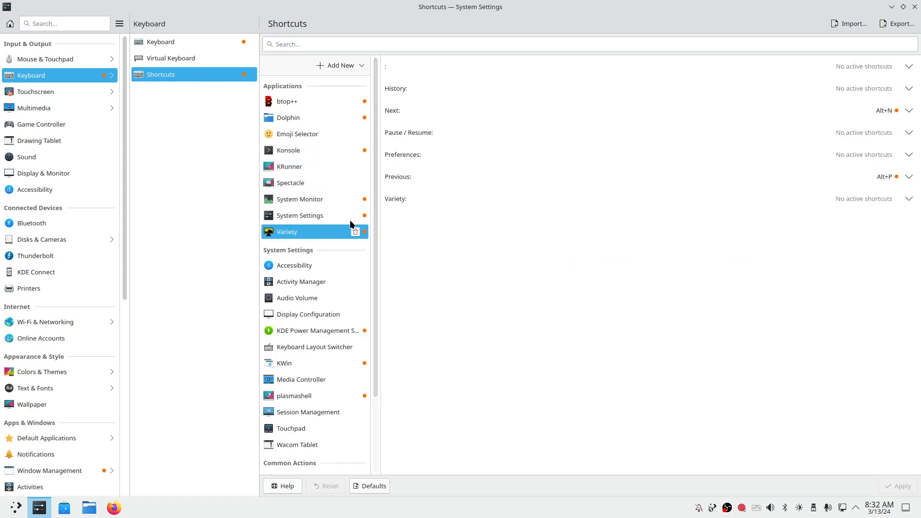
left_click(355, 230)
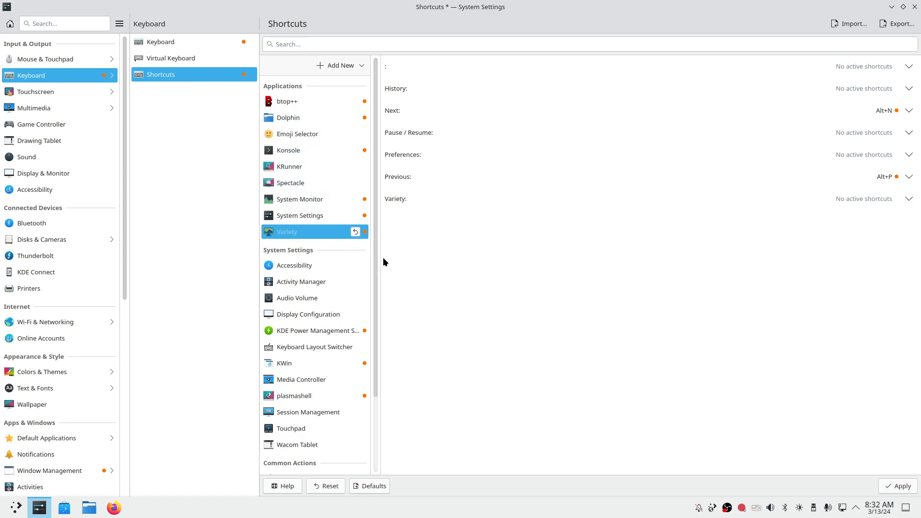
left_click(338, 65)
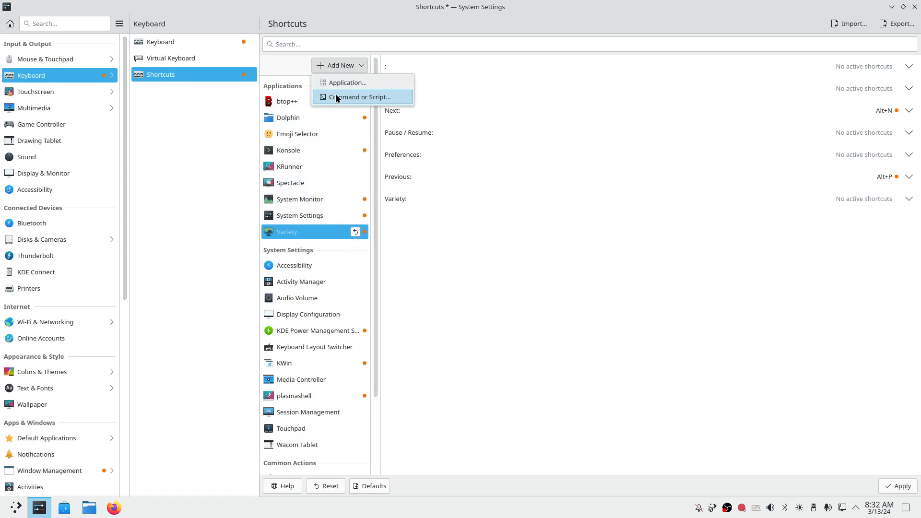
left_click(348, 82)
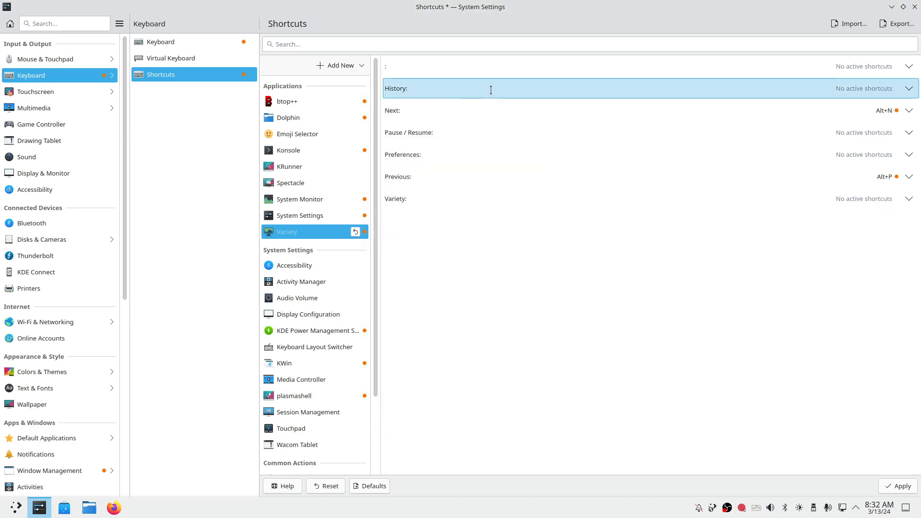
left_click(587, 110)
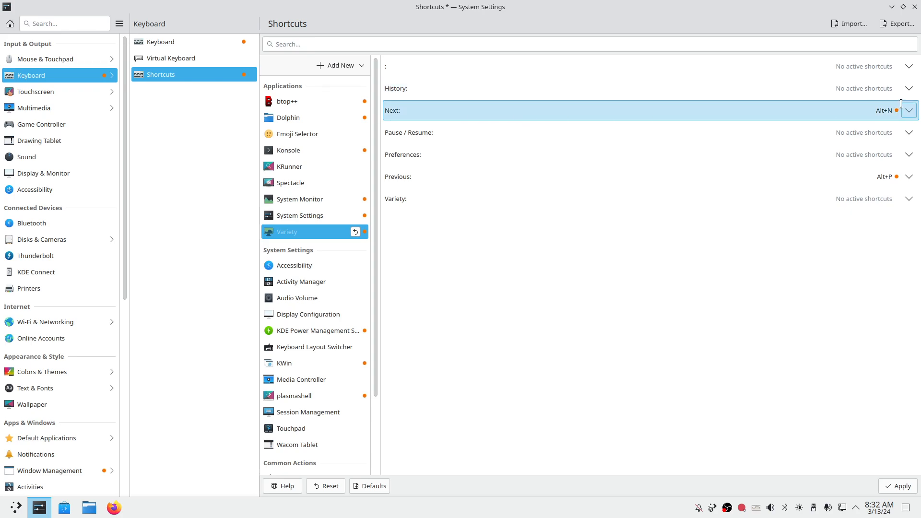
left_click(587, 176)
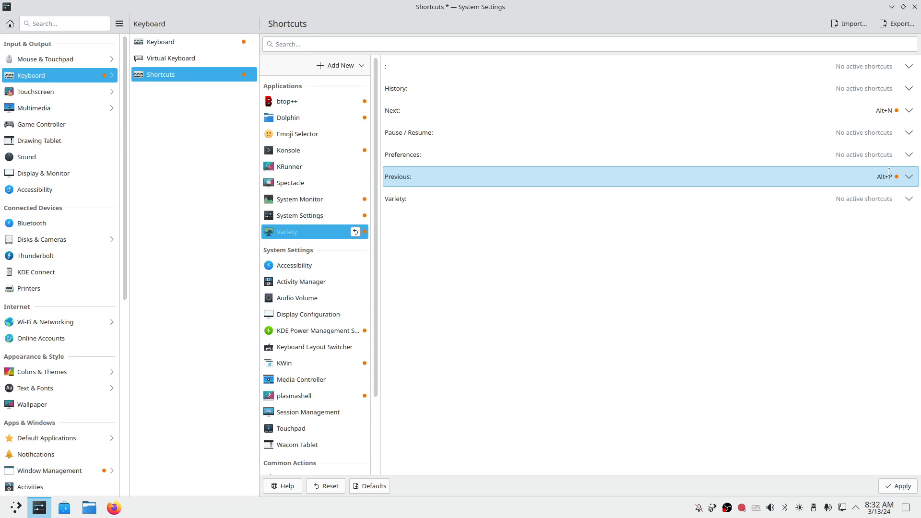
Decline the Alt+Up conflict for Pause / Resume and reset Previous and Next shortcuts
left_click(908, 132)
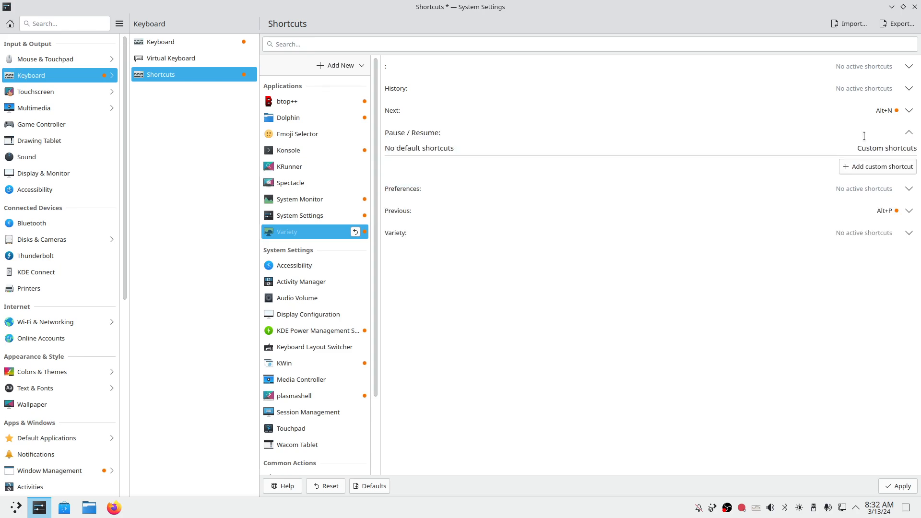
mouse_move(877, 166)
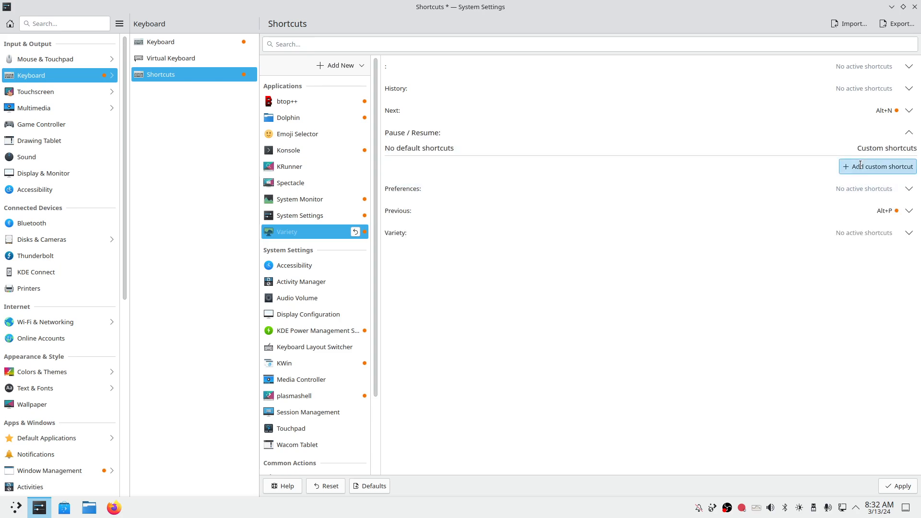
left_click(877, 167)
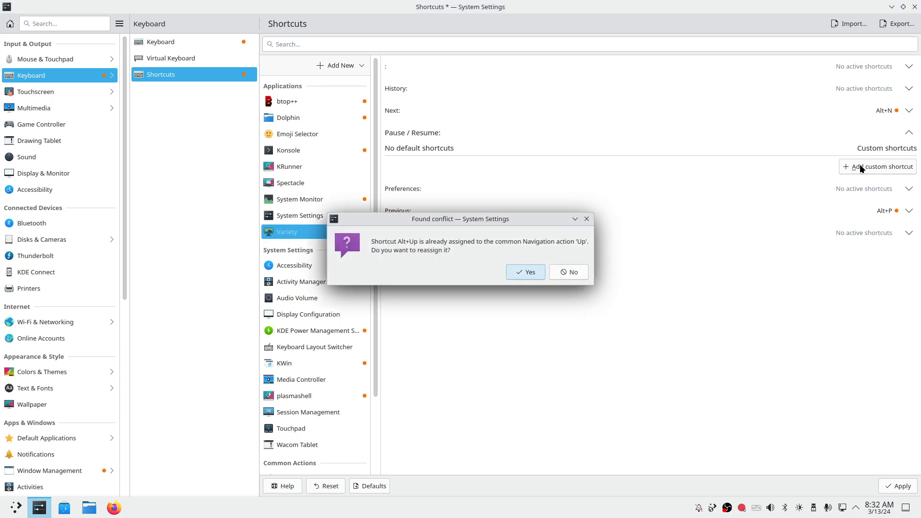
mouse_move(508, 251)
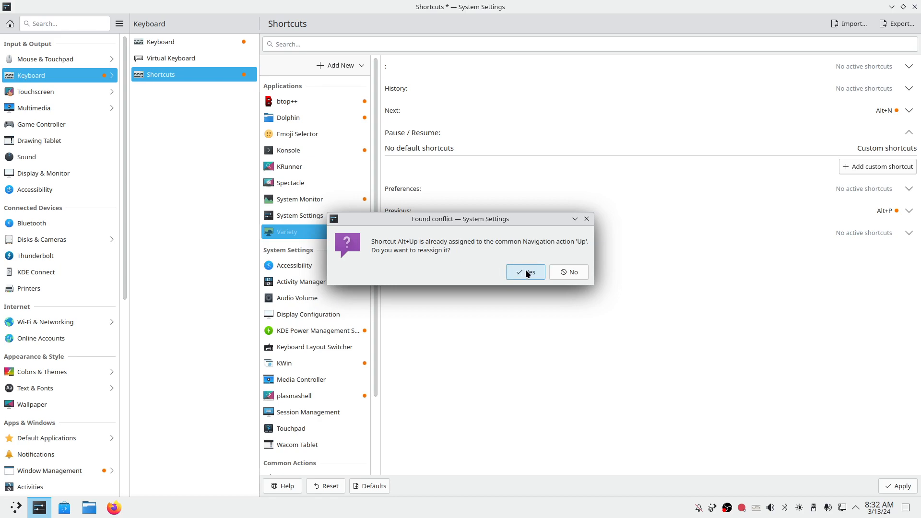
mouse_move(513, 242)
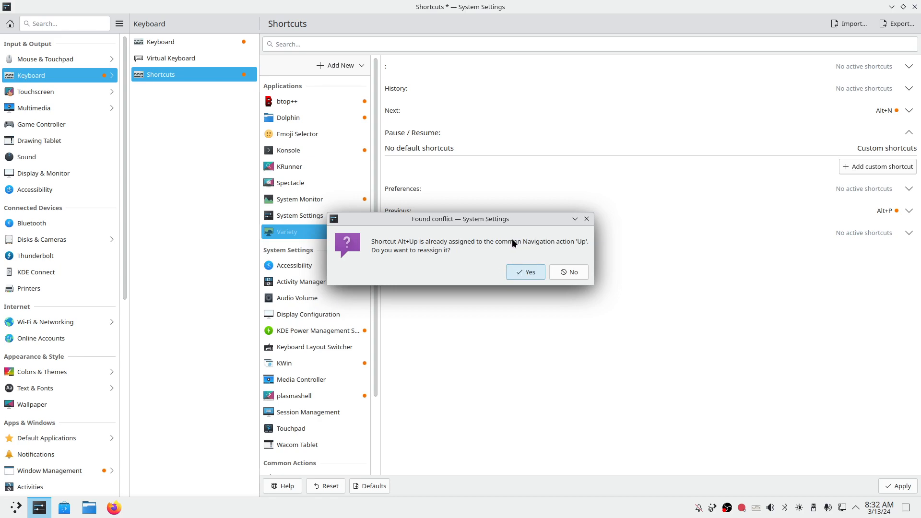
mouse_move(568, 272)
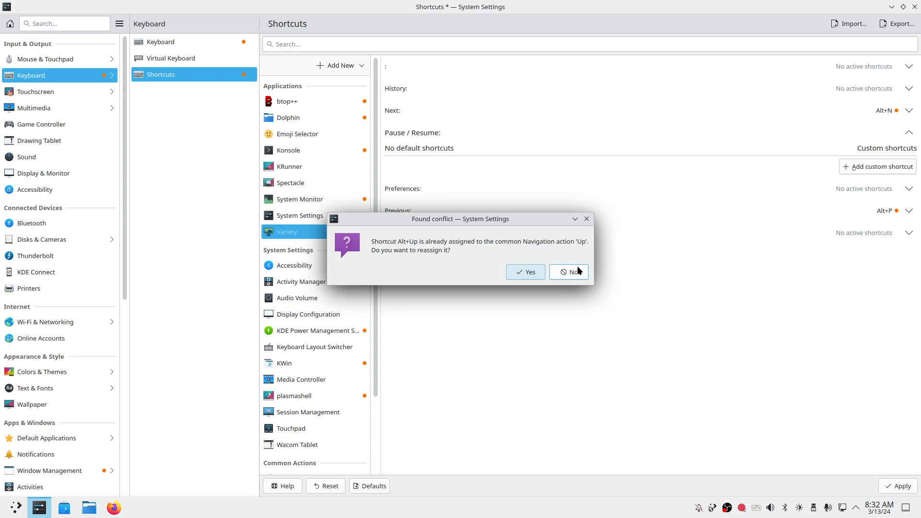
left_click(568, 272)
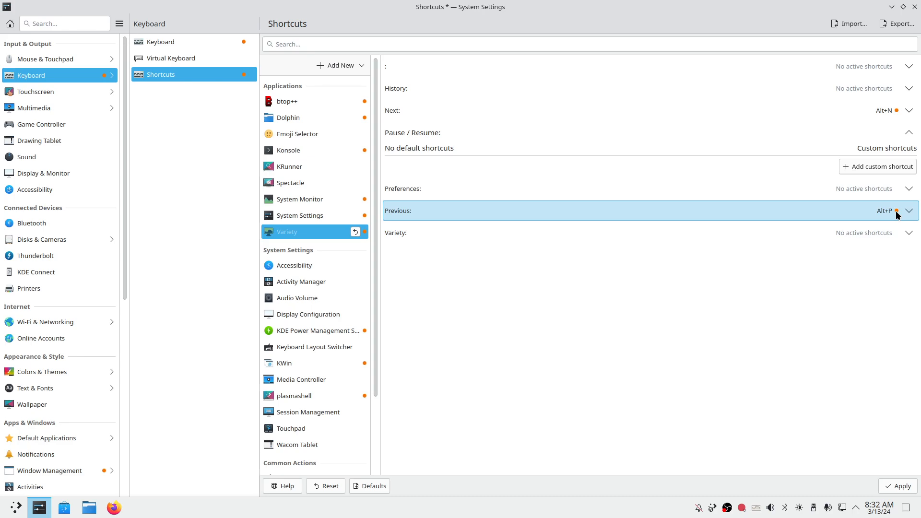
left_click(907, 210)
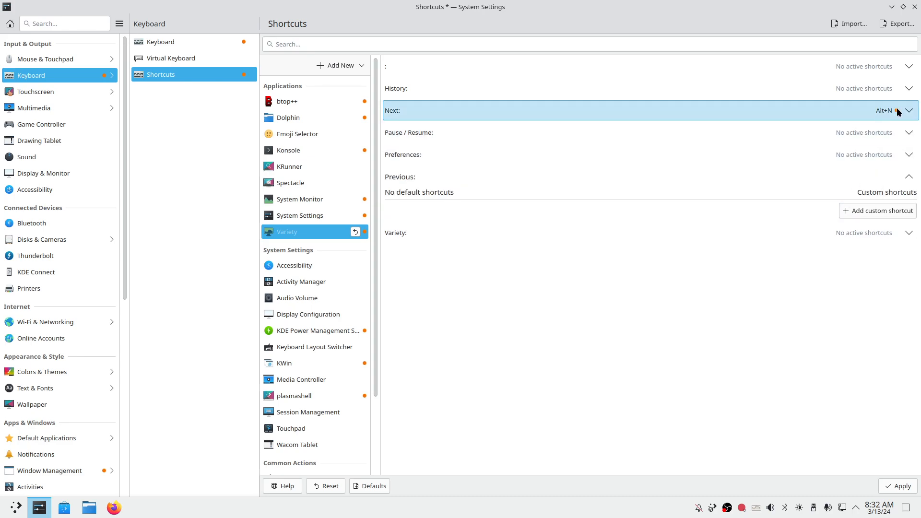
left_click(909, 111)
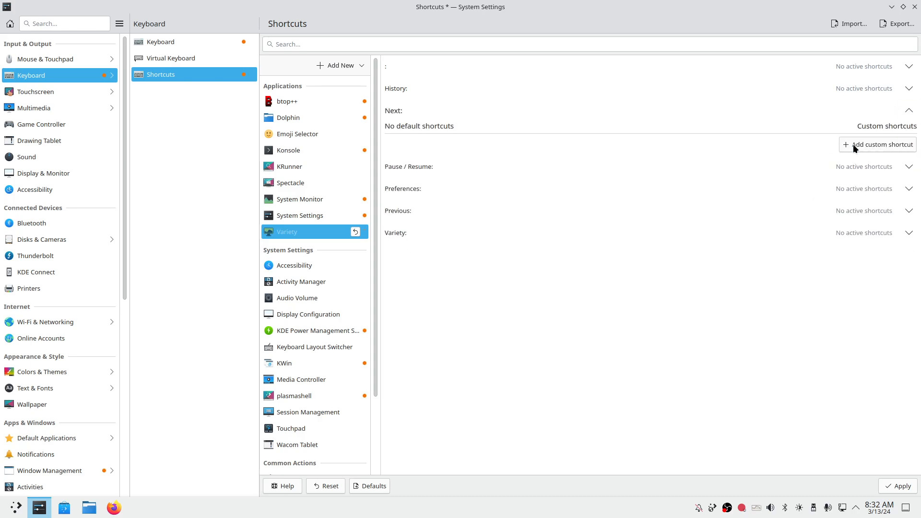
mouse_move(914, 504)
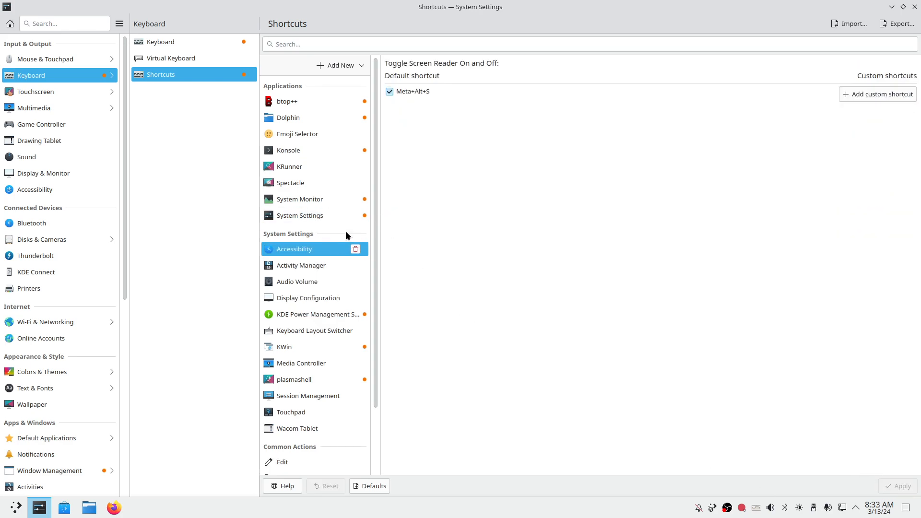
mouse_move(339, 66)
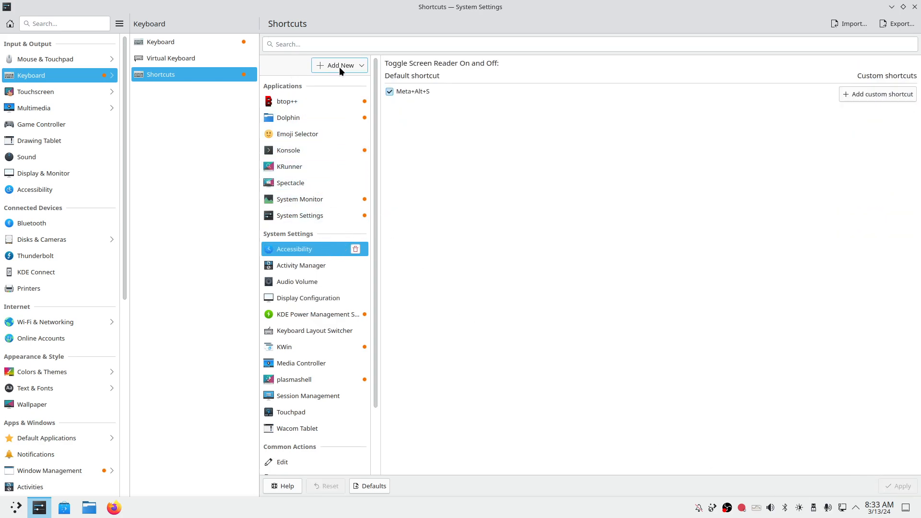
Add Variety as an application entry in the shortcut list
left_click(339, 66)
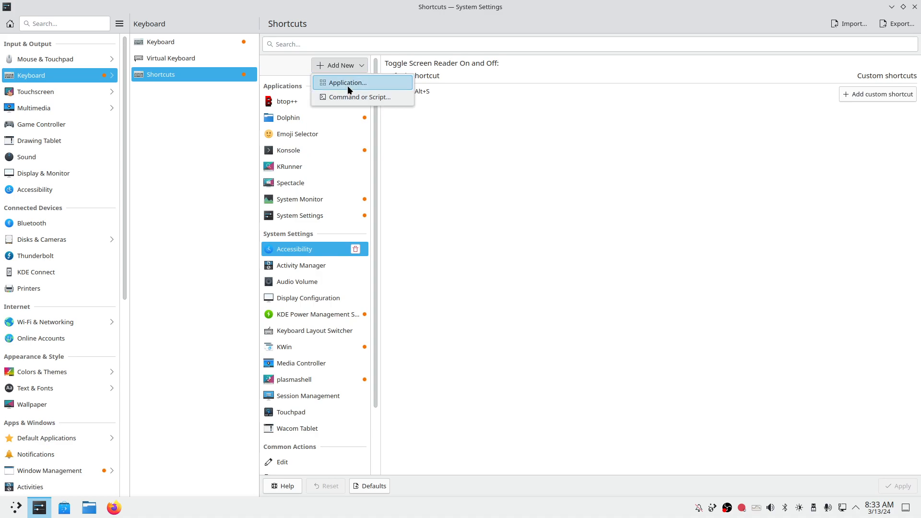
left_click(348, 82)
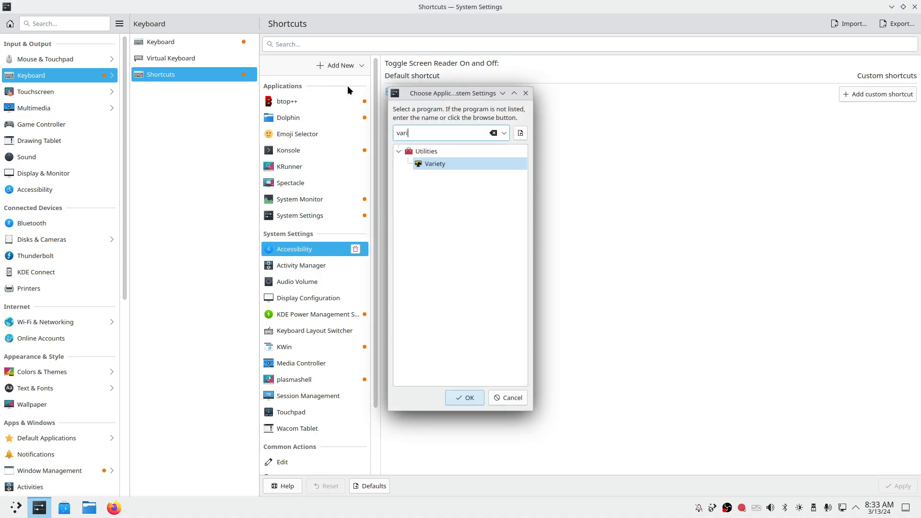
left_click(463, 397)
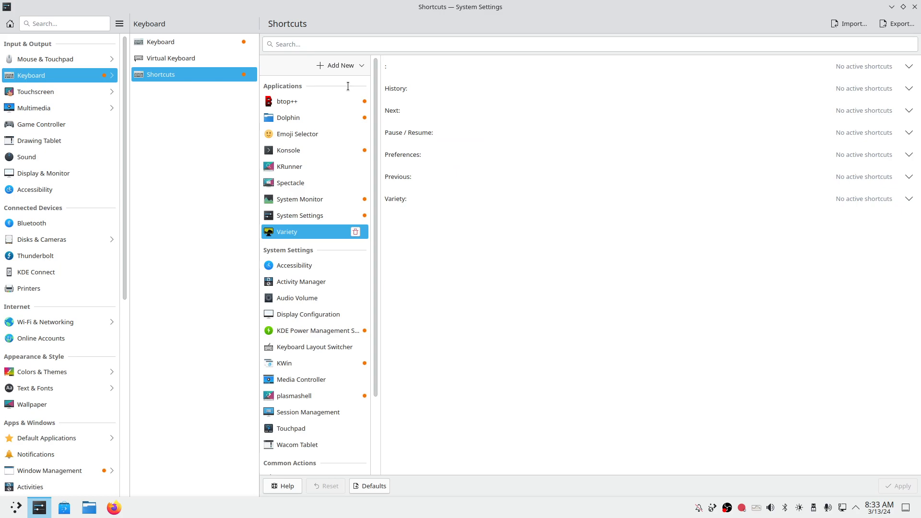
Bind Variety's Next action to Alt+N and its Previous action to Alt+P
left_click(908, 110)
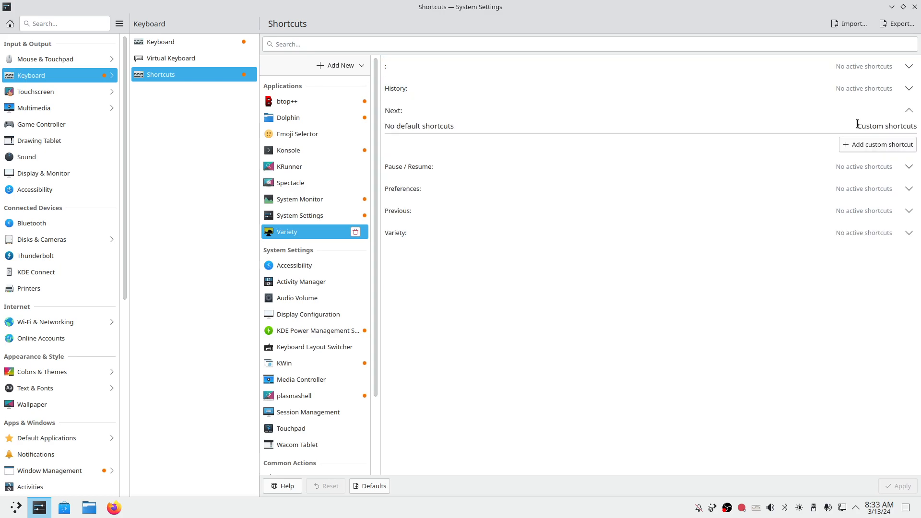
left_click(877, 145)
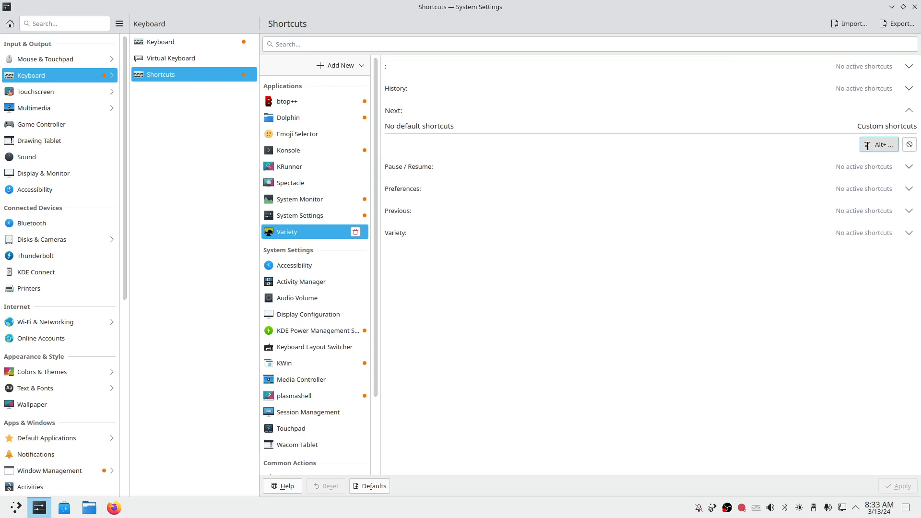
mouse_move(878, 144)
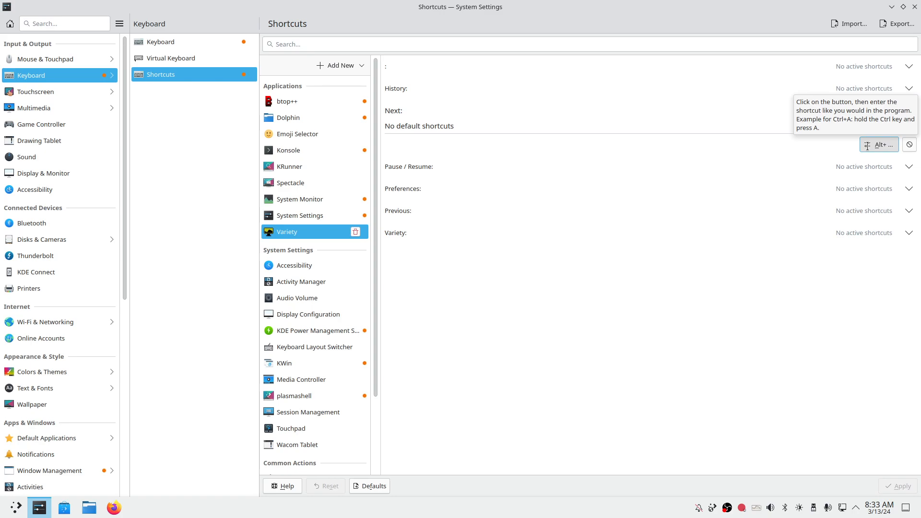
key("Alt+Right")
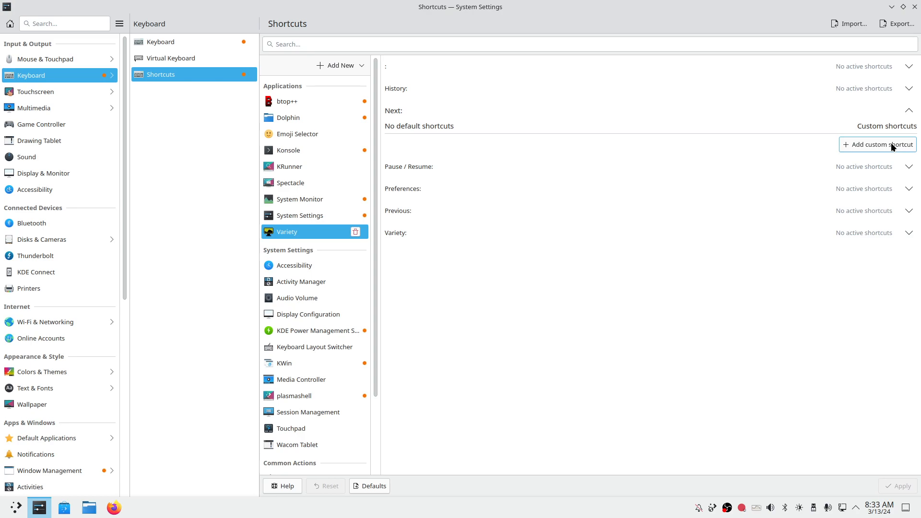
left_click(877, 144)
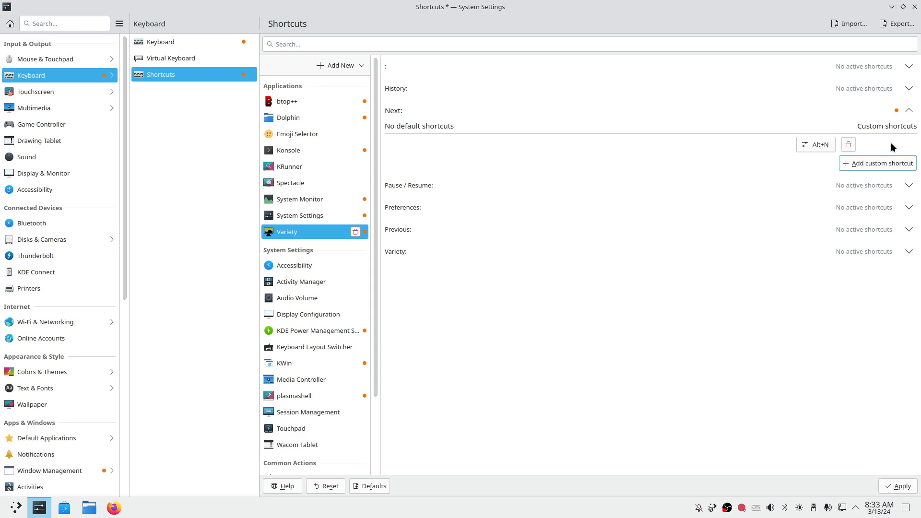
mouse_move(838, 110)
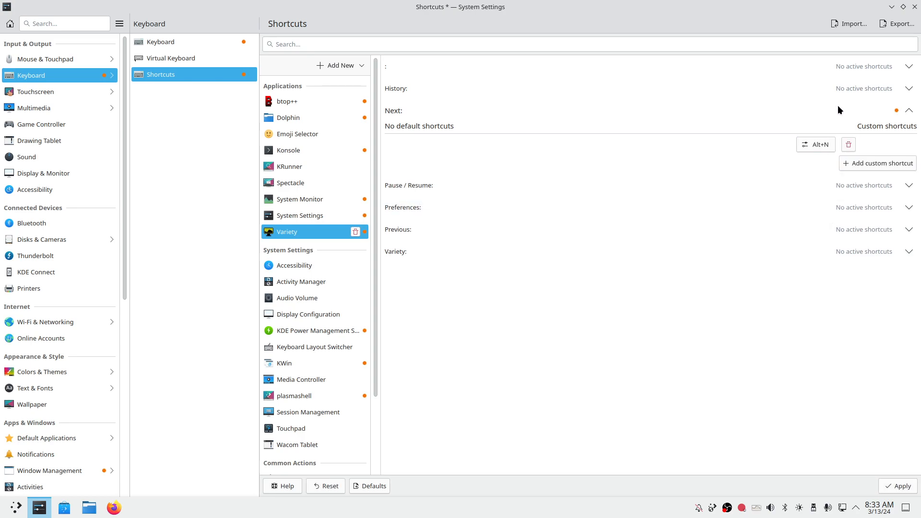
mouse_move(849, 111)
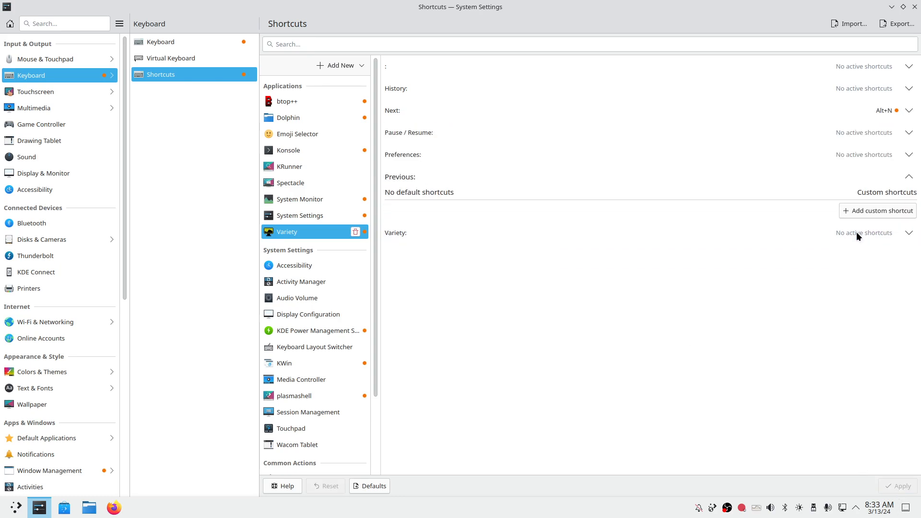
left_click(876, 210)
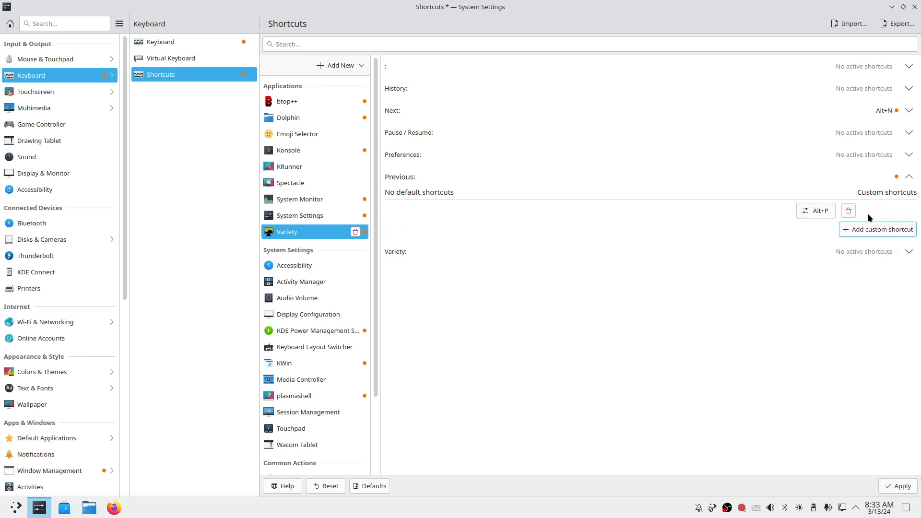
left_click(897, 485)
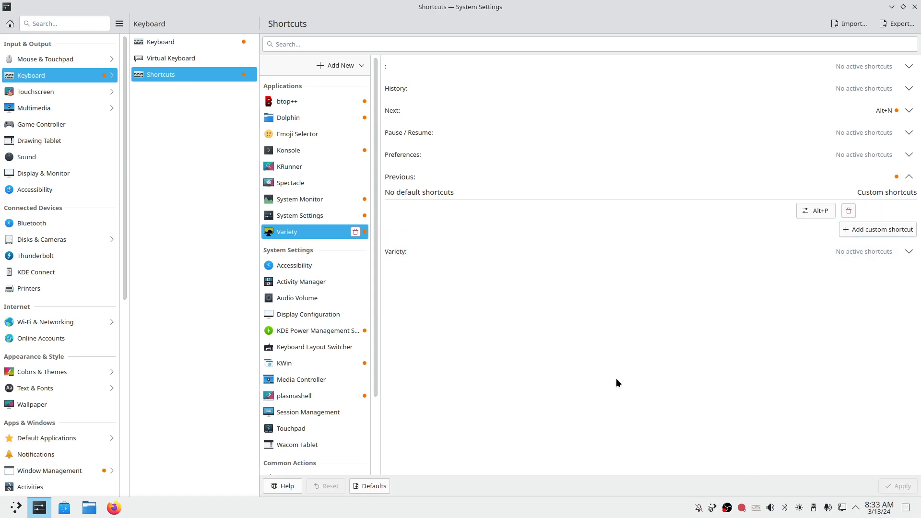
mouse_move(475, 197)
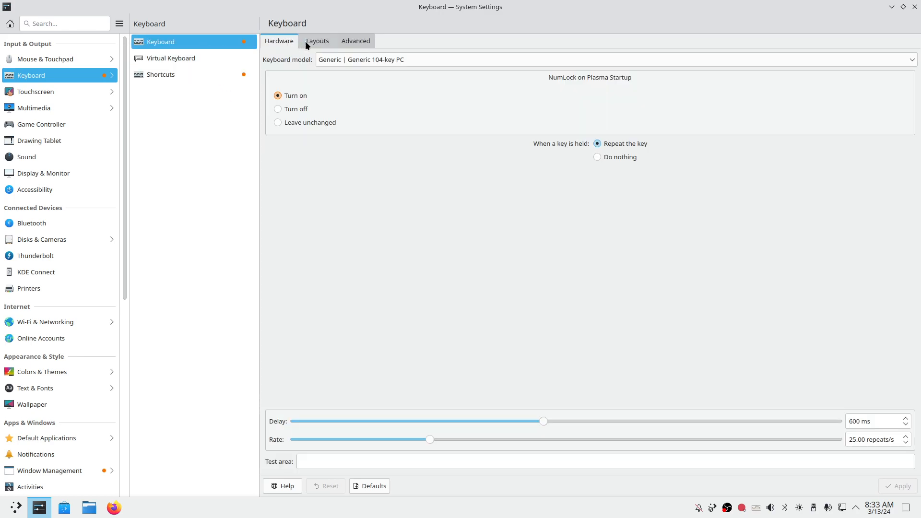
View the Keyboard Layouts tab, then the Virtual Desktops page showing one desktop
left_click(316, 40)
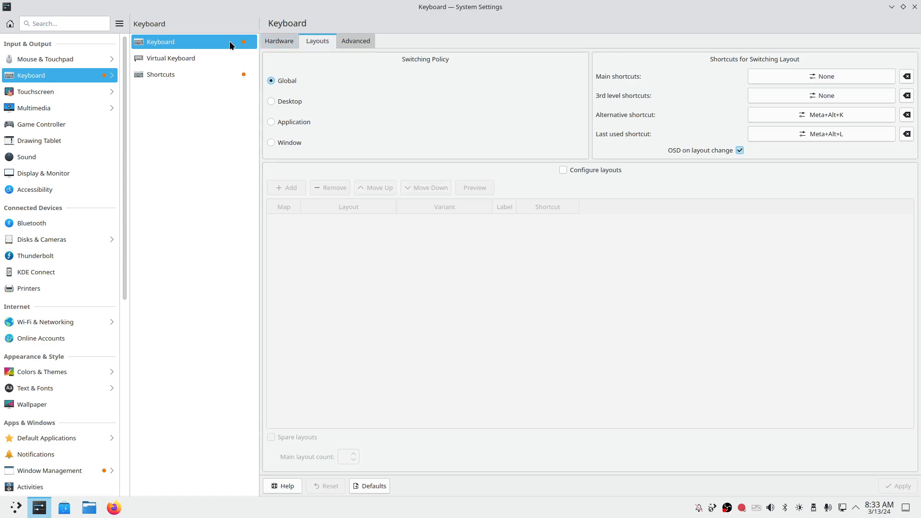
mouse_move(103, 79)
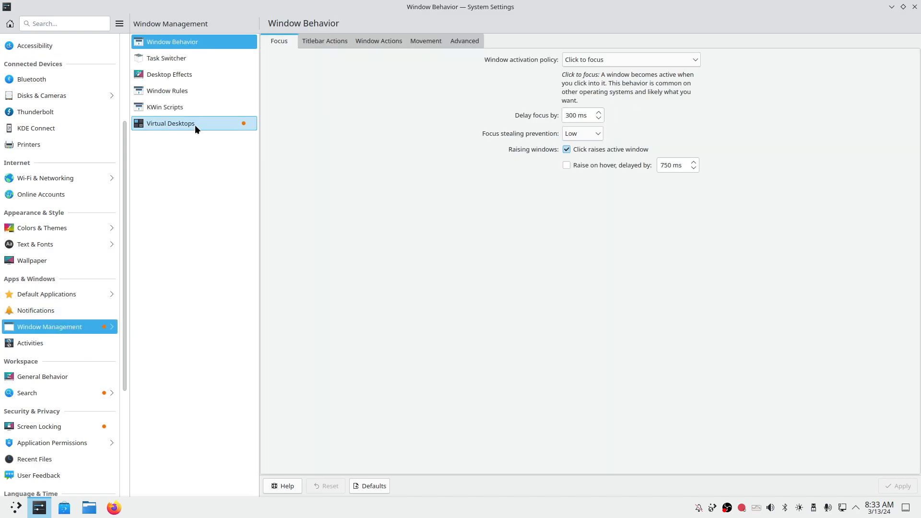
left_click(170, 123)
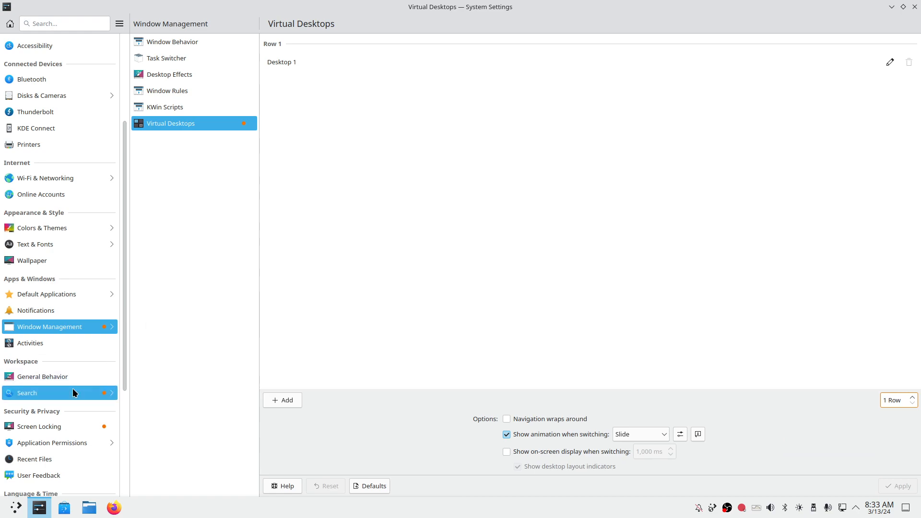
On Screen Locking, toggle 'Lock screen automatically' on and off repeatedly, ending unchecked
left_click(39, 425)
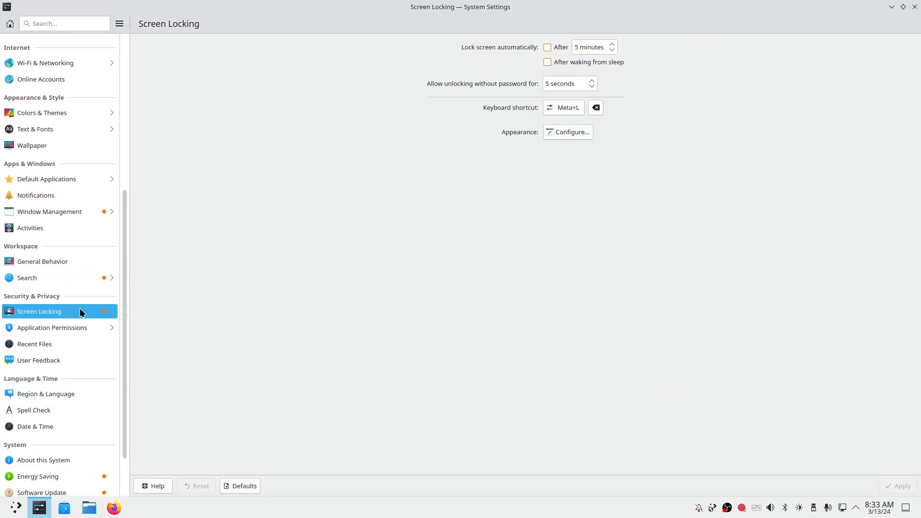
left_click(547, 47)
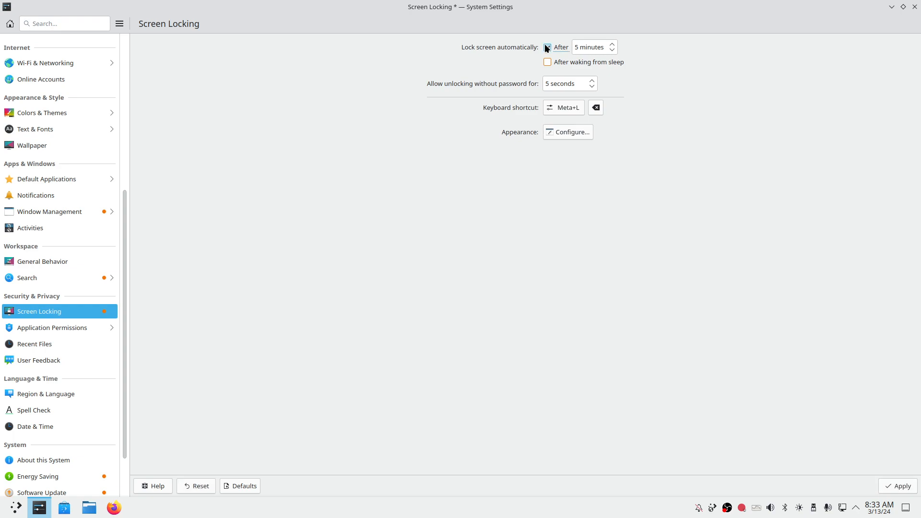
left_click(547, 47)
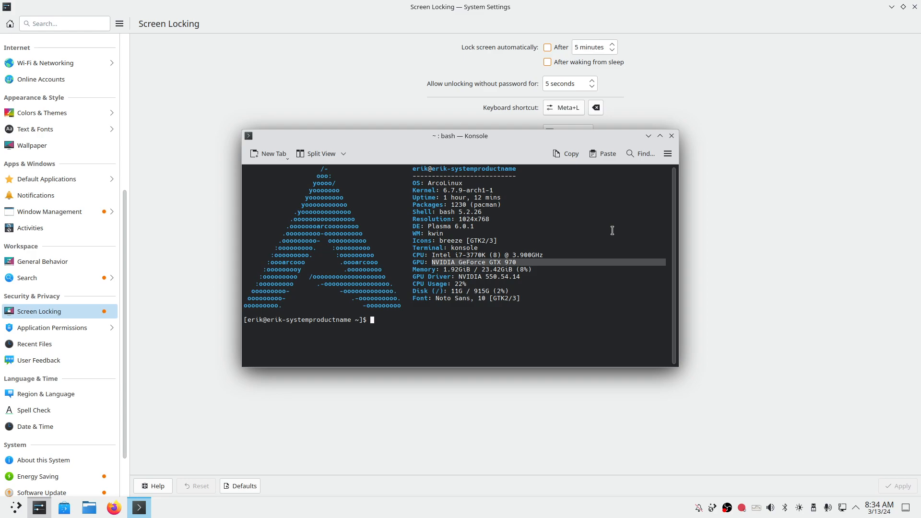
mouse_move(672, 136)
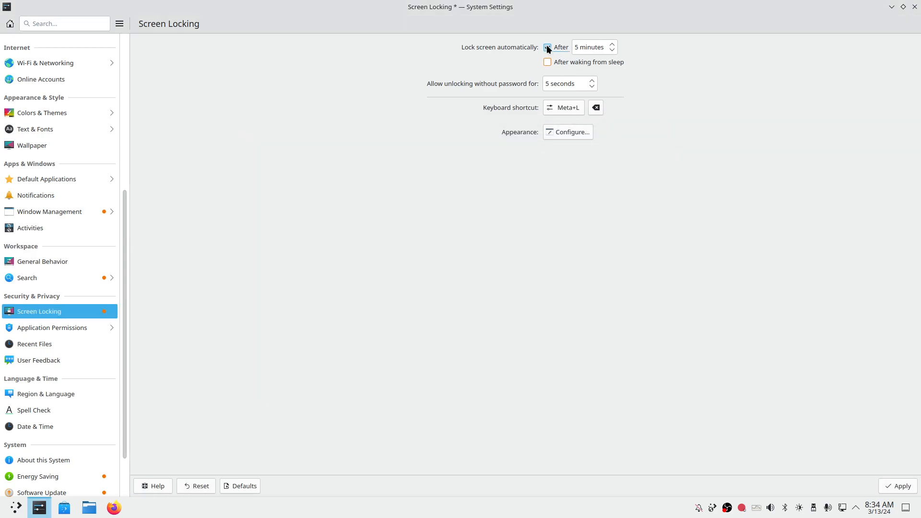
left_click(546, 47)
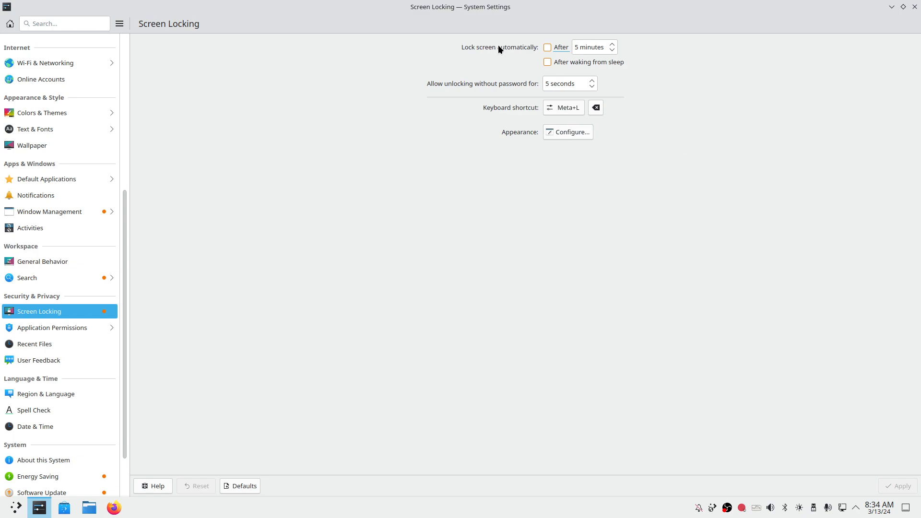
left_click(547, 47)
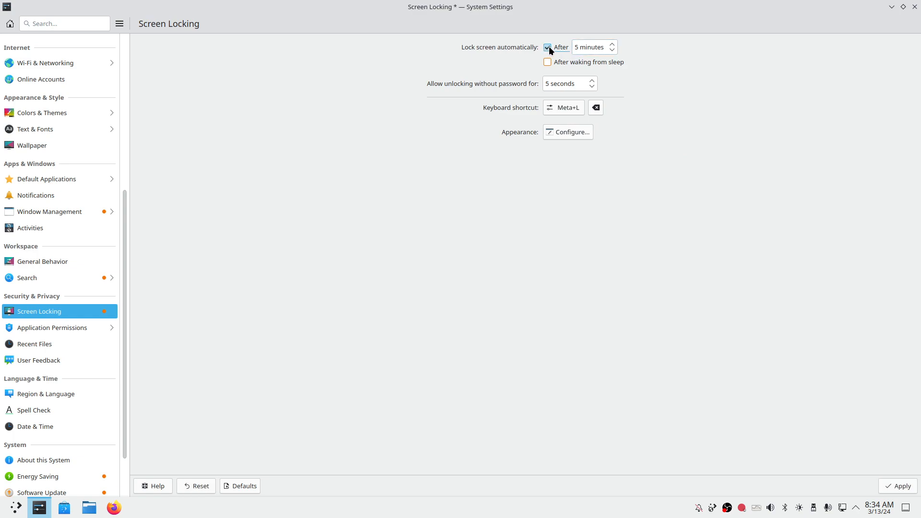
left_click(546, 47)
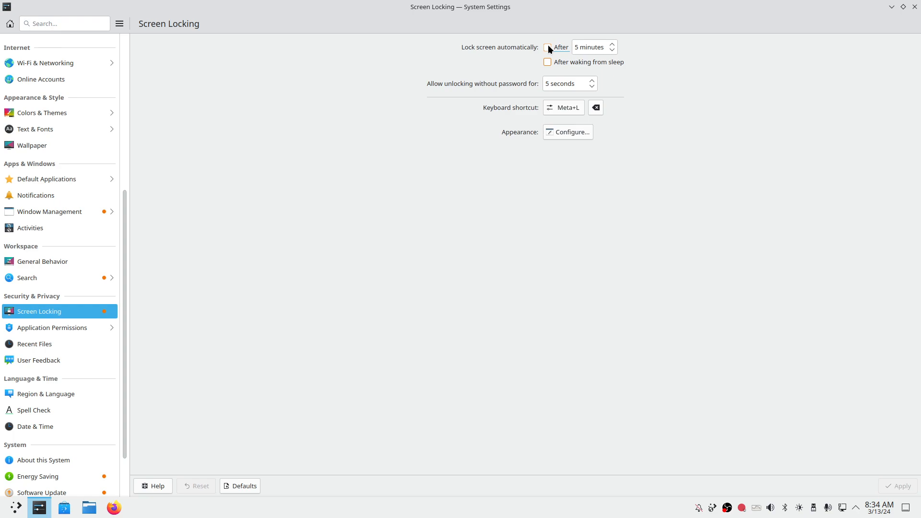
left_click(546, 47)
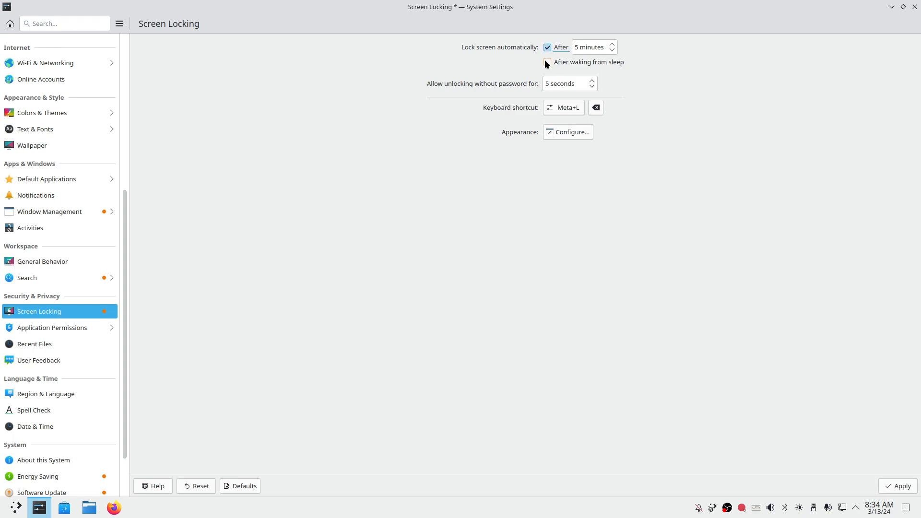
left_click(546, 47)
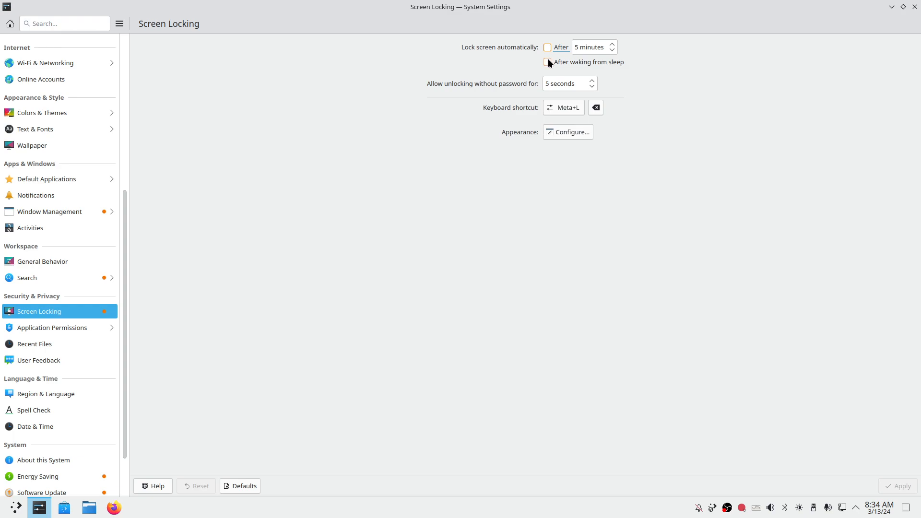
mouse_move(52, 327)
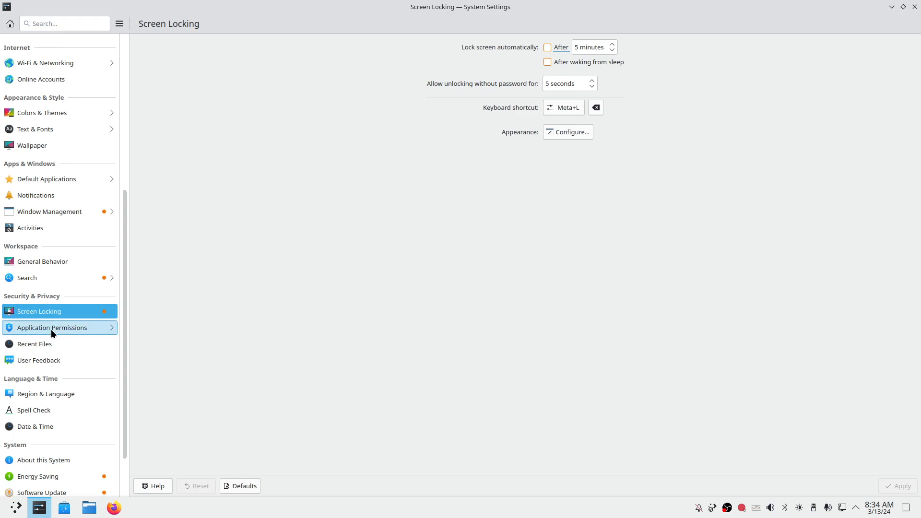
mouse_move(69, 310)
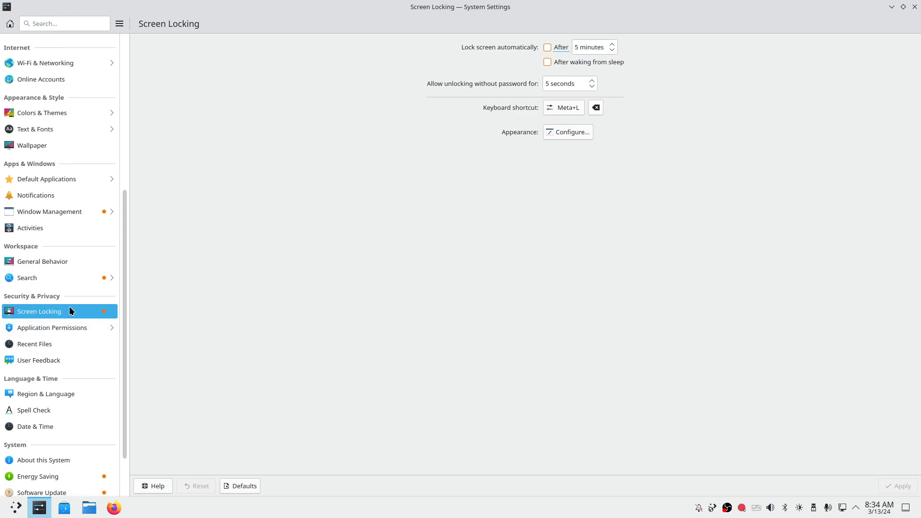
mouse_move(82, 317)
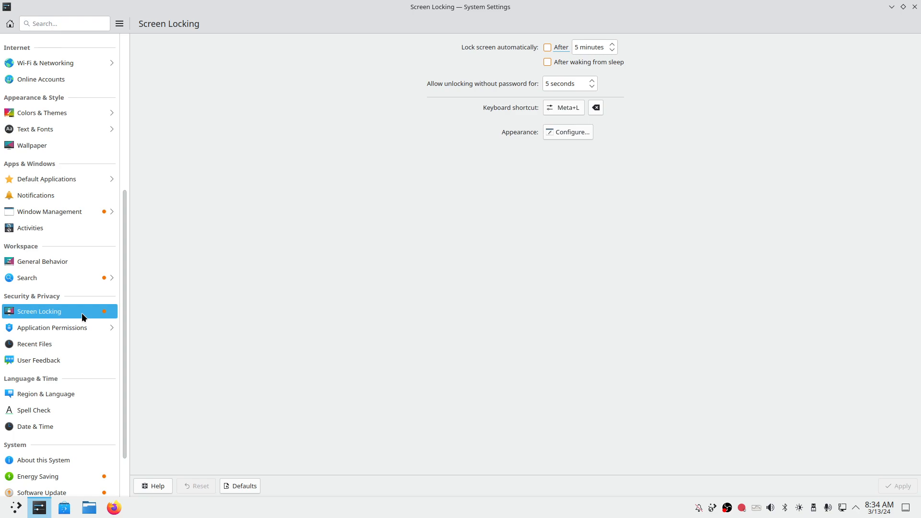
scroll("down", 3)
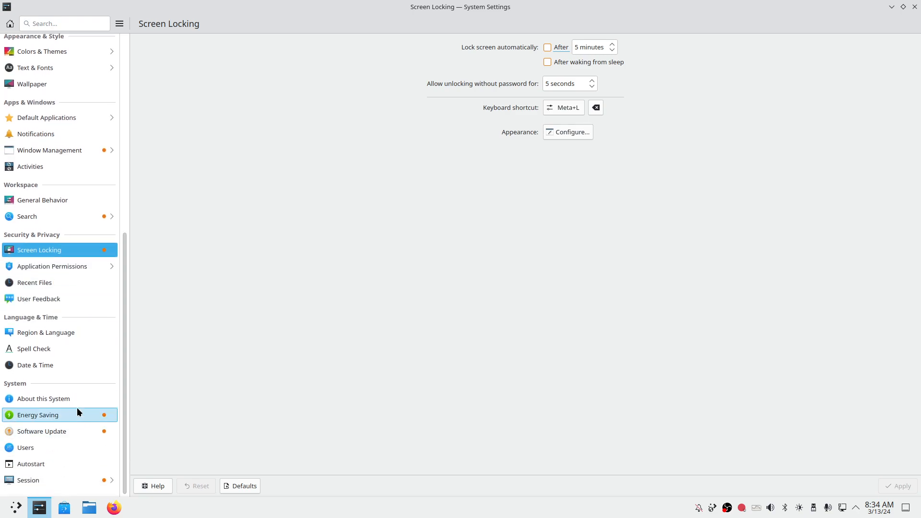
Open Energy Saving, where suspend after inactivity is set to do nothing
left_click(38, 414)
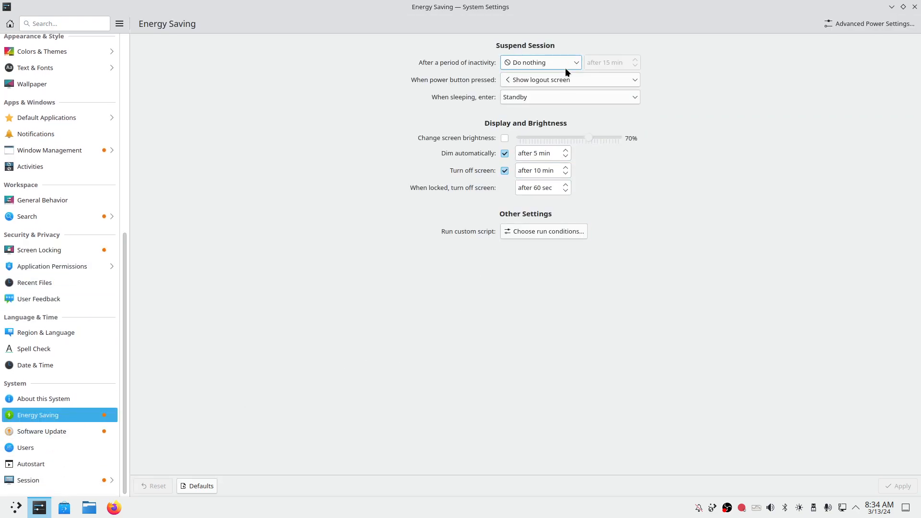
left_click(539, 63)
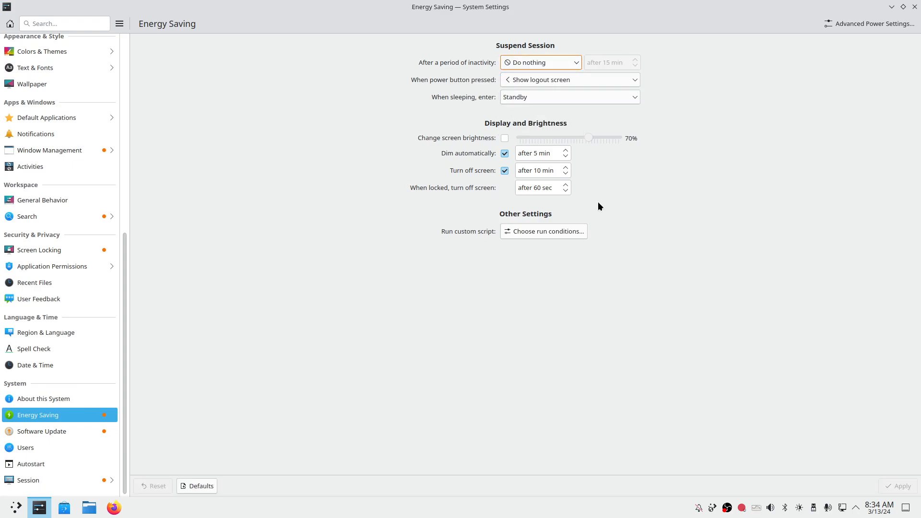
mouse_move(905, 485)
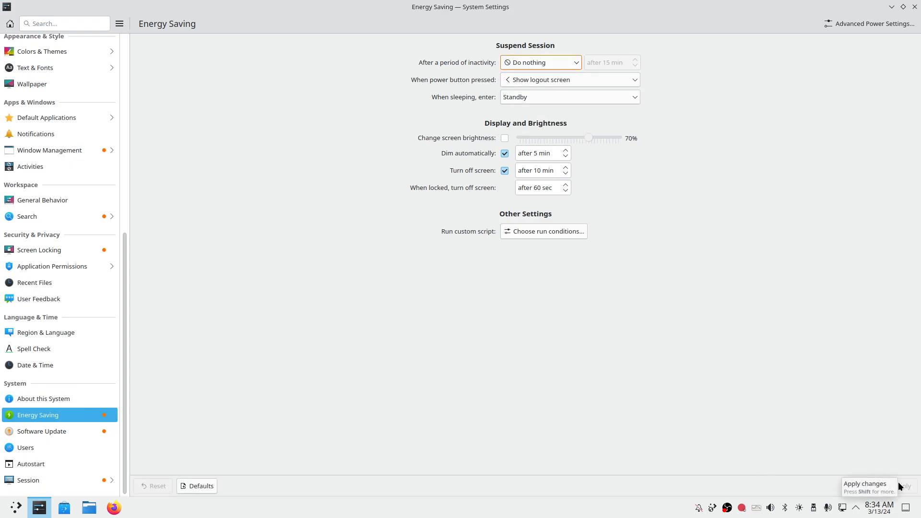
mouse_move(434, 191)
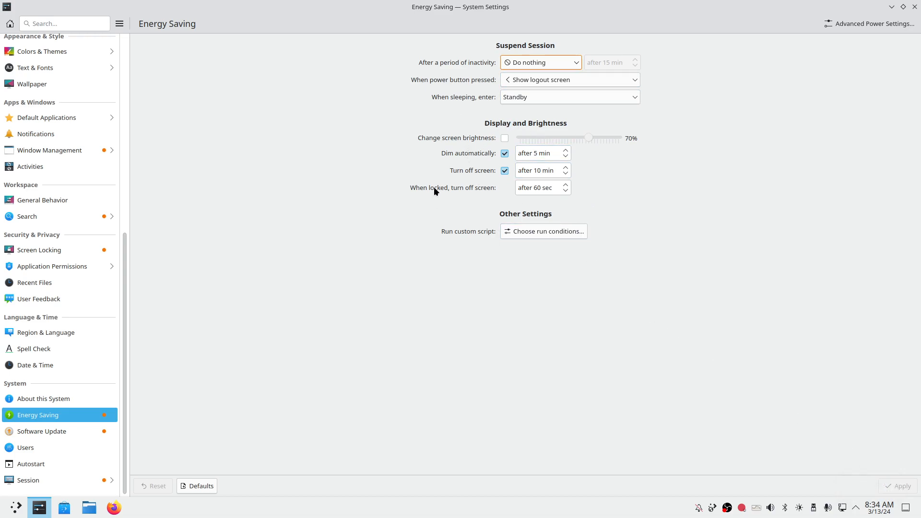
mouse_move(490, 182)
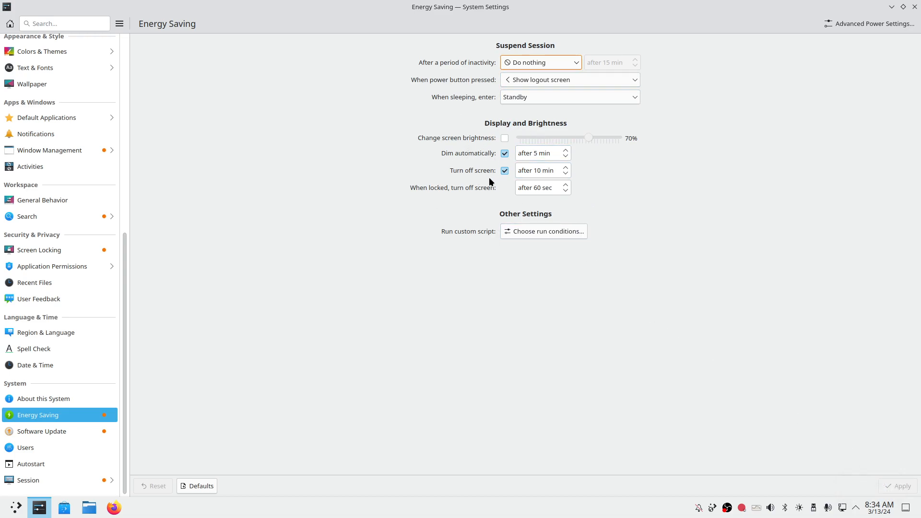
mouse_move(257, 333)
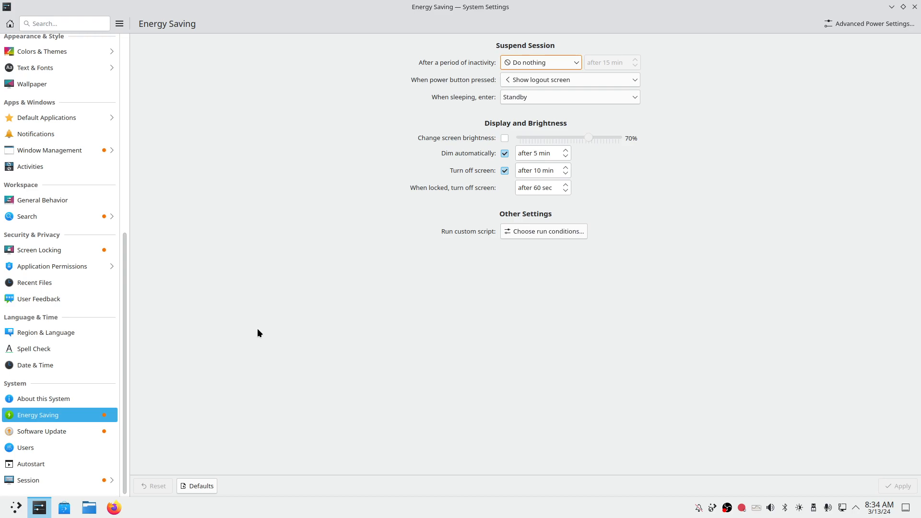
mouse_move(494, 307)
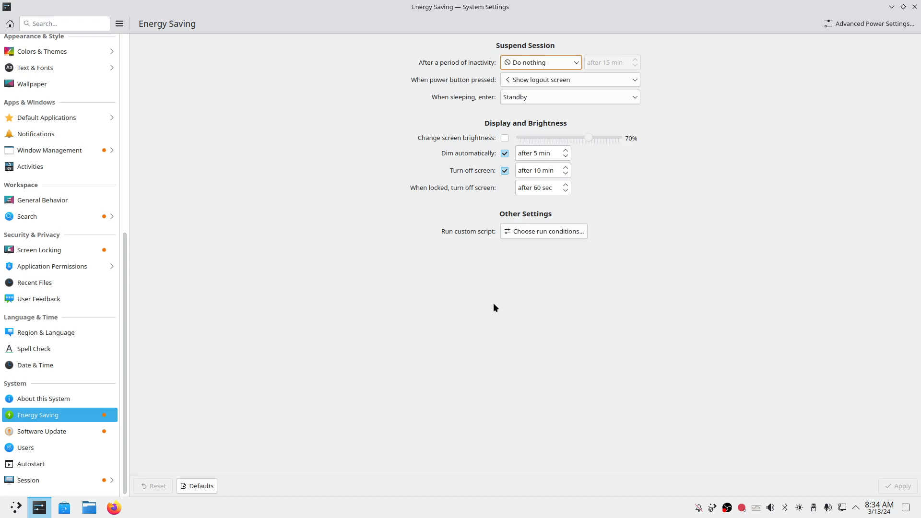
mouse_move(48, 447)
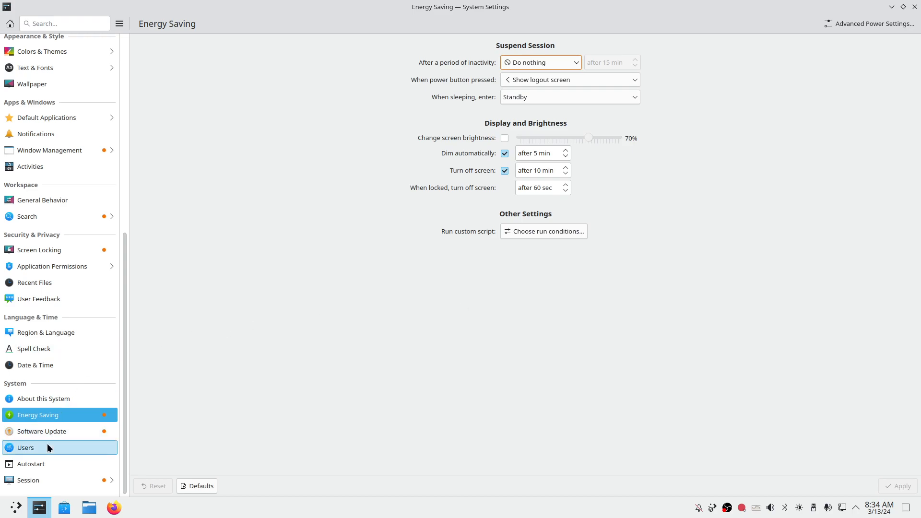
Visit Software Update, then Desktop Session, trying 'On last logout' before reverting to empty session
left_click(42, 432)
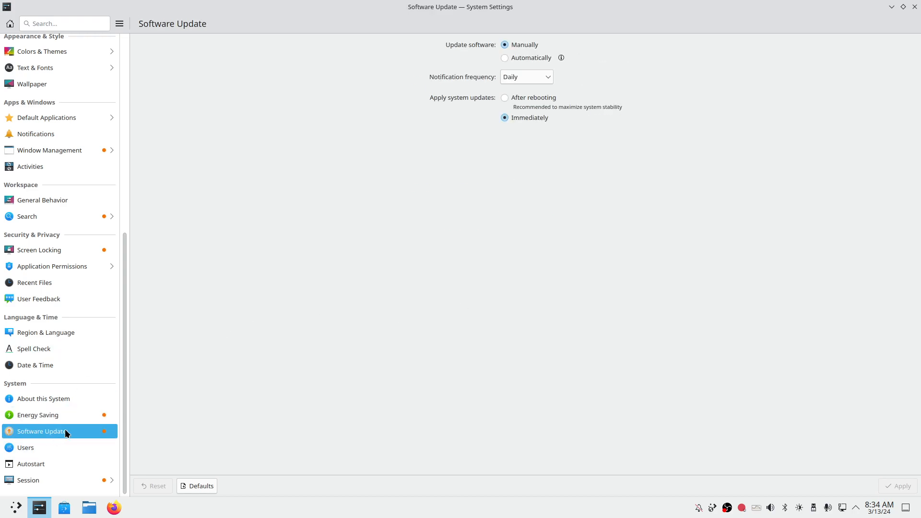
left_click(27, 479)
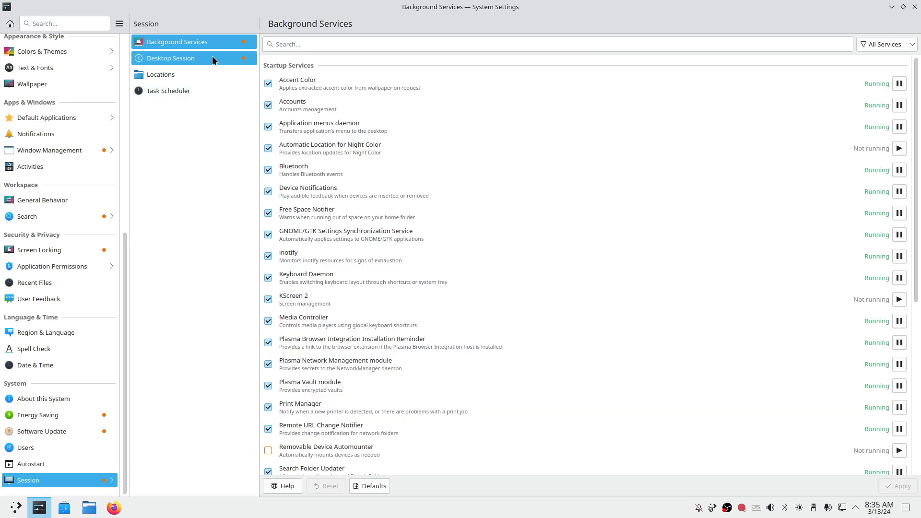
left_click(171, 57)
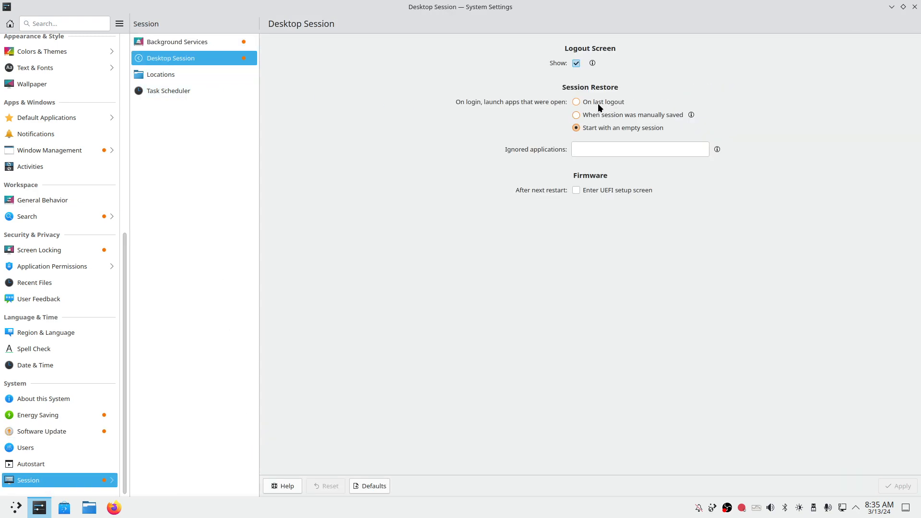
left_click(576, 102)
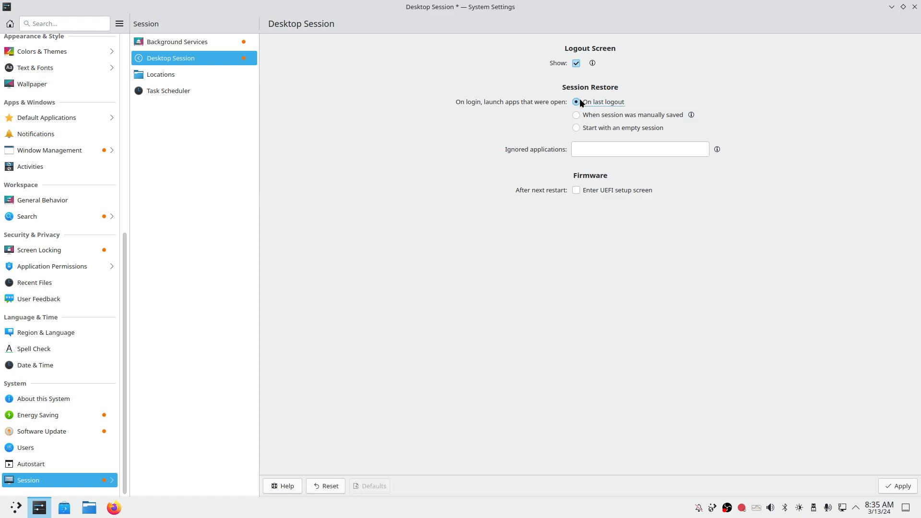
mouse_move(611, 108)
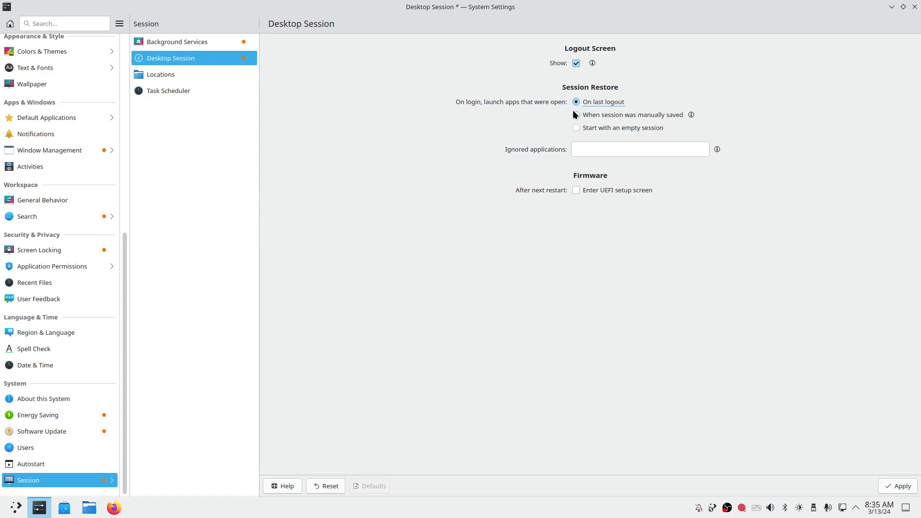
left_click(575, 127)
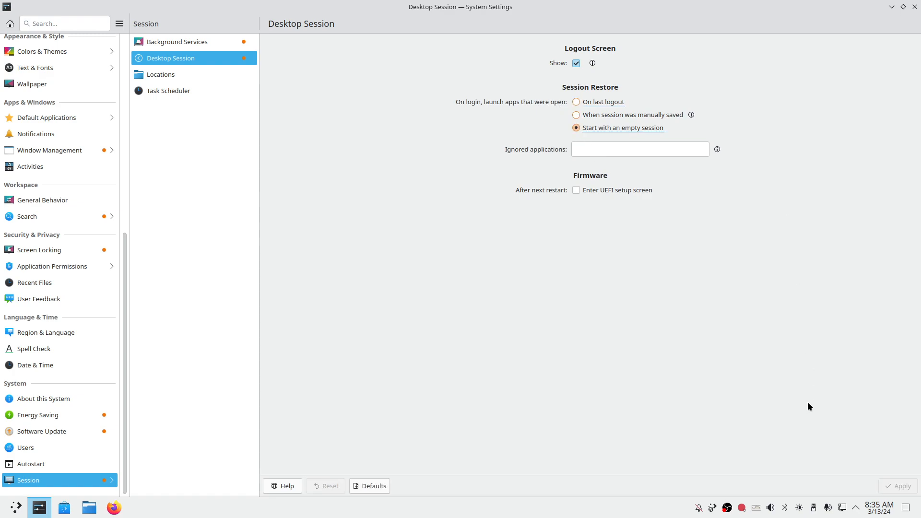
mouse_move(771, 407)
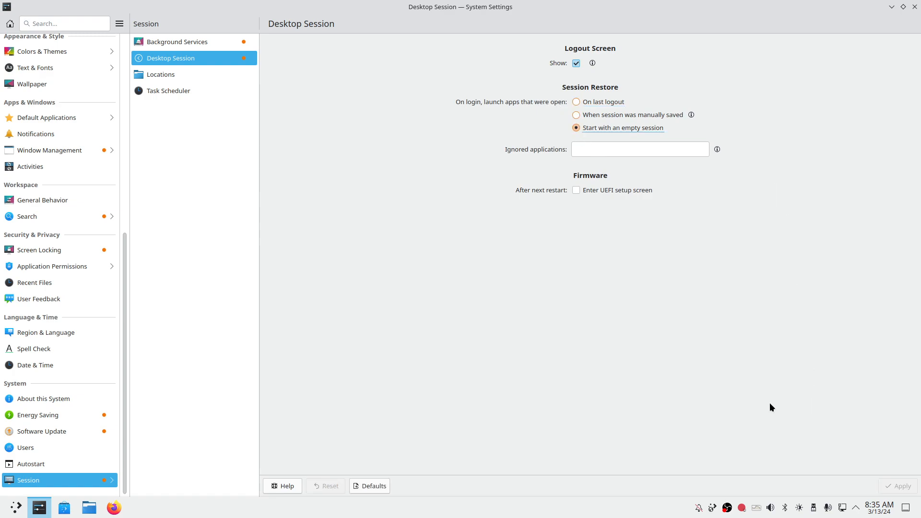
mouse_move(125, 239)
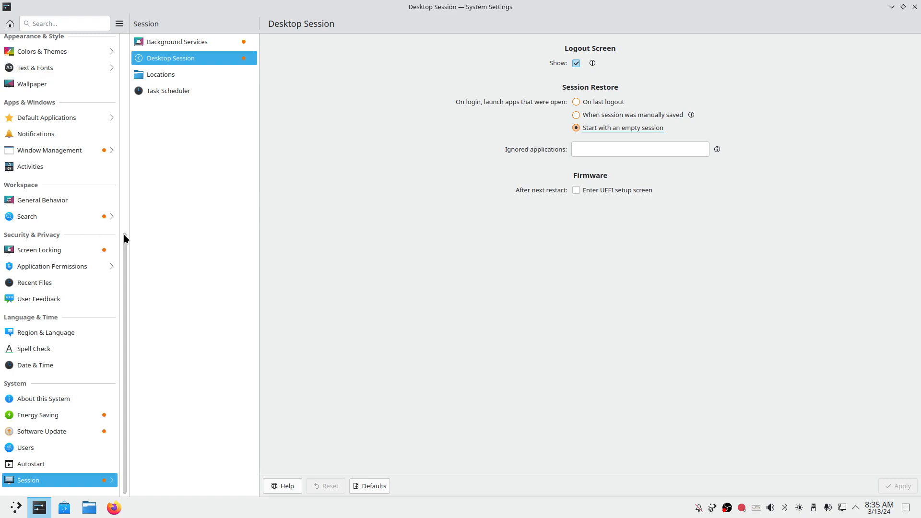
scroll("up", 3)
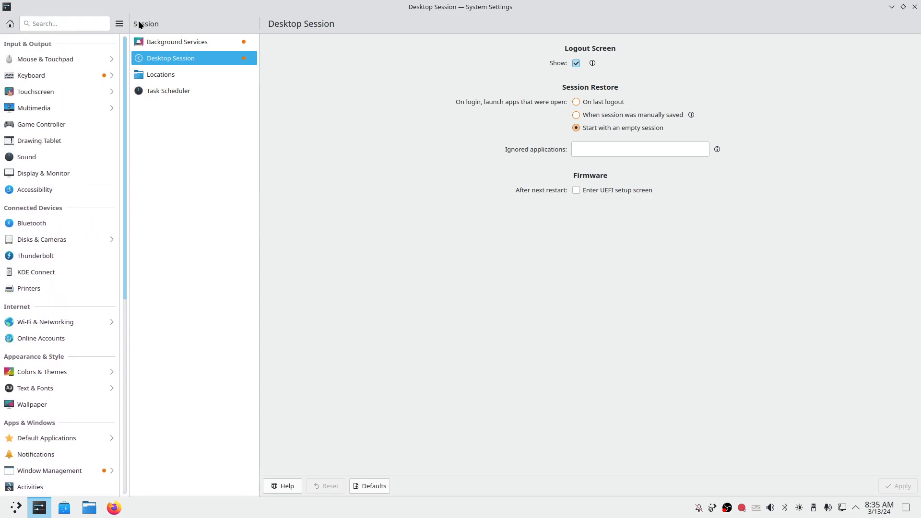
mouse_move(604, 5)
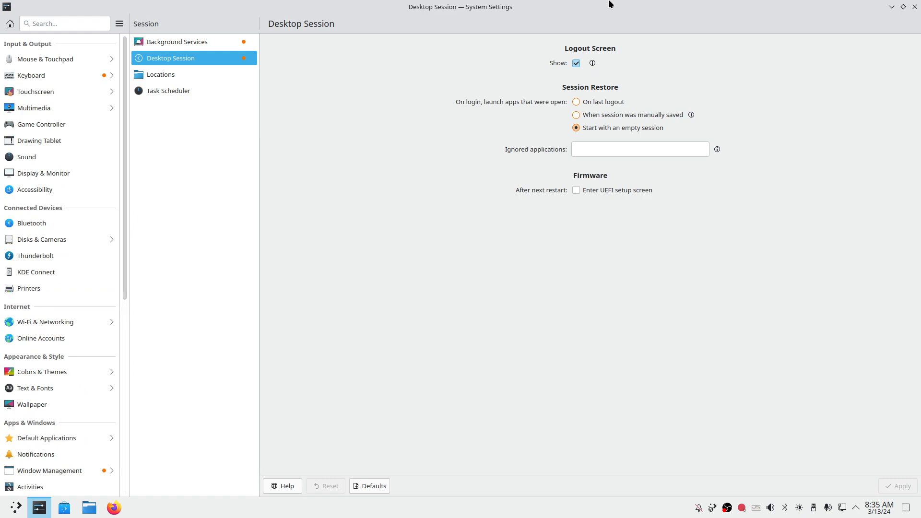
mouse_move(41, 372)
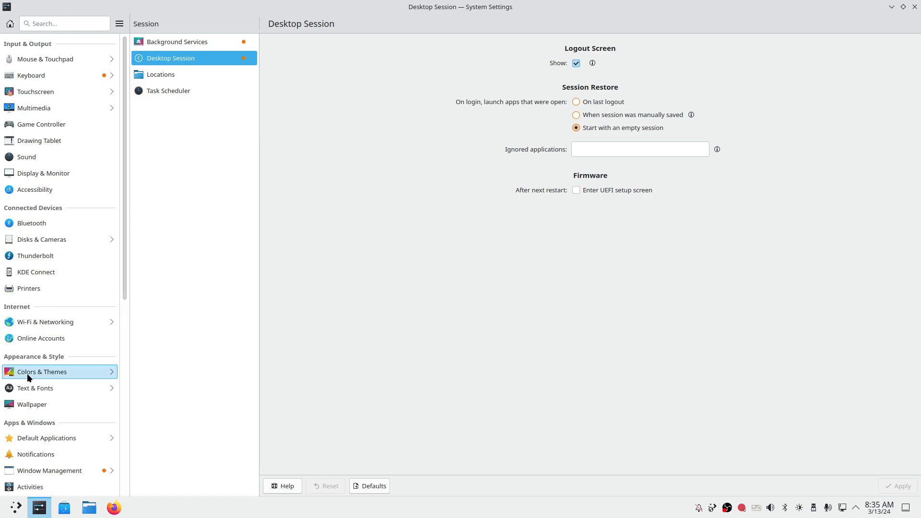
left_click(41, 371)
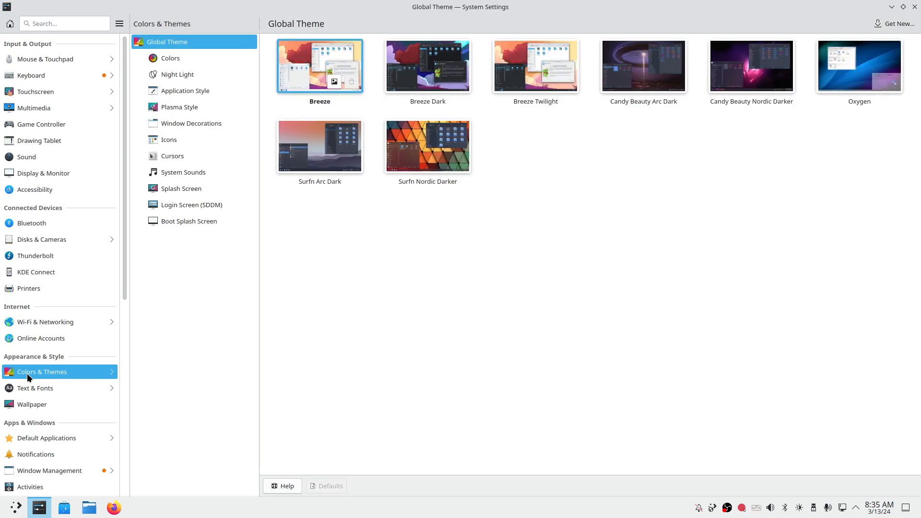
mouse_move(593, 216)
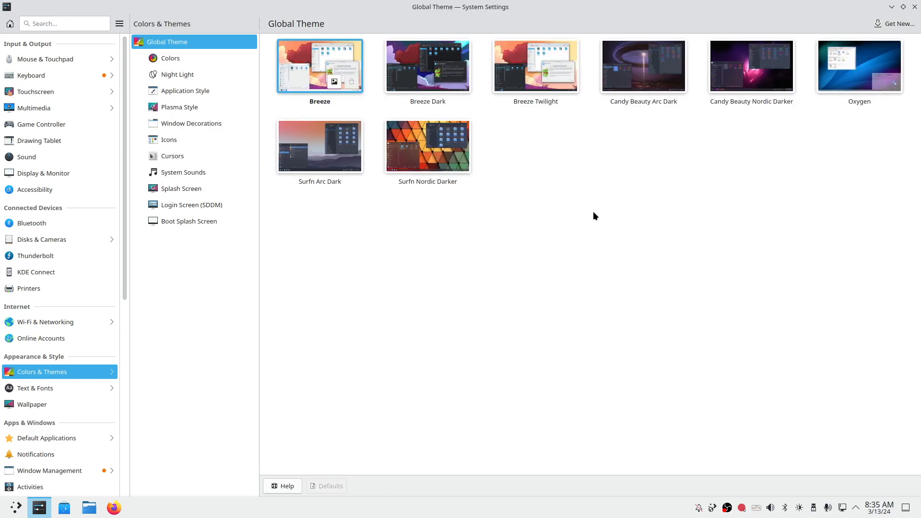
mouse_move(527, 282)
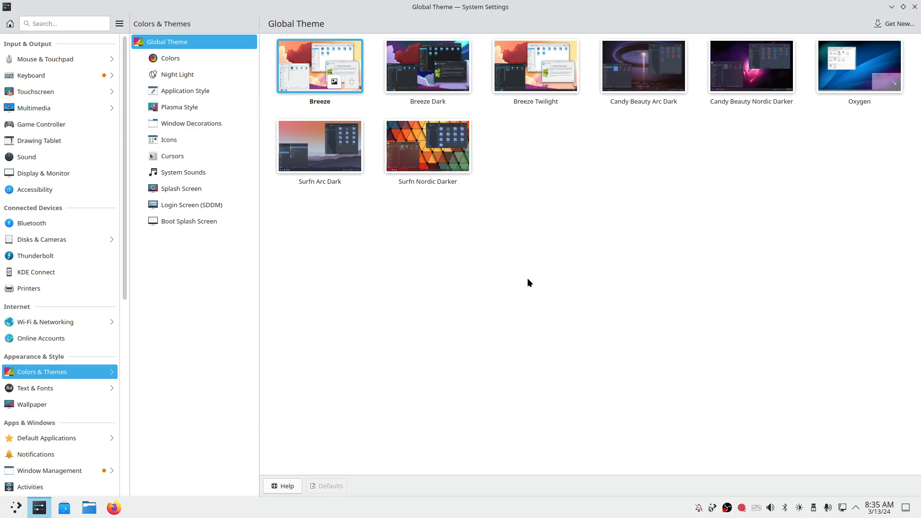
mouse_move(847, 84)
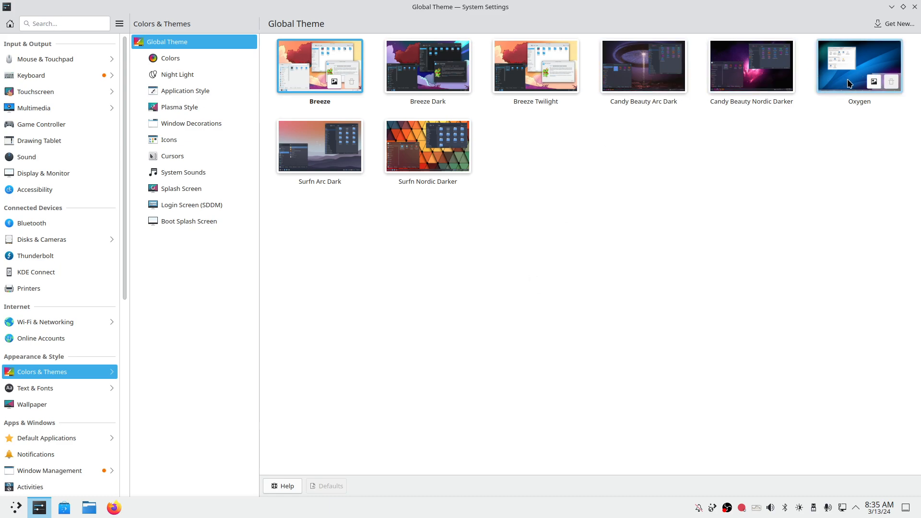
mouse_move(426, 146)
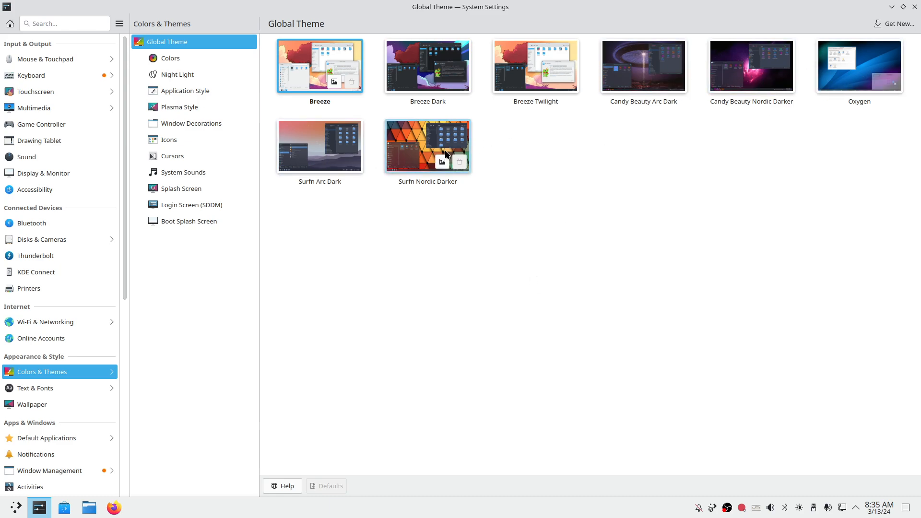
mouse_move(434, 158)
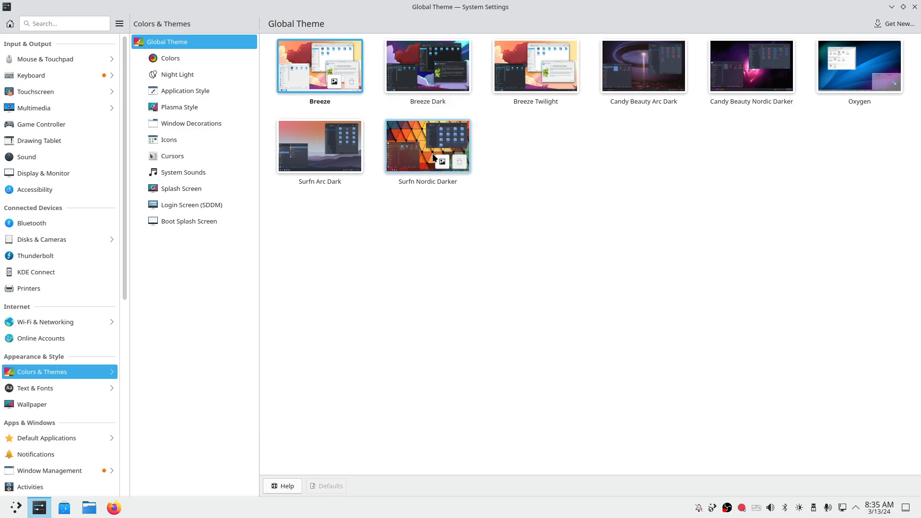
mouse_move(437, 157)
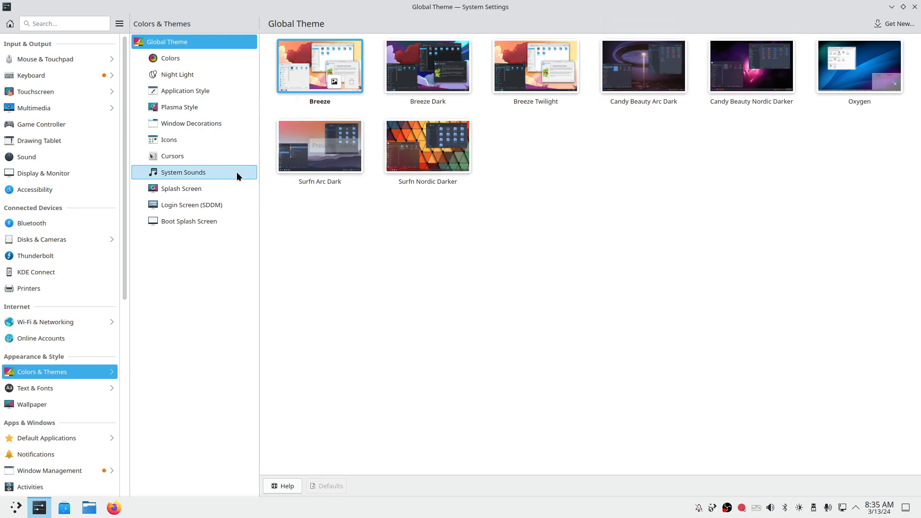
Open Splash Screen under Colors & Themes, showing Breeze, Oxygen and None
left_click(182, 188)
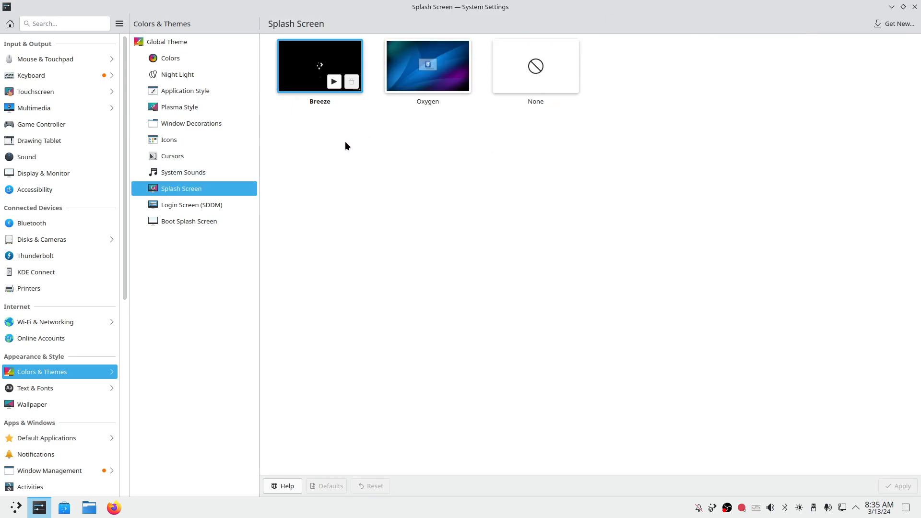
mouse_move(673, 152)
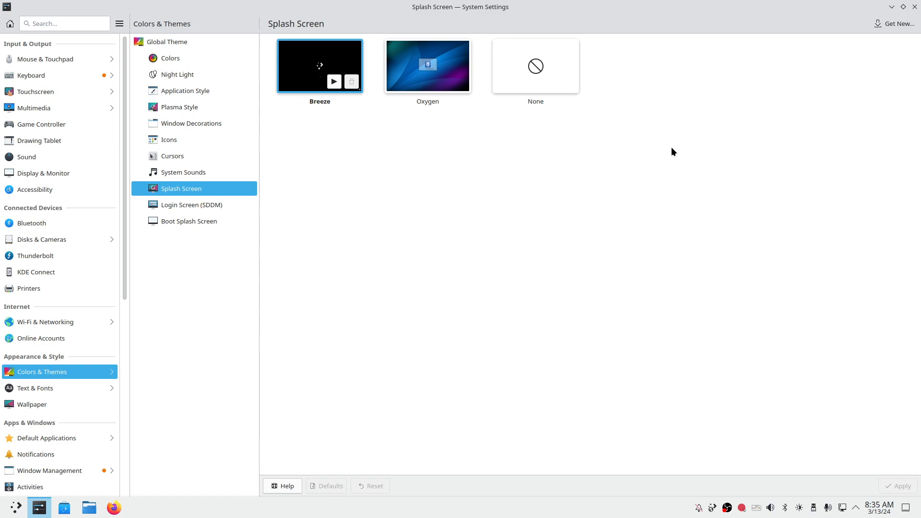
mouse_move(634, 150)
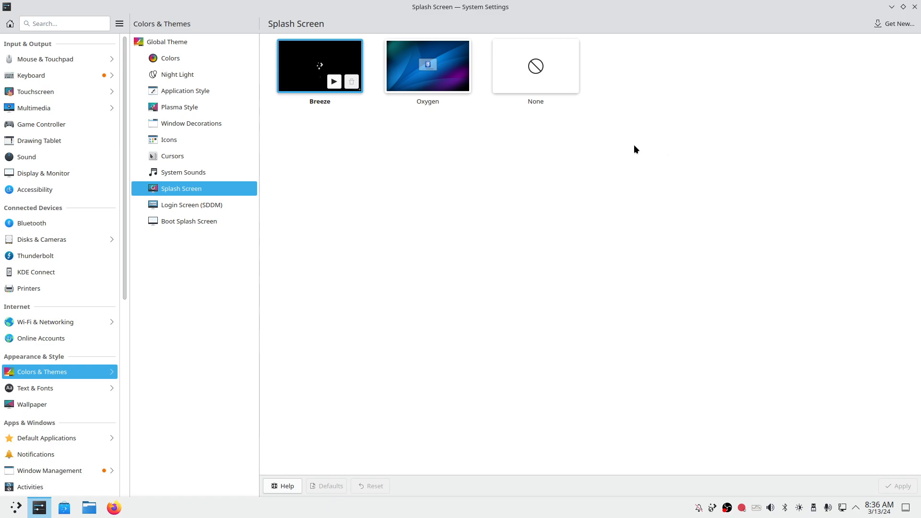
mouse_move(600, 142)
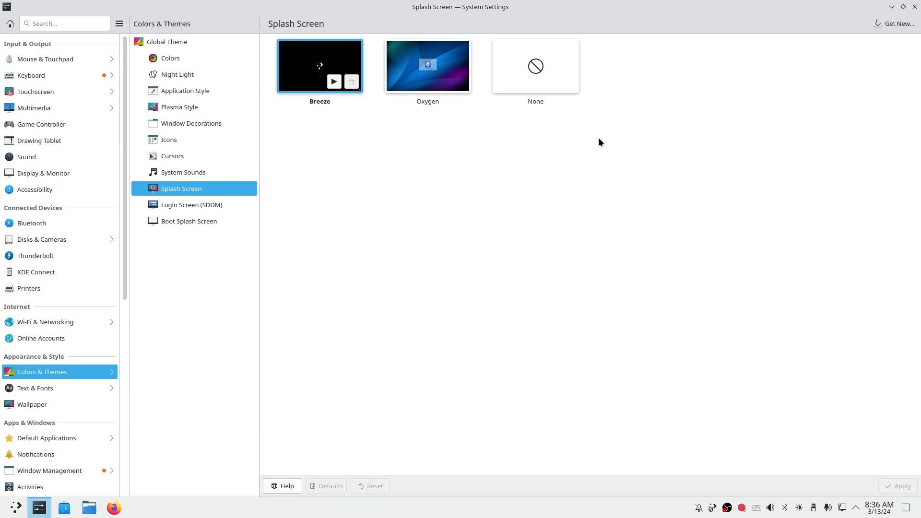
mouse_move(174, 156)
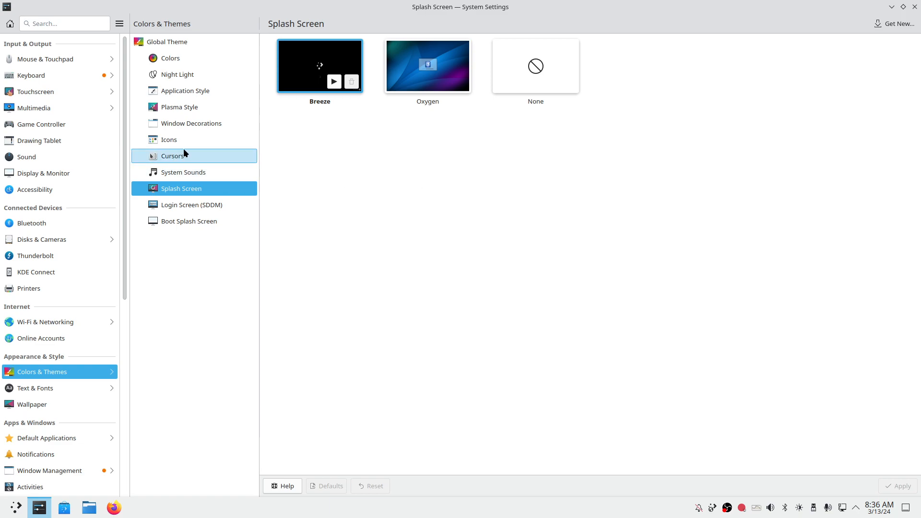
mouse_move(183, 107)
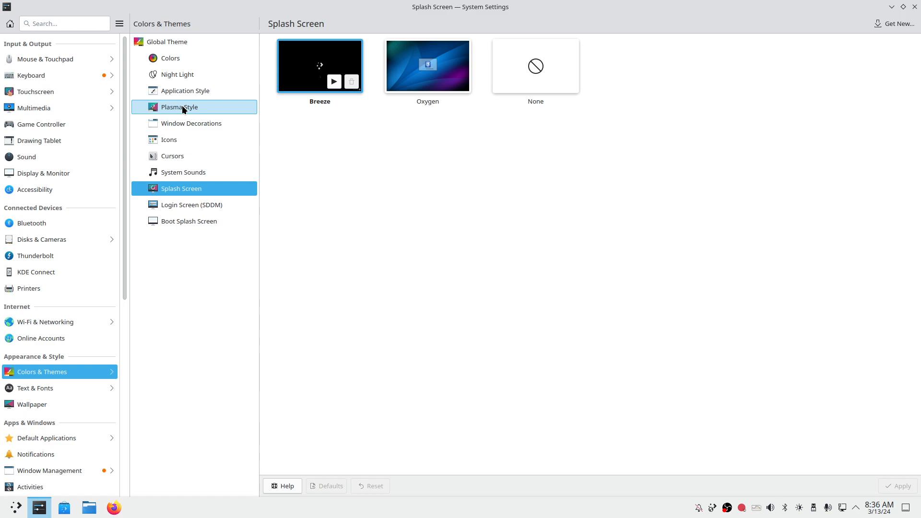
mouse_move(180, 75)
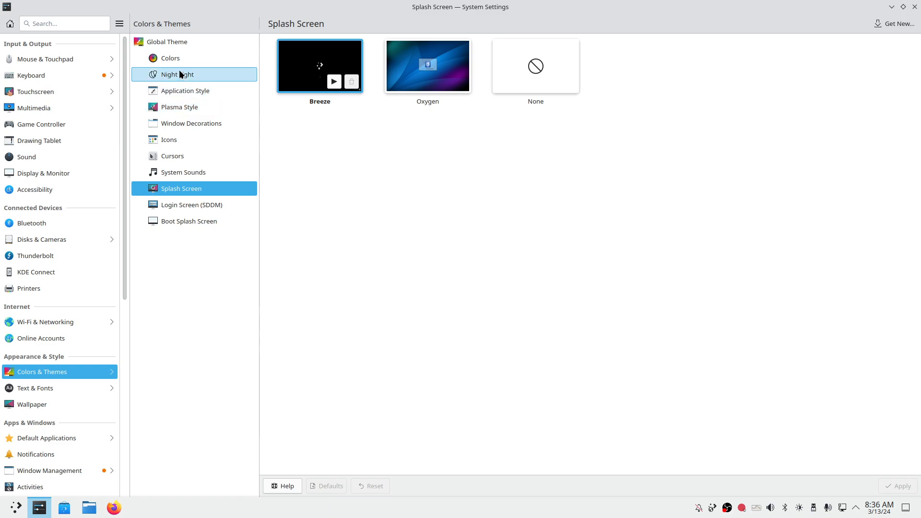
mouse_move(170, 58)
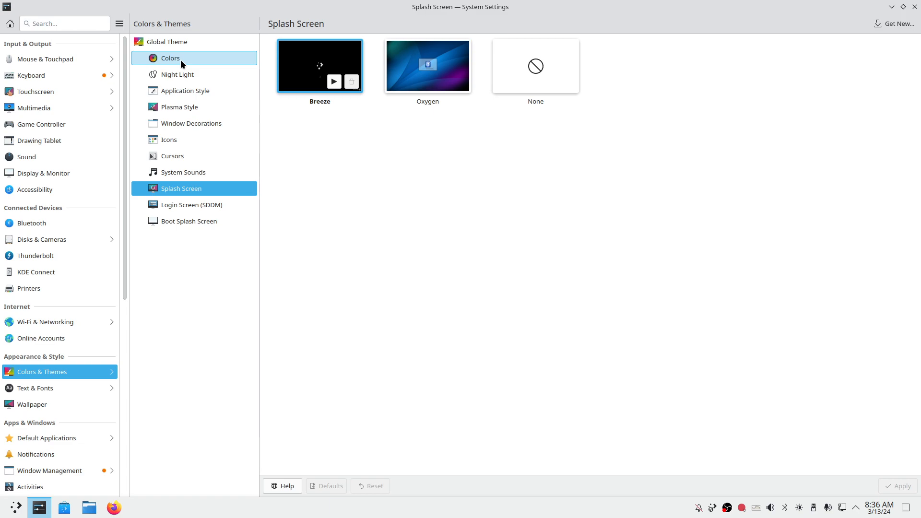
mouse_move(477, 183)
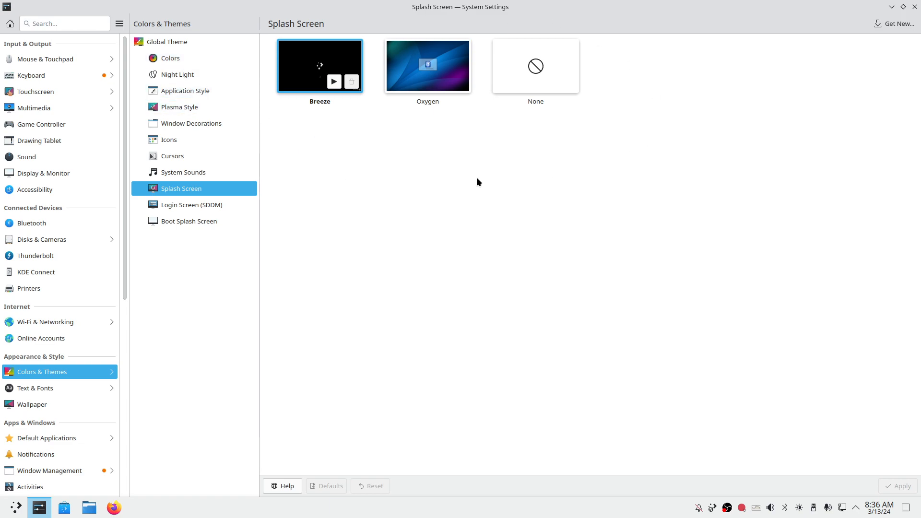
mouse_move(170, 58)
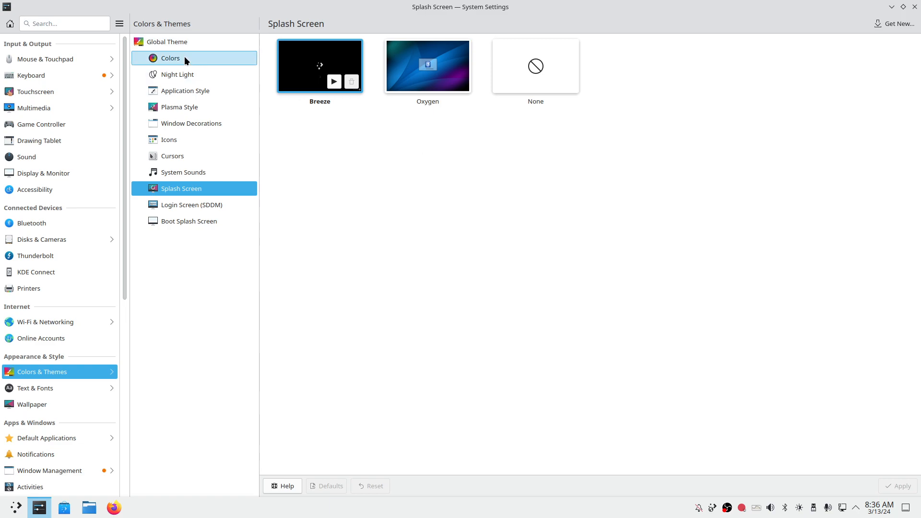
mouse_move(172, 60)
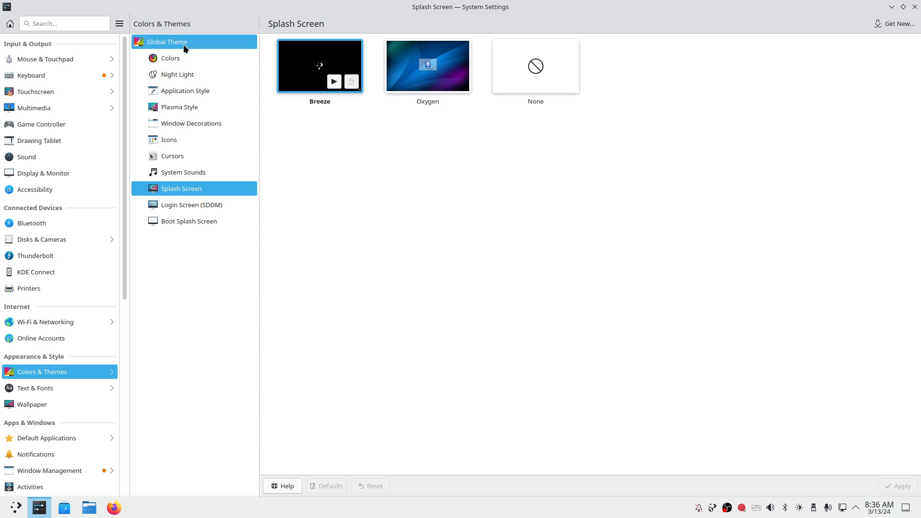
Go back to the Global Theme list with Breeze, Breeze Dark and Oxygen
left_click(167, 41)
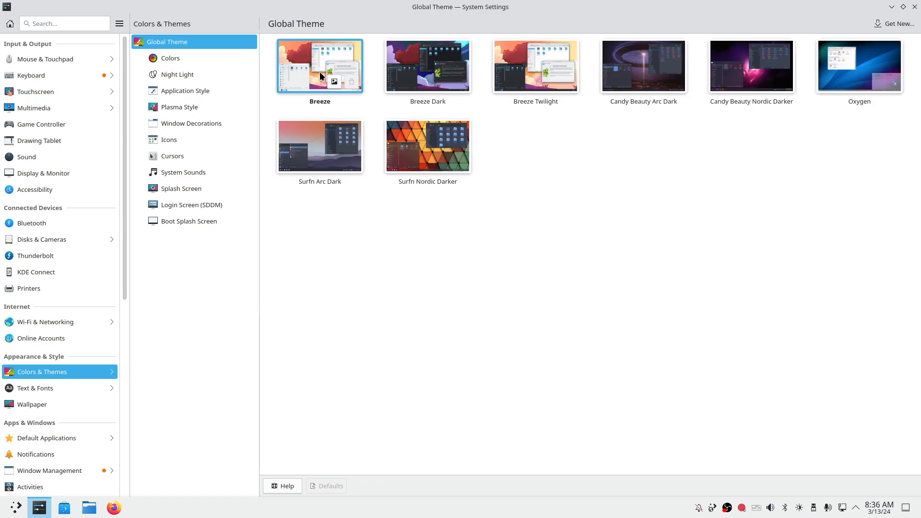
mouse_move(751, 66)
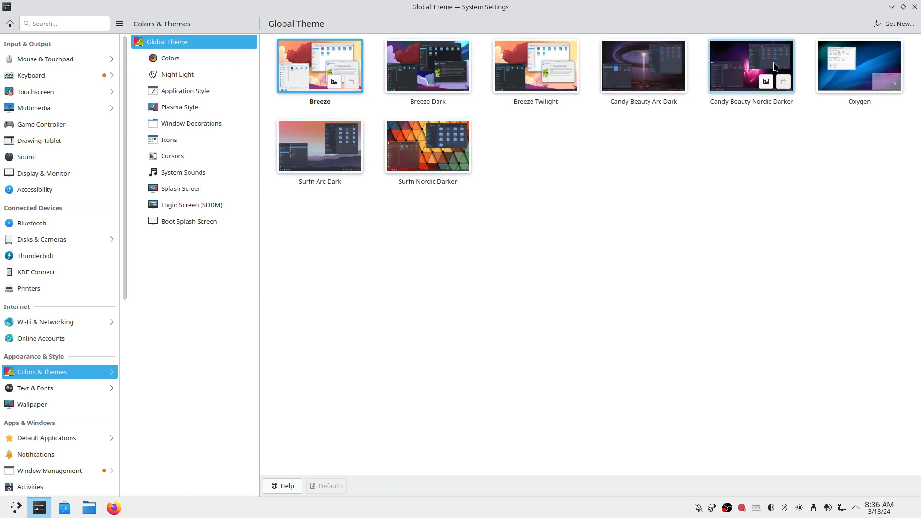
mouse_move(599, 230)
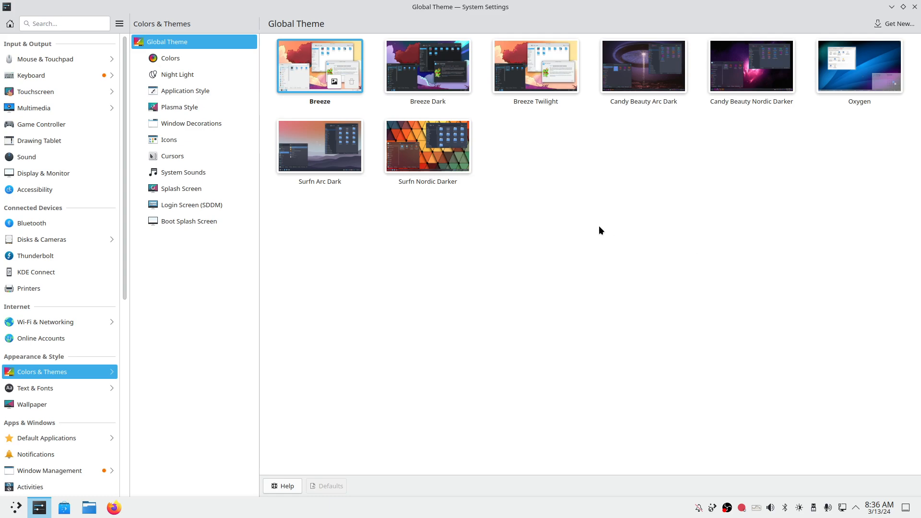
mouse_move(178, 73)
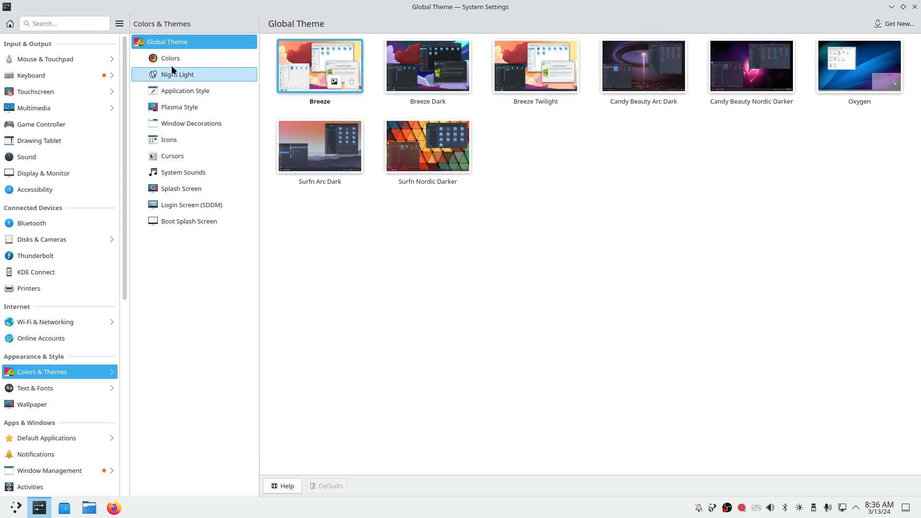
left_click(189, 220)
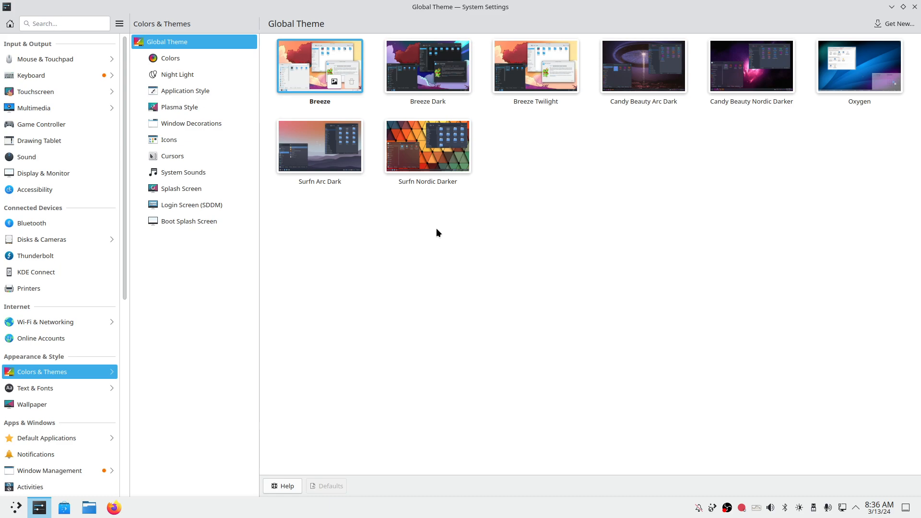
mouse_move(627, 70)
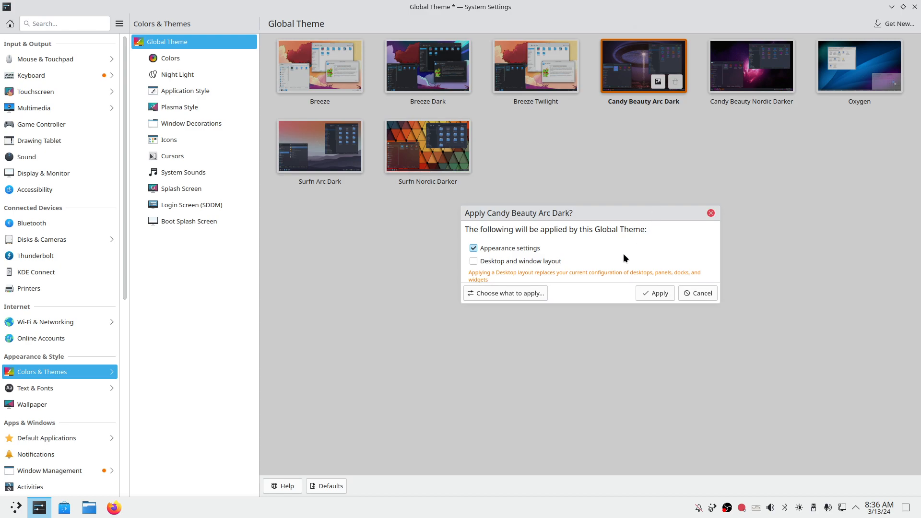
mouse_move(495, 251)
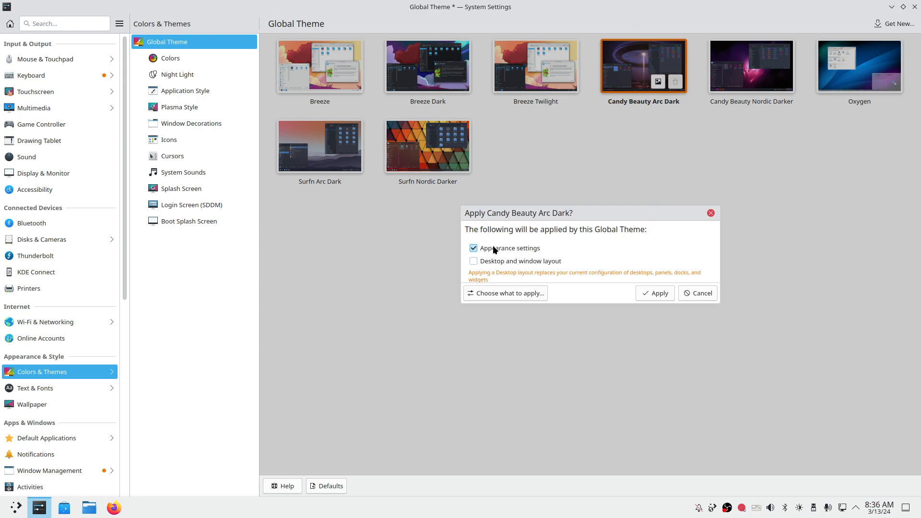
mouse_move(546, 266)
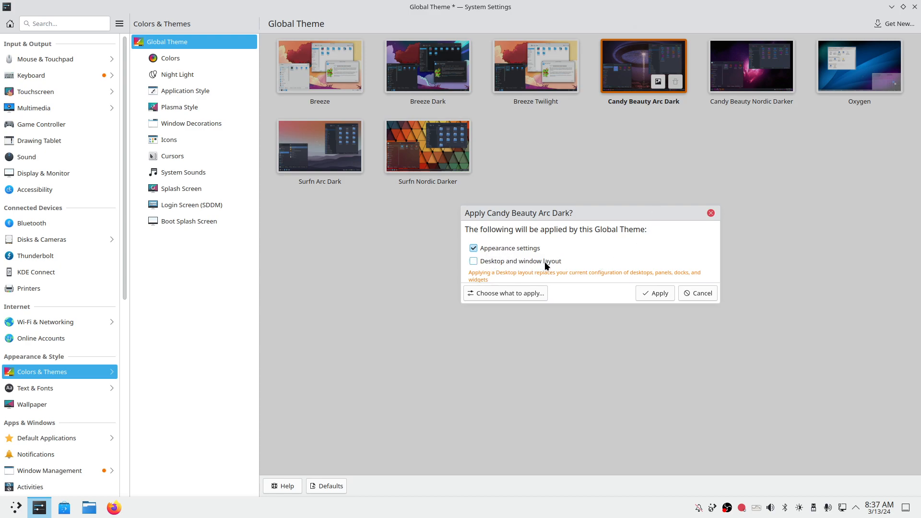
Review Candy Beauty Arc Dark's apply options: appearance settings on, desktop layout off
left_click(505, 293)
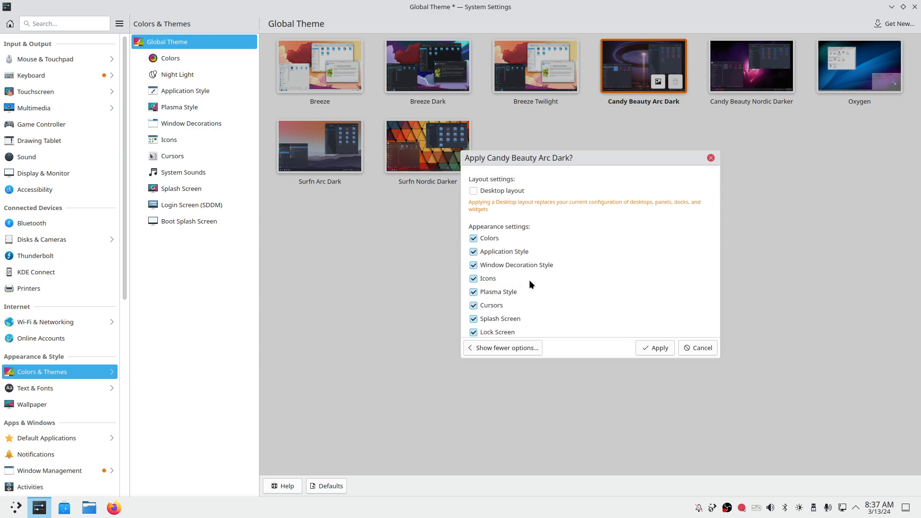
mouse_move(521, 321)
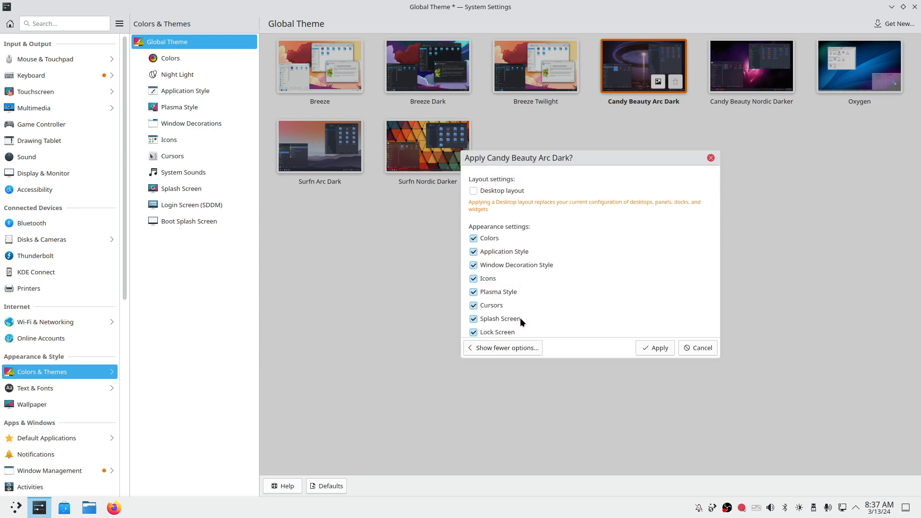
left_click(502, 347)
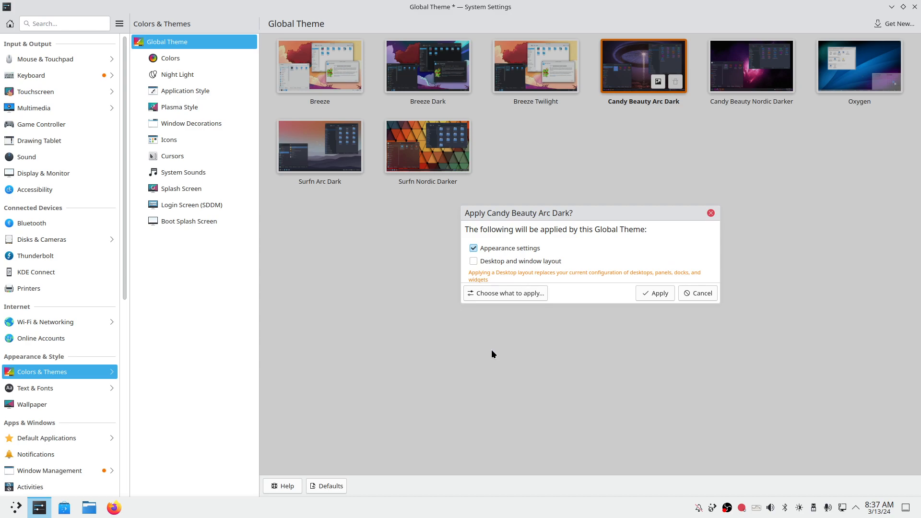
mouse_move(655, 293)
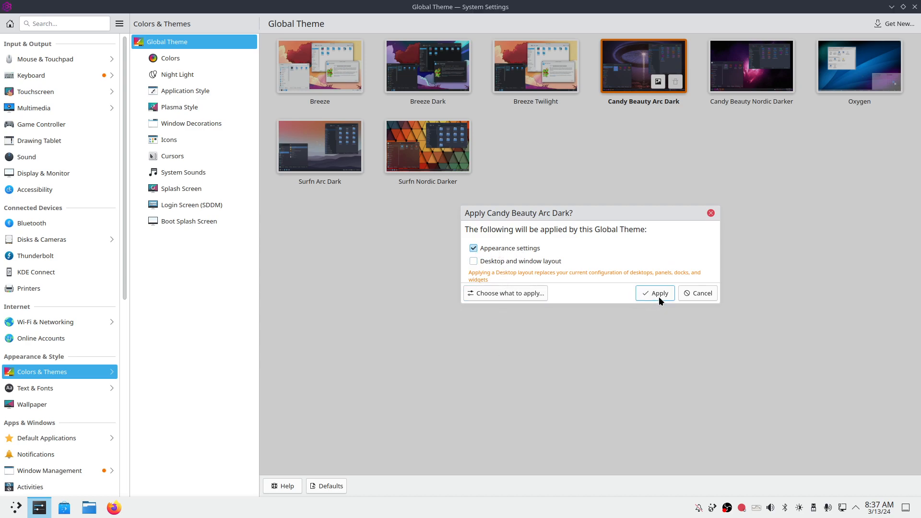
Apply Candy Beauty Arc Dark, then set a new desktop wallpaper
left_click(654, 293)
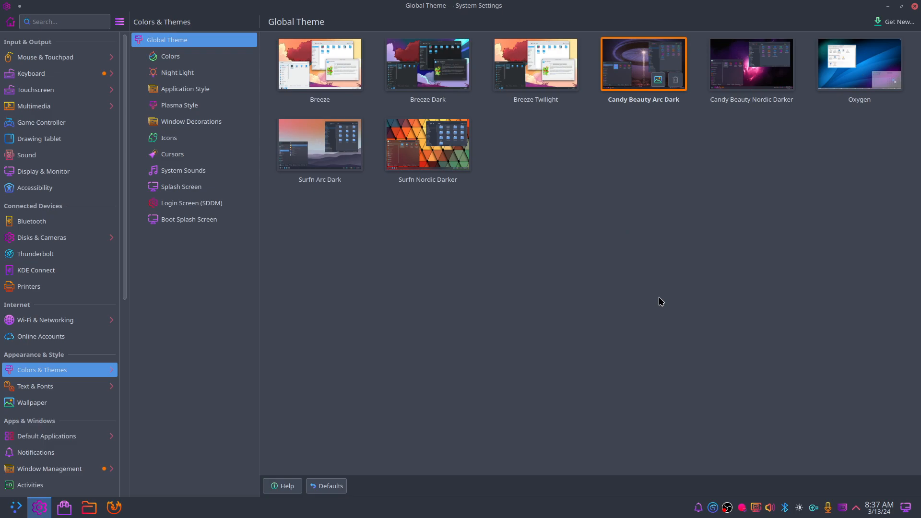
left_click(901, 5)
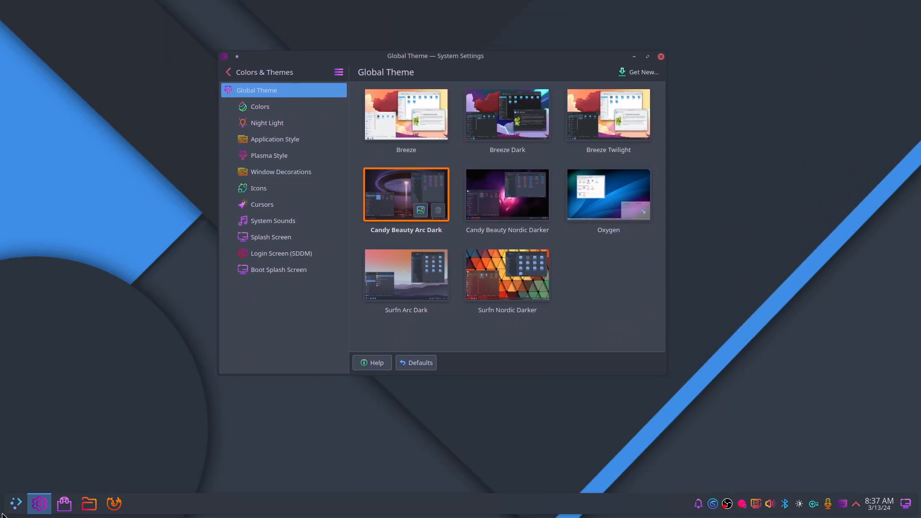
left_click(15, 503)
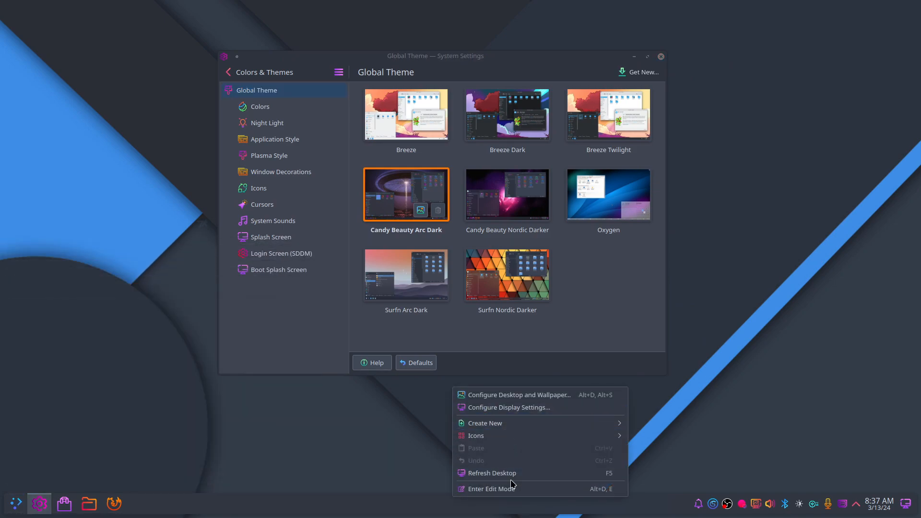
left_click(517, 394)
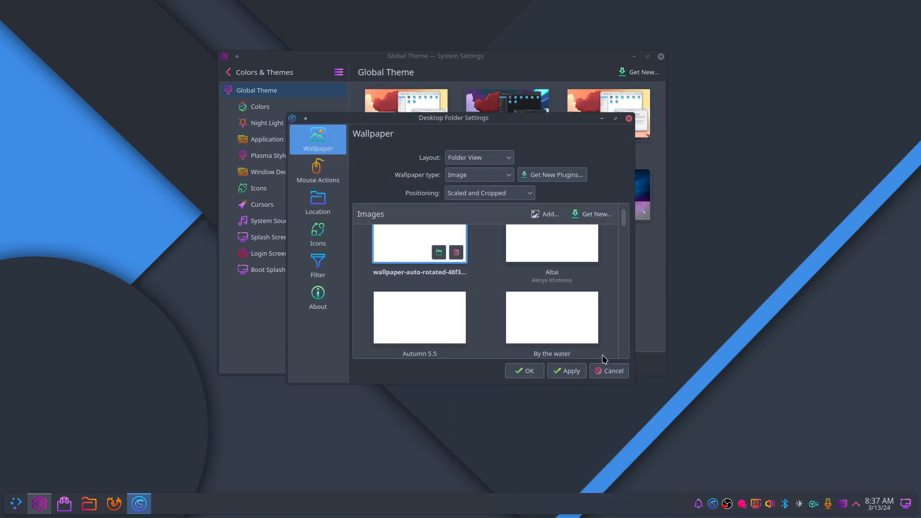
left_click(565, 370)
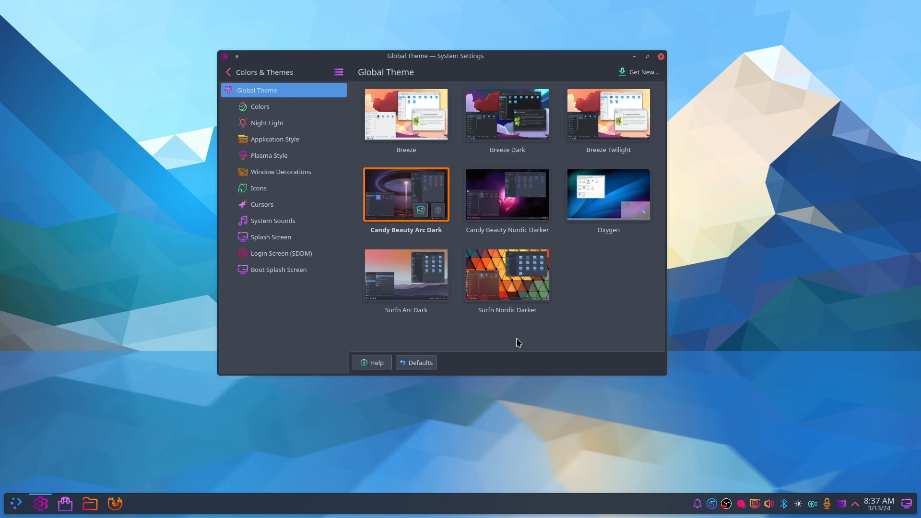
Open Display Configuration from the desktop menu, showing the BenQ GW2780 at 1920x1080, 60 Hz
right_click(517, 342)
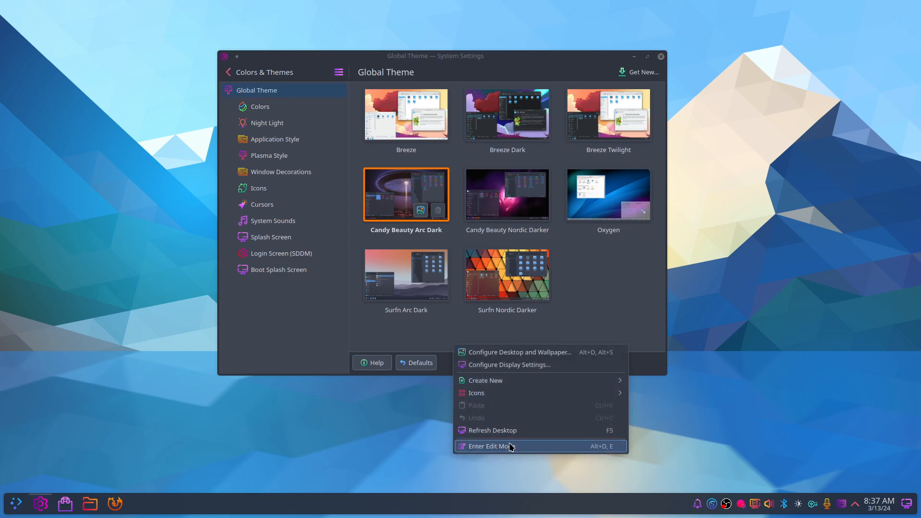
mouse_move(534, 365)
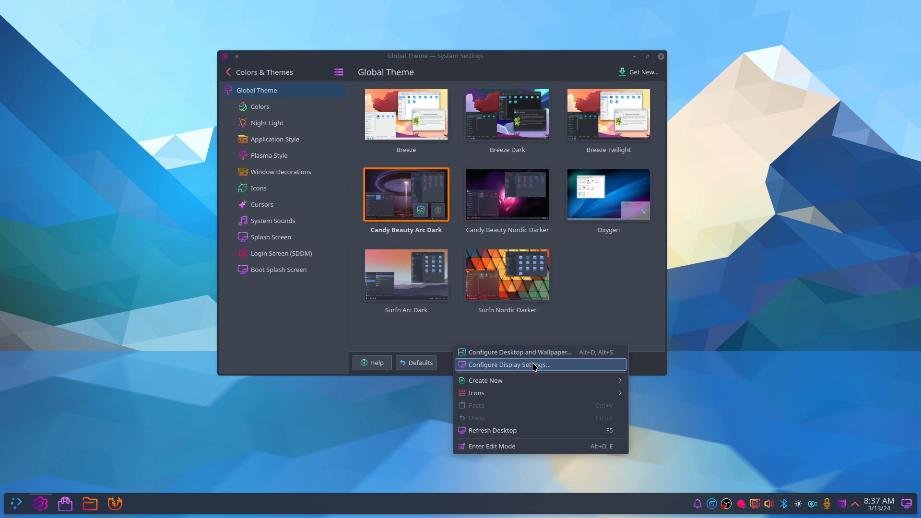
left_click(506, 364)
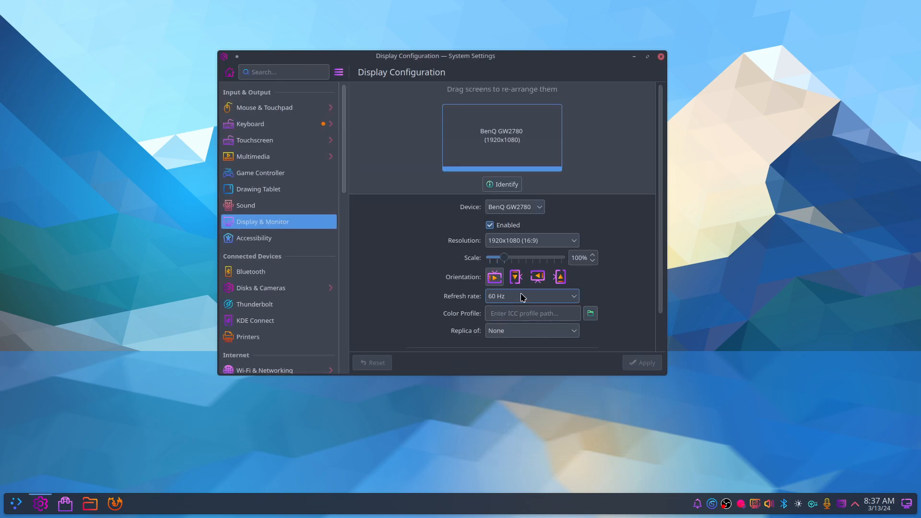
scroll("down", 3)
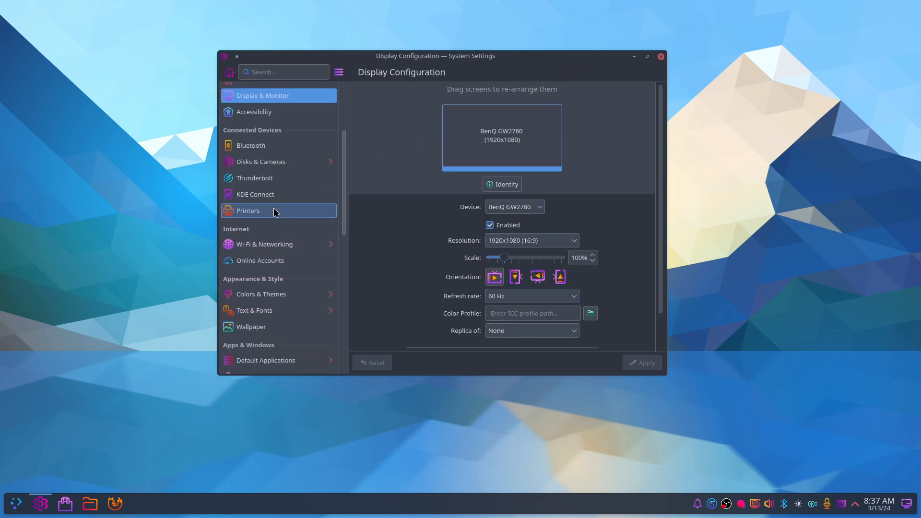
Set the wallpaper to a random 15-minute slideshow, apply it, and close System Settings
left_click(250, 327)
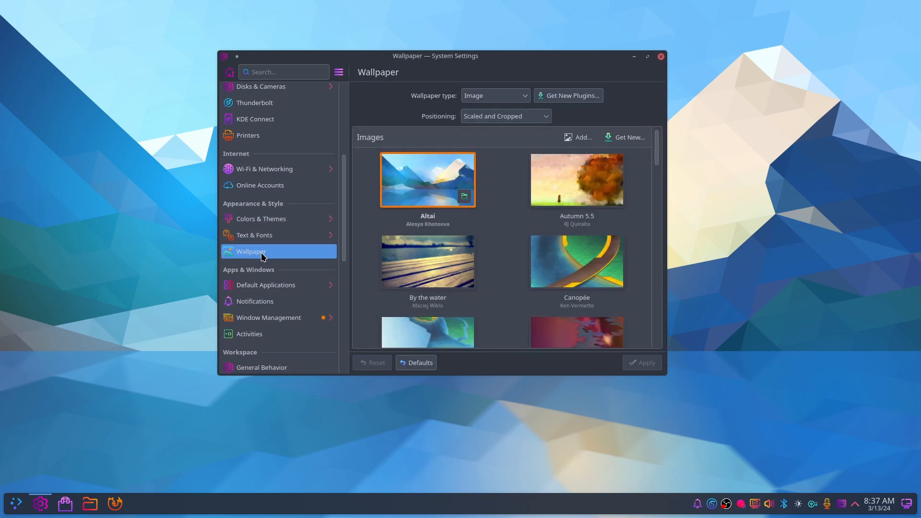
left_click(495, 95)
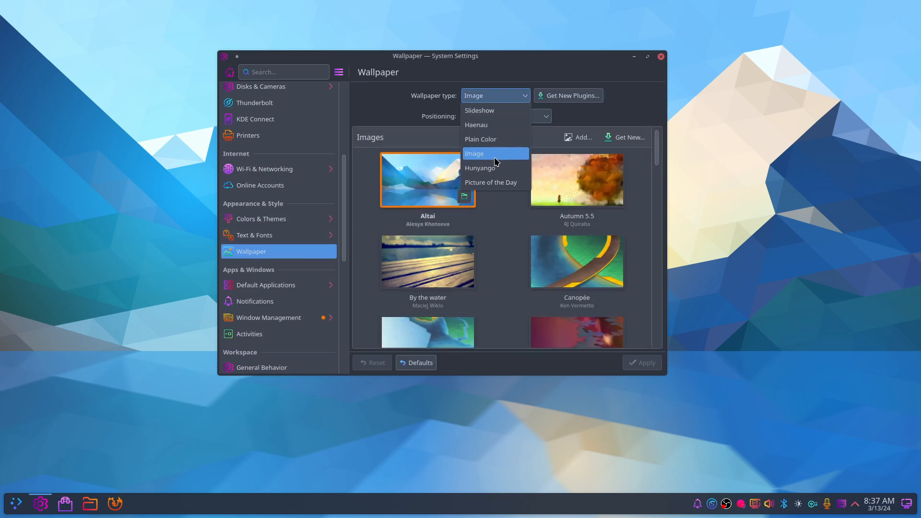
left_click(479, 110)
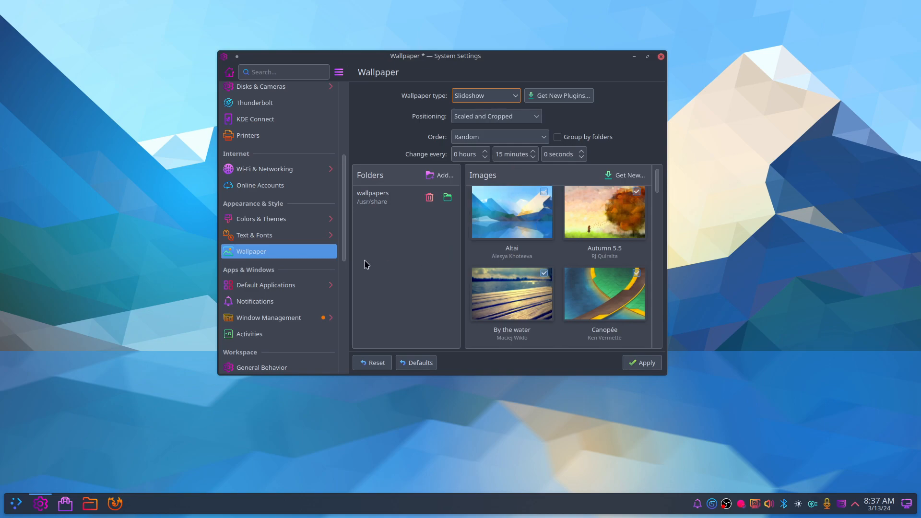
mouse_move(375, 213)
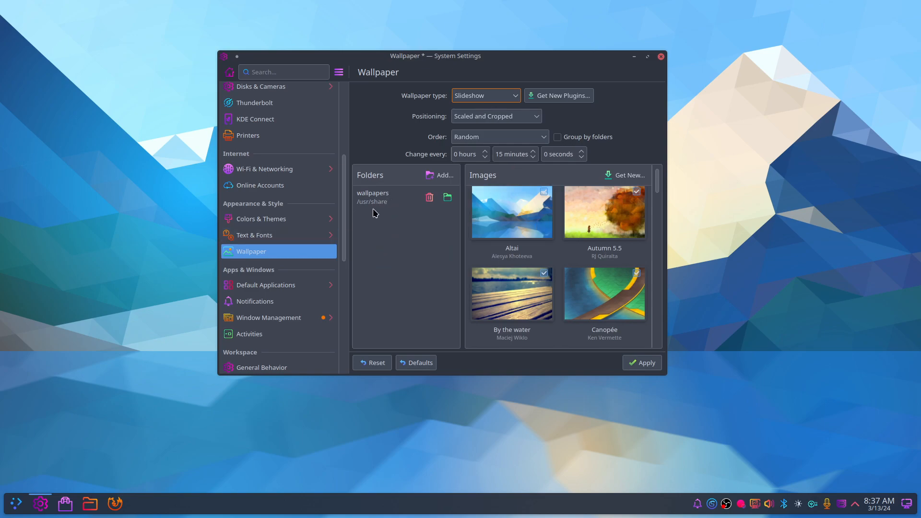
mouse_move(383, 224)
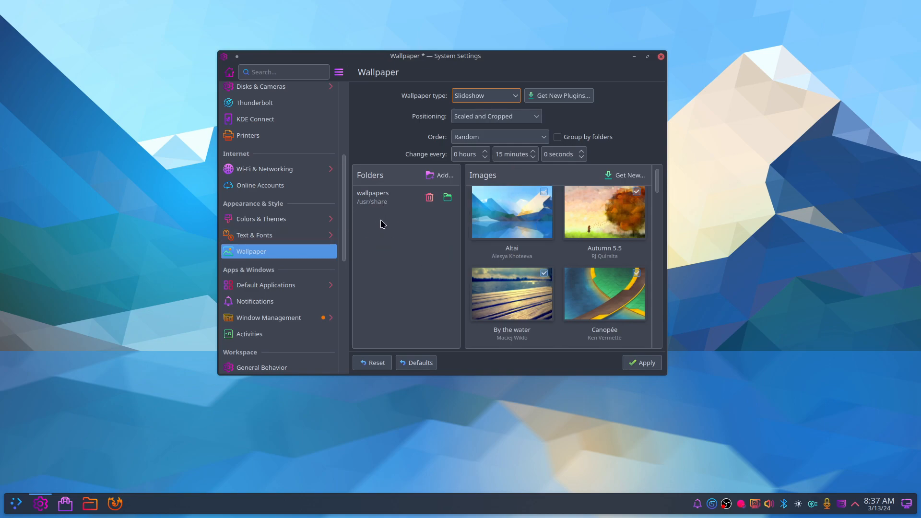
mouse_move(641, 362)
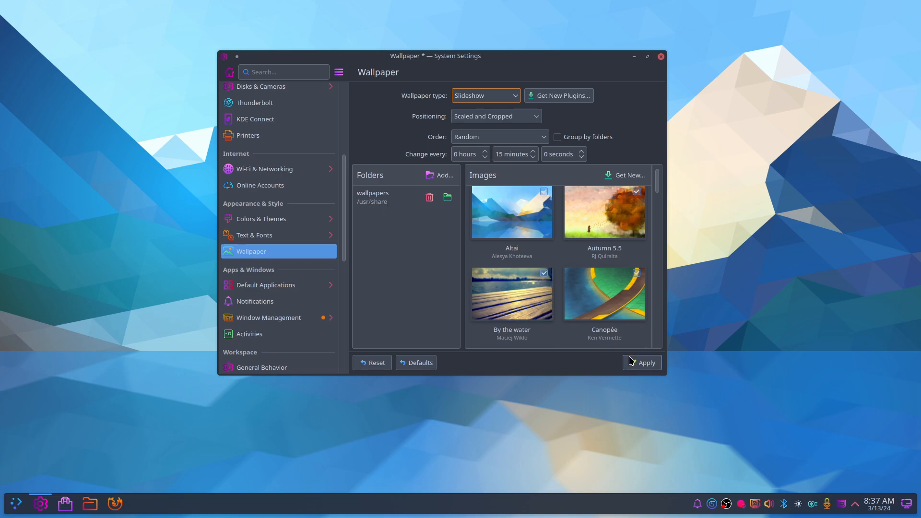
left_click(641, 362)
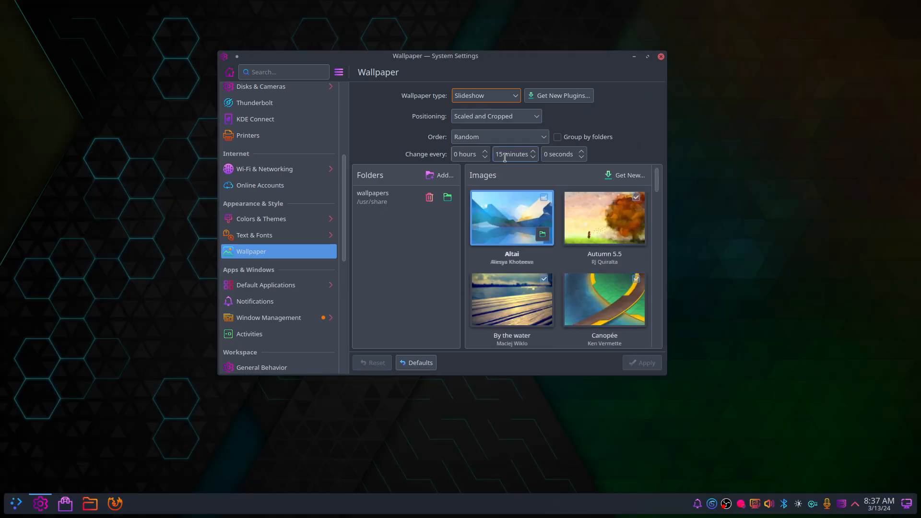
mouse_move(660, 56)
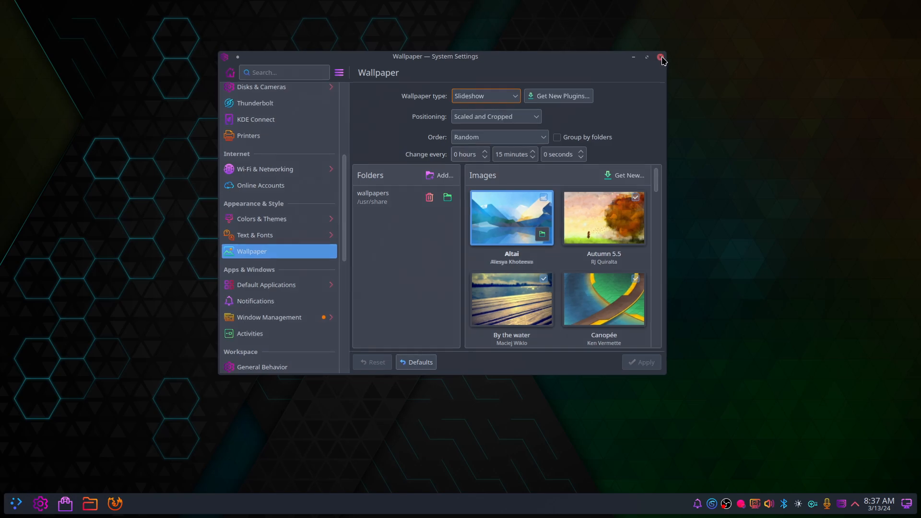
left_click(660, 56)
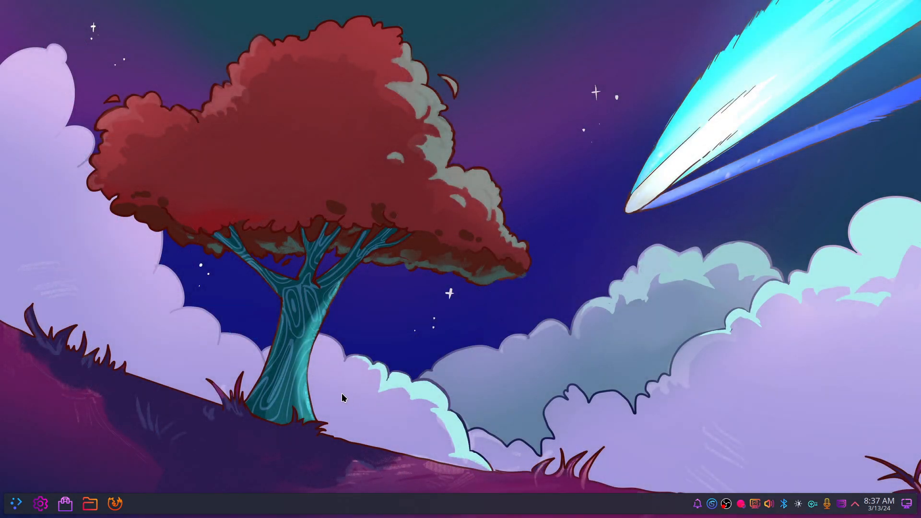
mouse_move(40, 502)
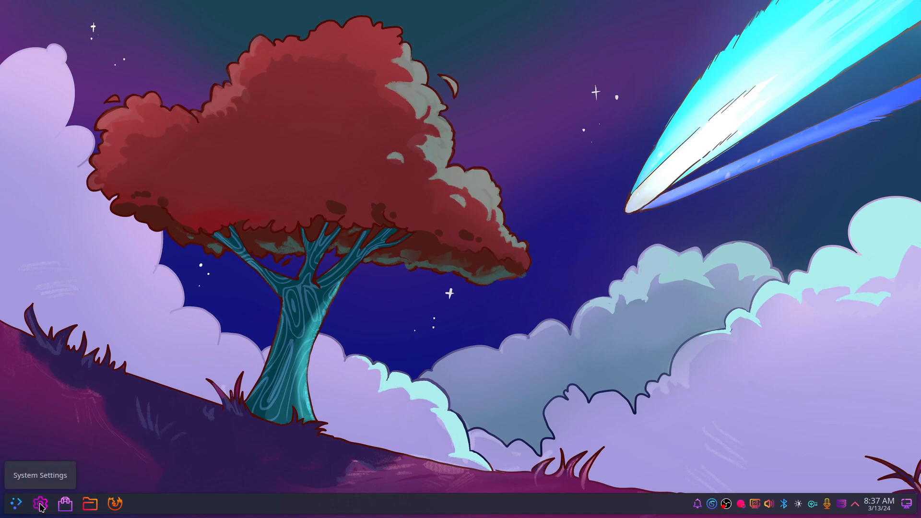
Relaunch System Settings from the taskbar to its Quick Settings page
left_click(40, 503)
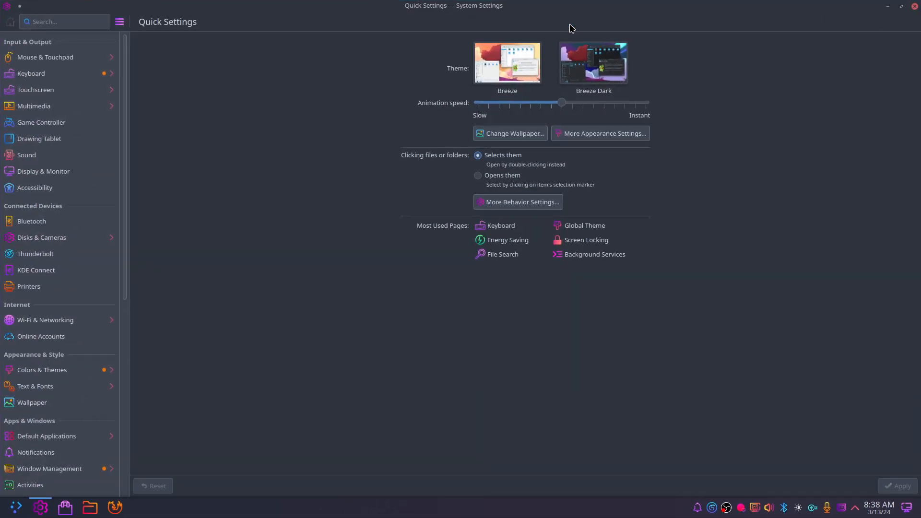
mouse_move(39, 375)
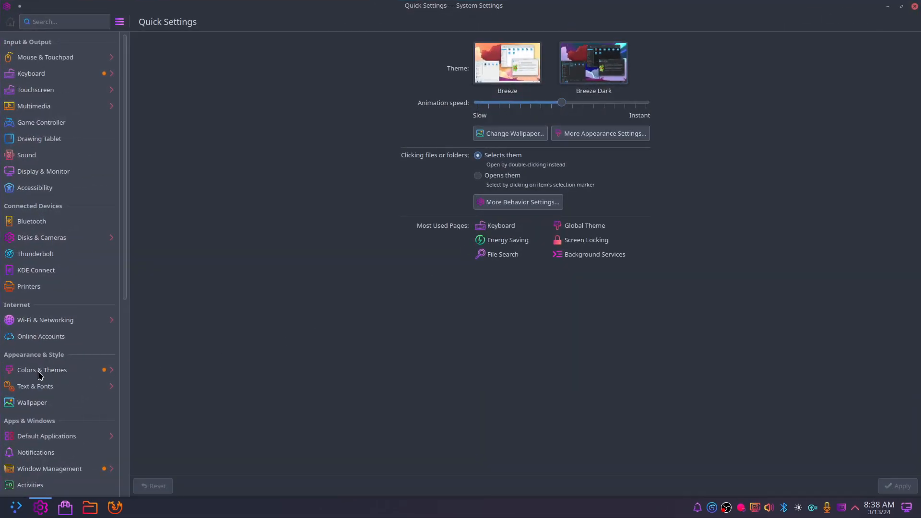
mouse_move(583, 168)
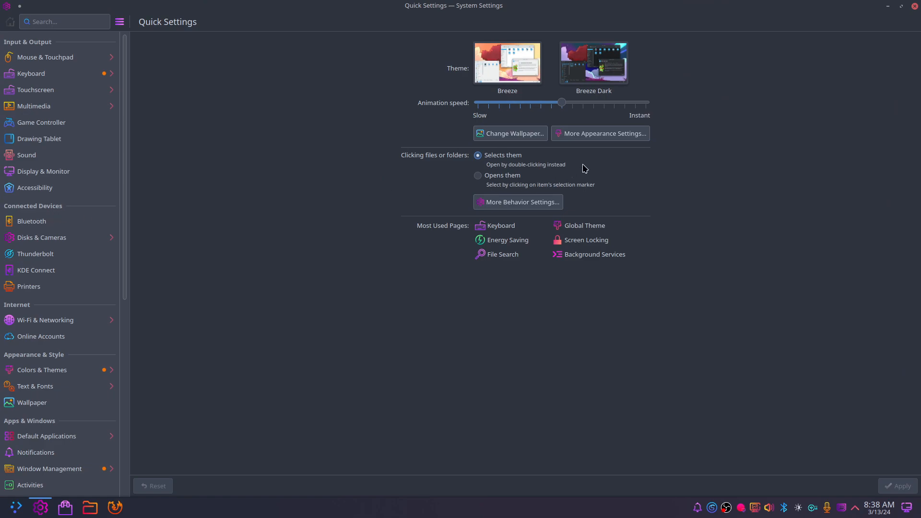
mouse_move(599, 134)
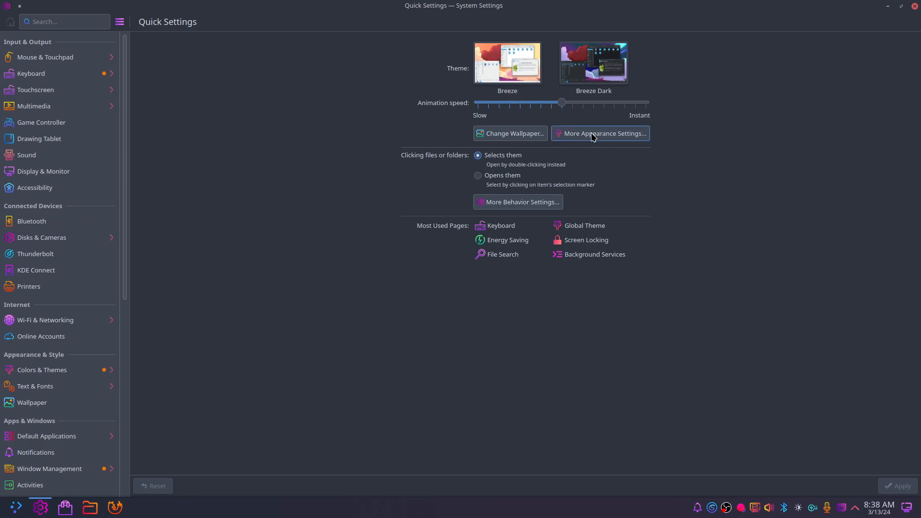
From More Appearance Settings, apply Candy Beauty Nordic Darker with desktop and window layout ticked
left_click(600, 133)
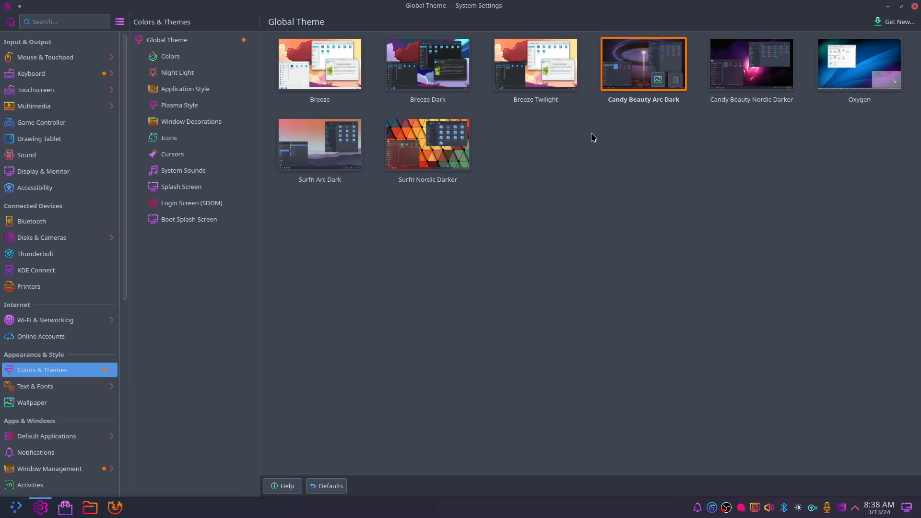
mouse_move(37, 378)
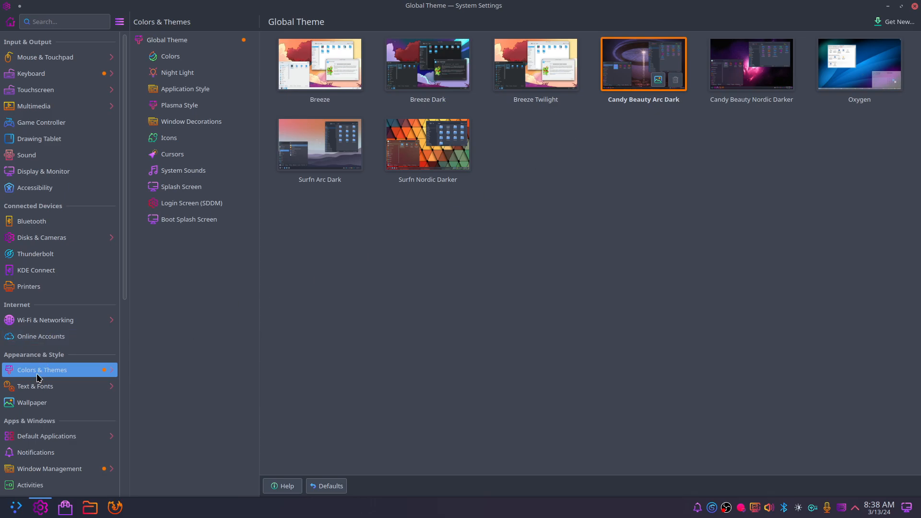
left_click(751, 64)
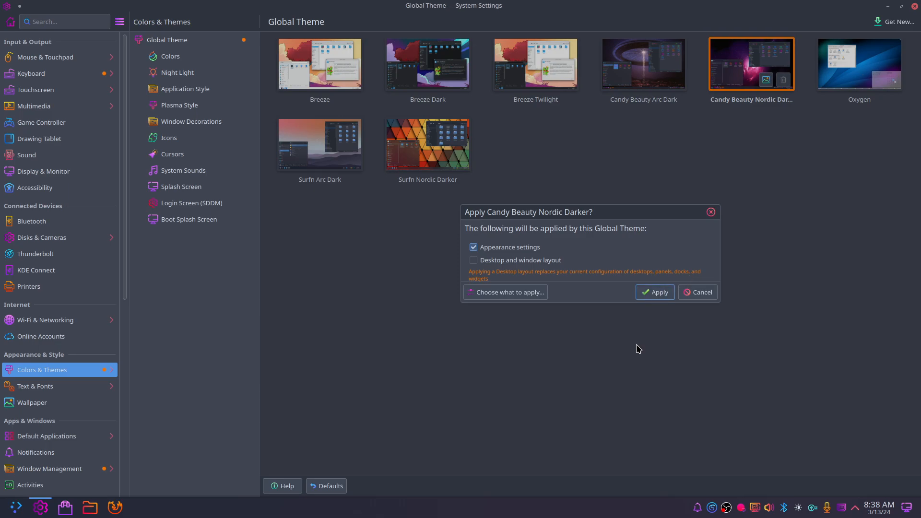
left_click(698, 292)
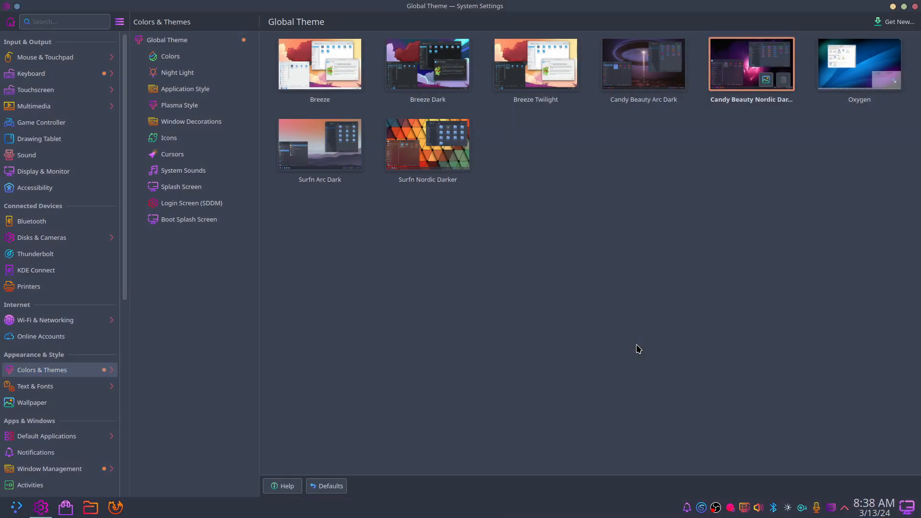
left_click(14, 507)
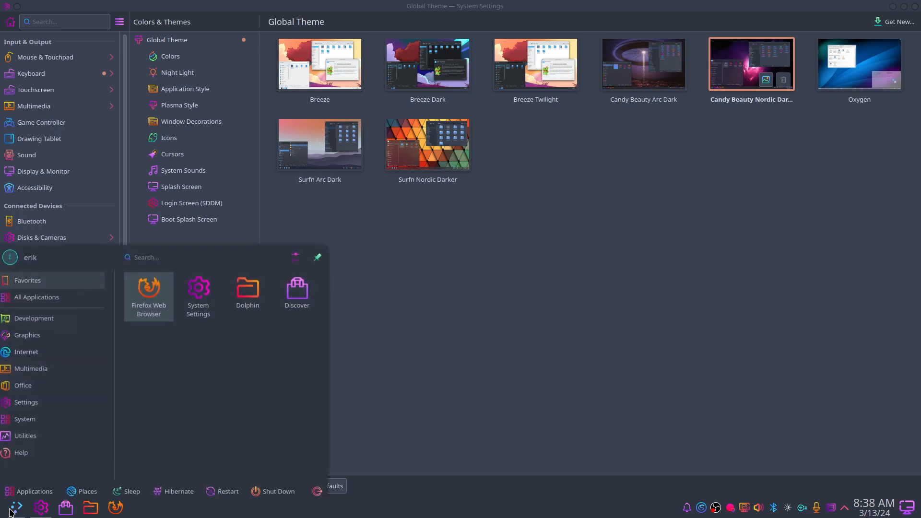
left_click(592, 304)
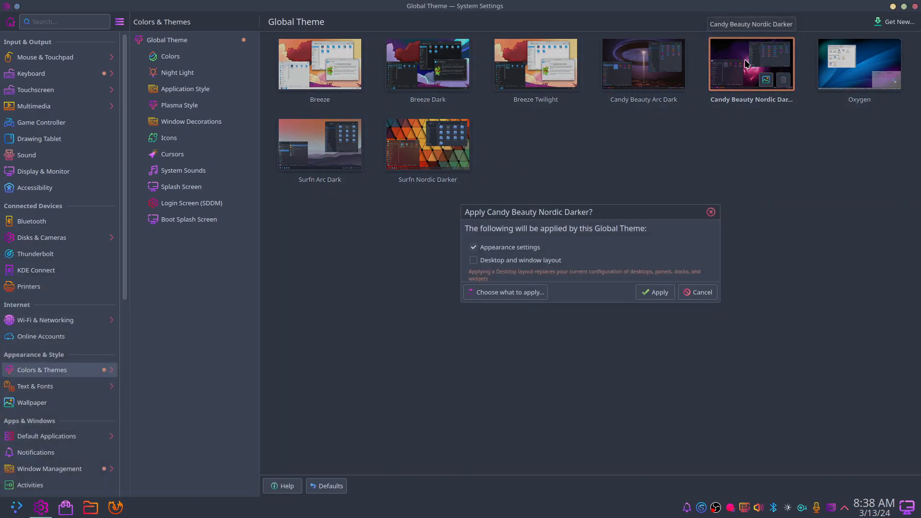
left_click(474, 260)
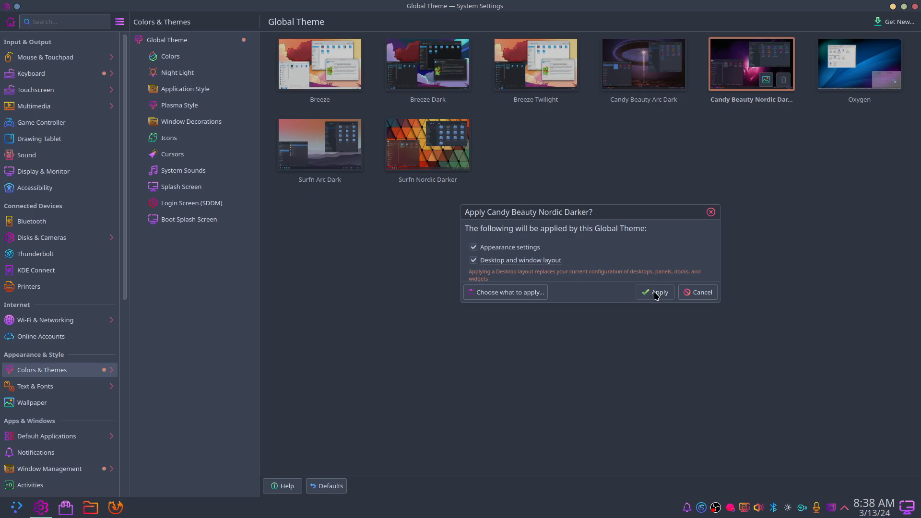
left_click(654, 292)
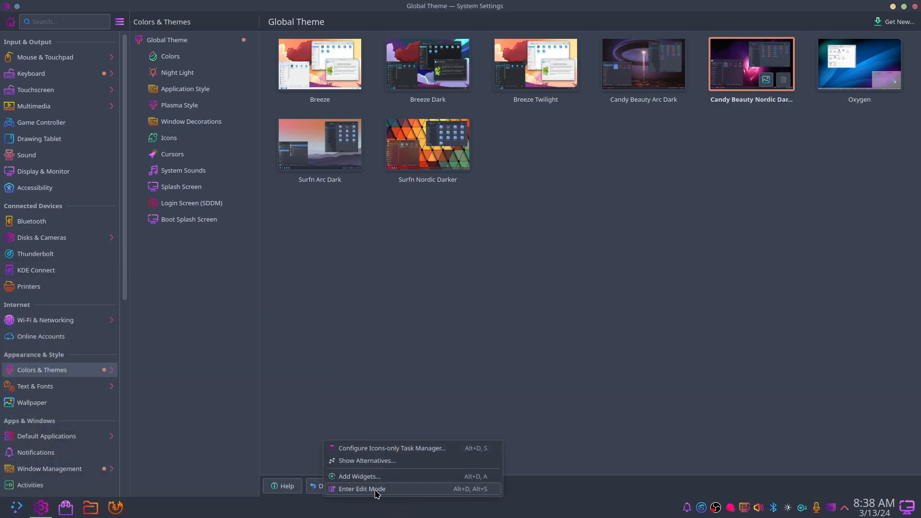
In panel edit mode, make the panel translucent and set Width to Fit content
left_click(362, 488)
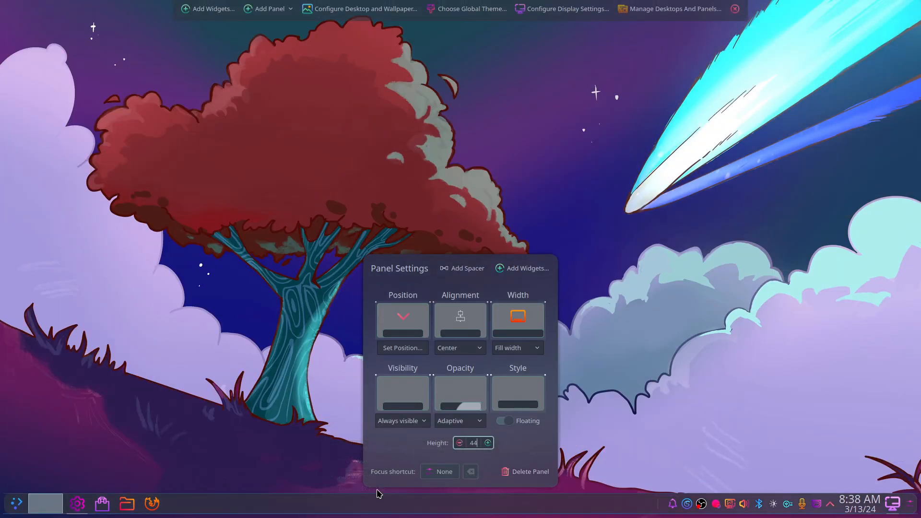
mouse_move(436, 343)
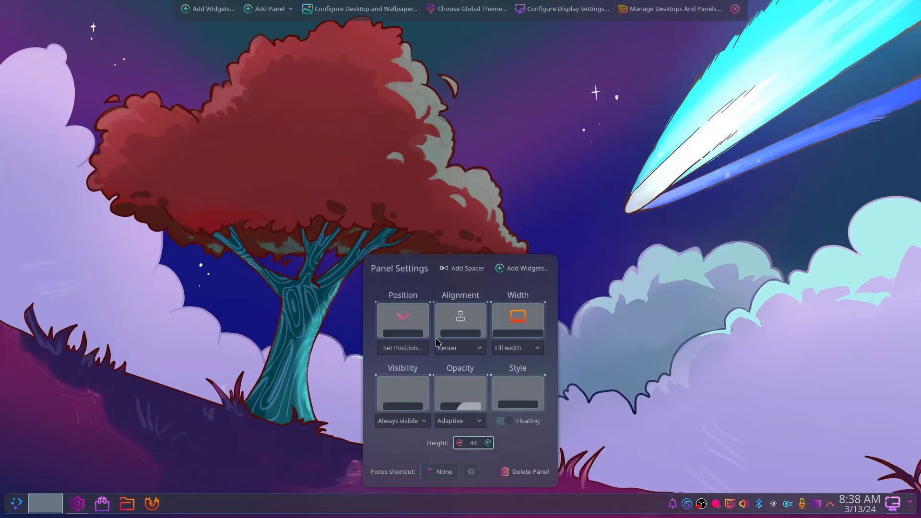
left_click(459, 420)
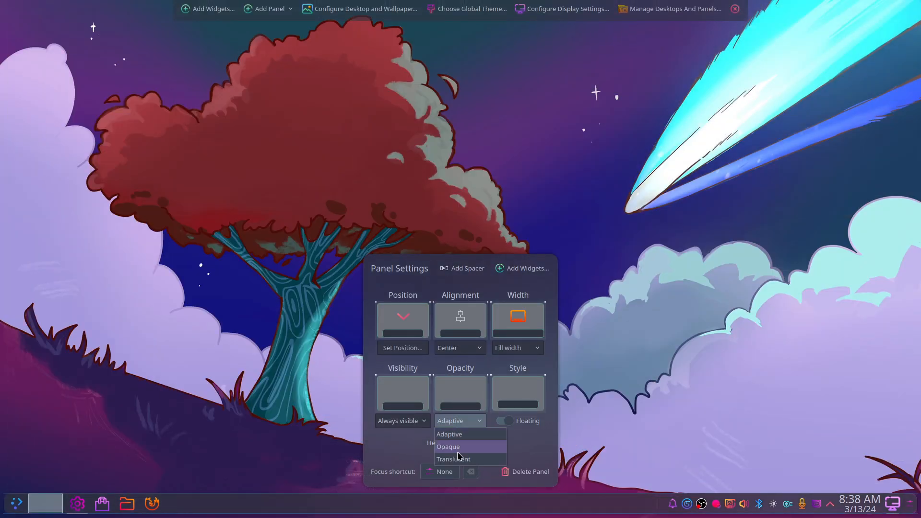
left_click(447, 446)
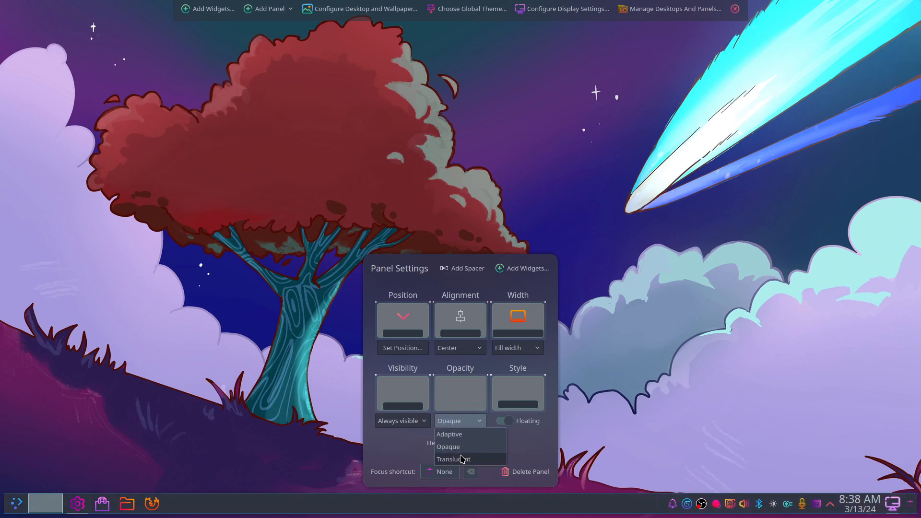
left_click(452, 458)
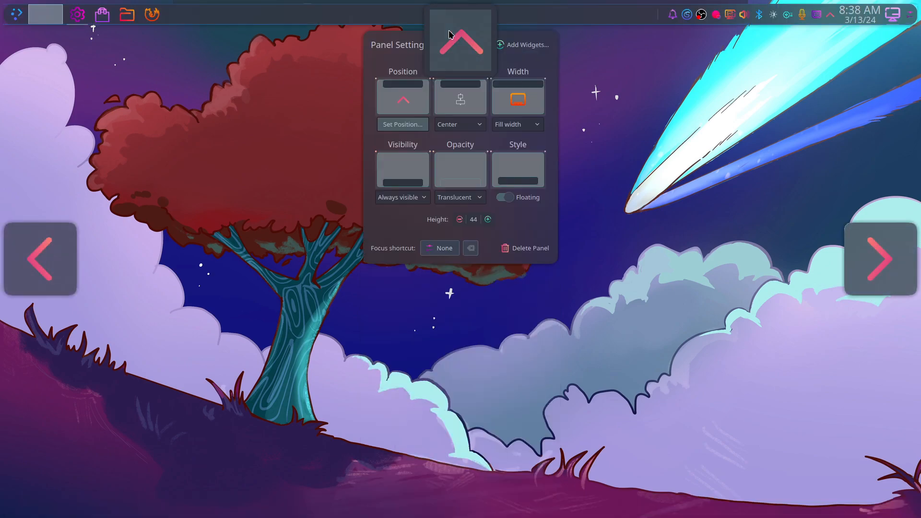
left_click(516, 124)
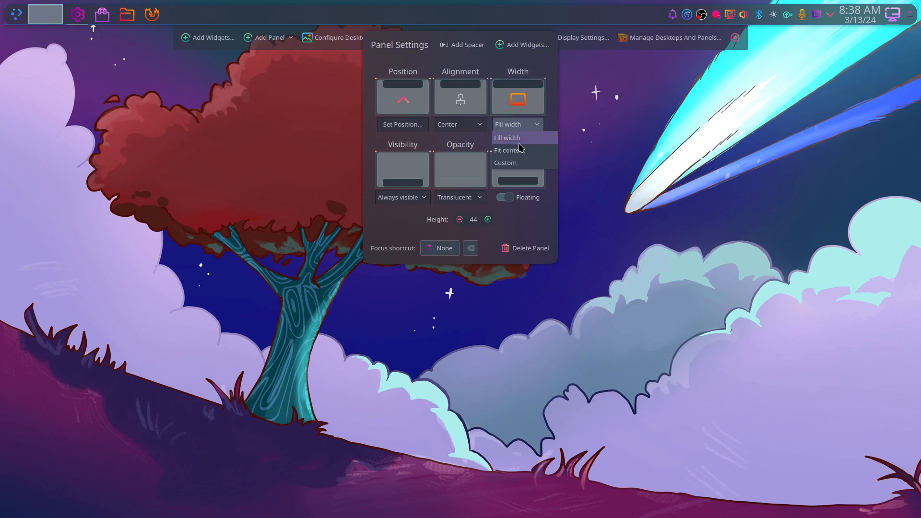
left_click(508, 150)
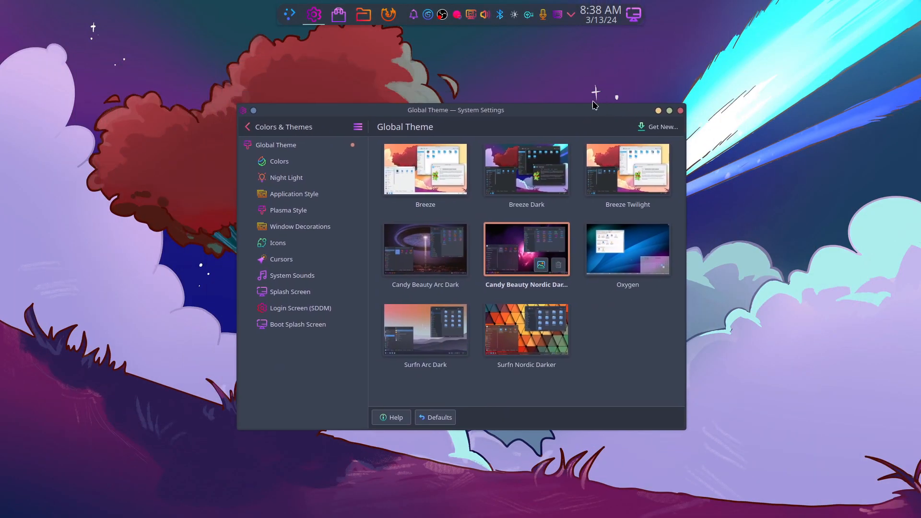
mouse_move(573, 183)
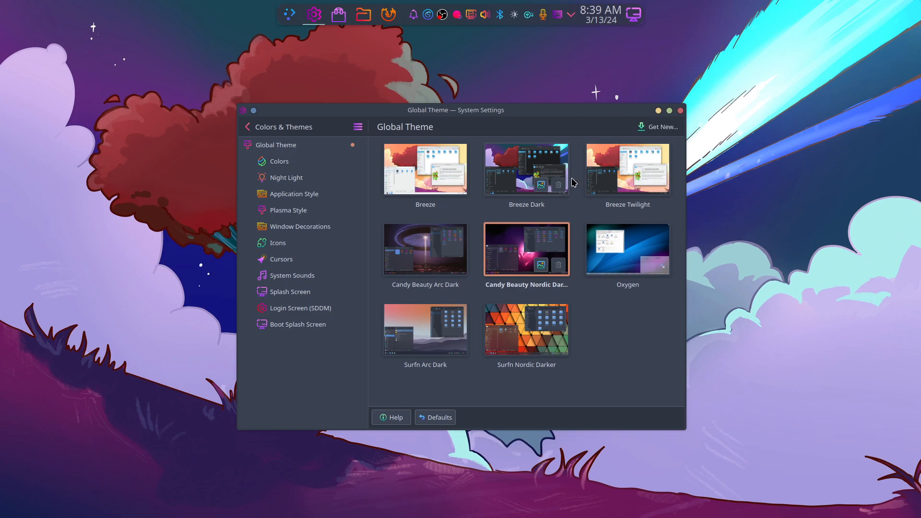
mouse_move(557, 306)
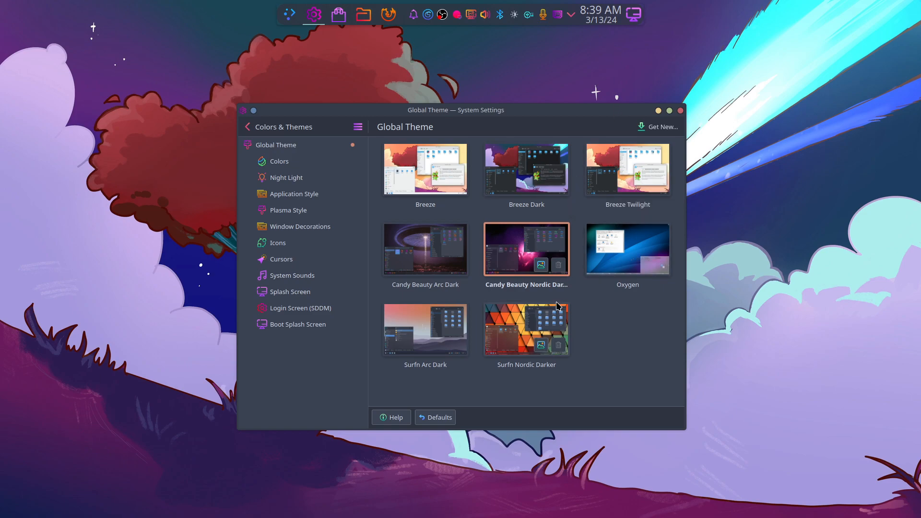
mouse_move(425, 329)
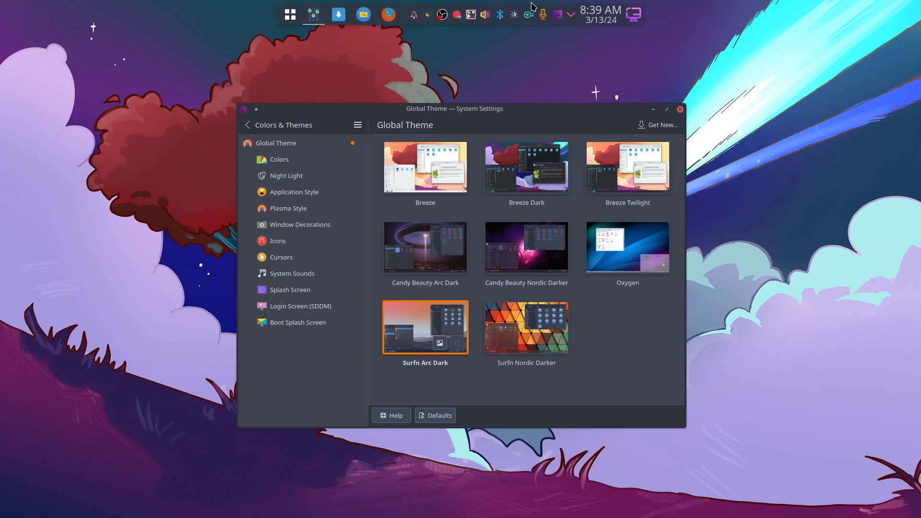
mouse_move(290, 15)
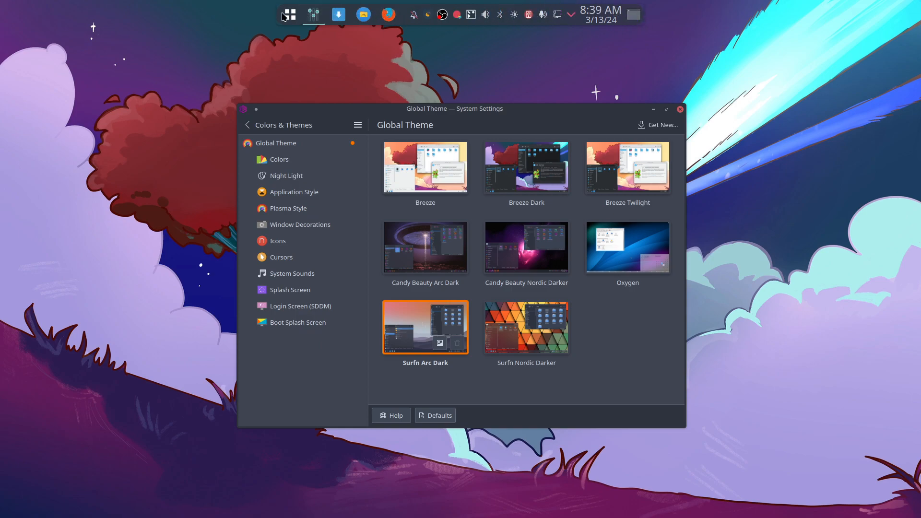
Check the launcher's look, then apply Surfn Nordic Darker, which moves the panel to the bottom
left_click(289, 14)
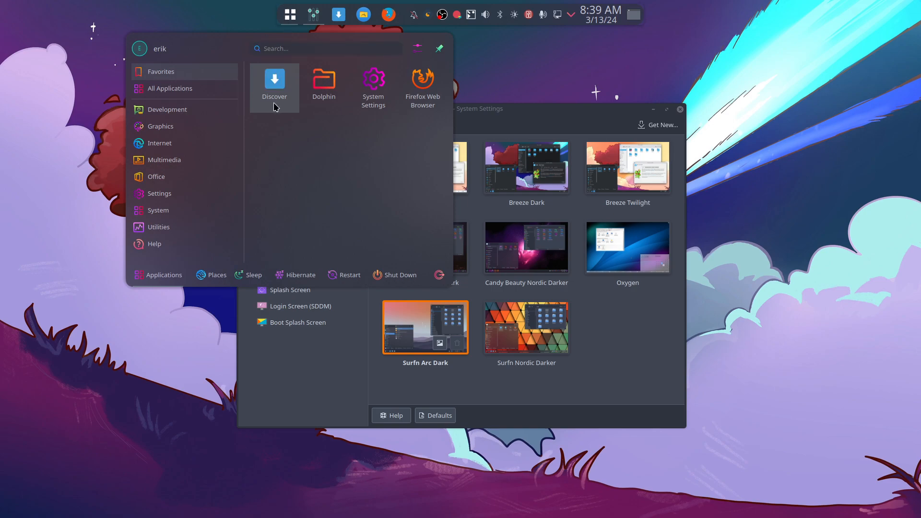
left_click(159, 143)
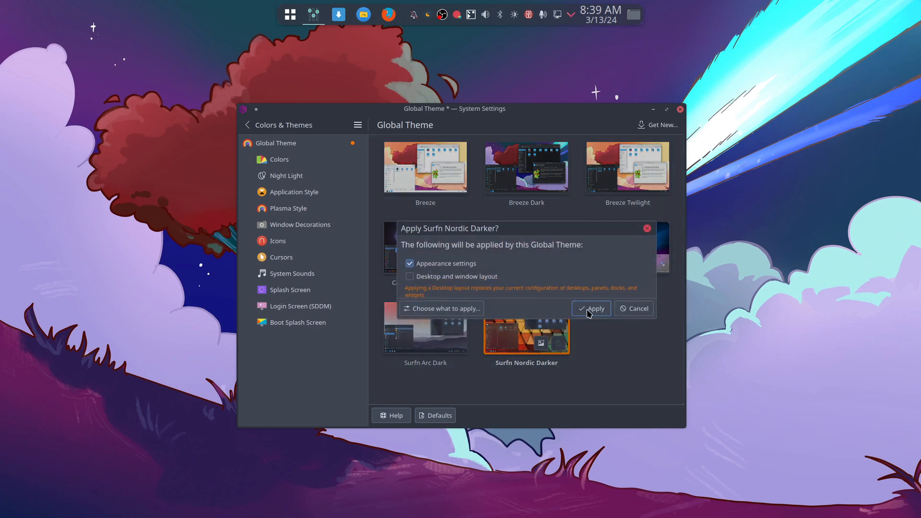
left_click(591, 308)
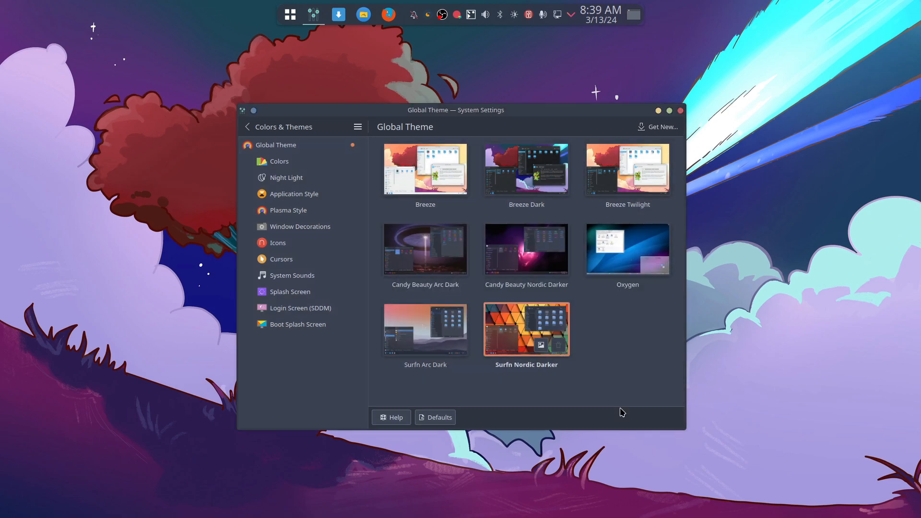
mouse_move(523, 318)
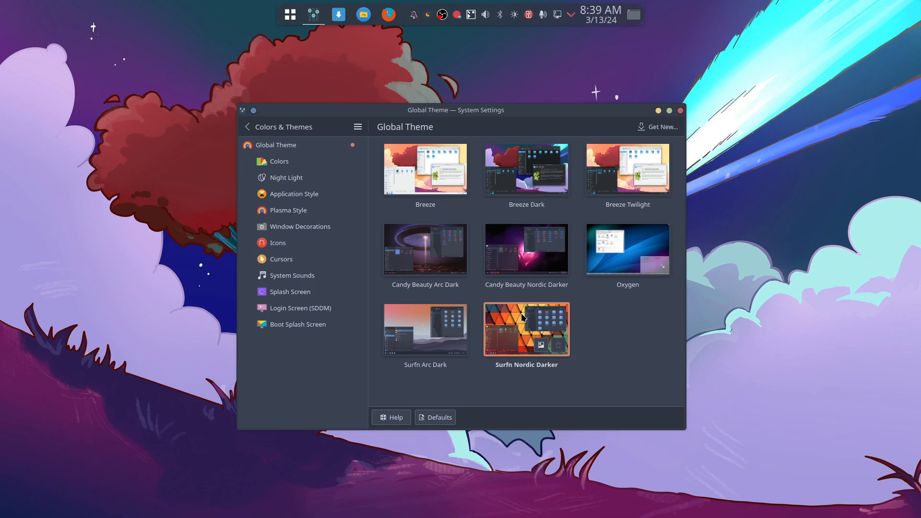
mouse_move(538, 381)
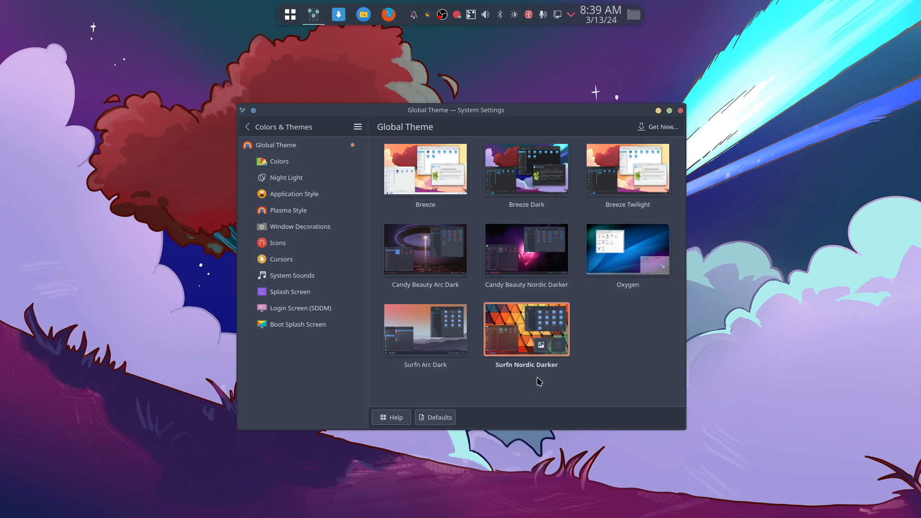
mouse_move(446, 287)
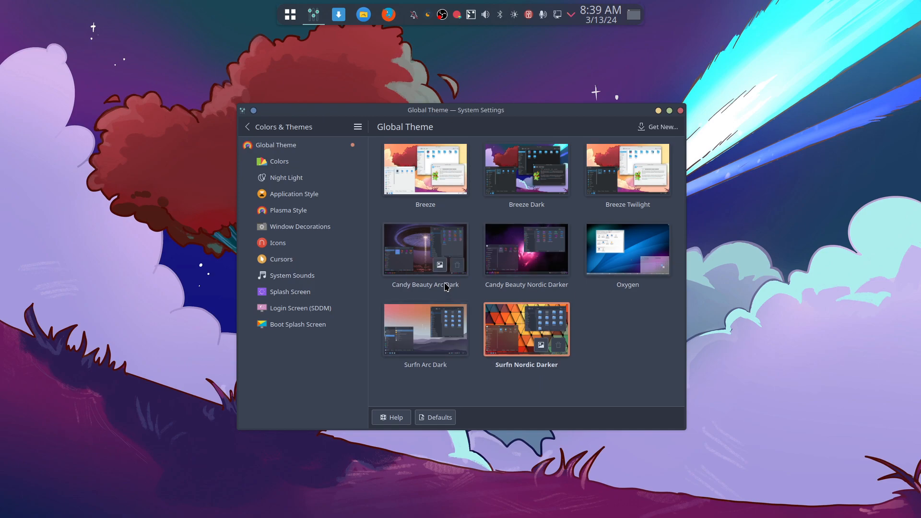
mouse_move(516, 350)
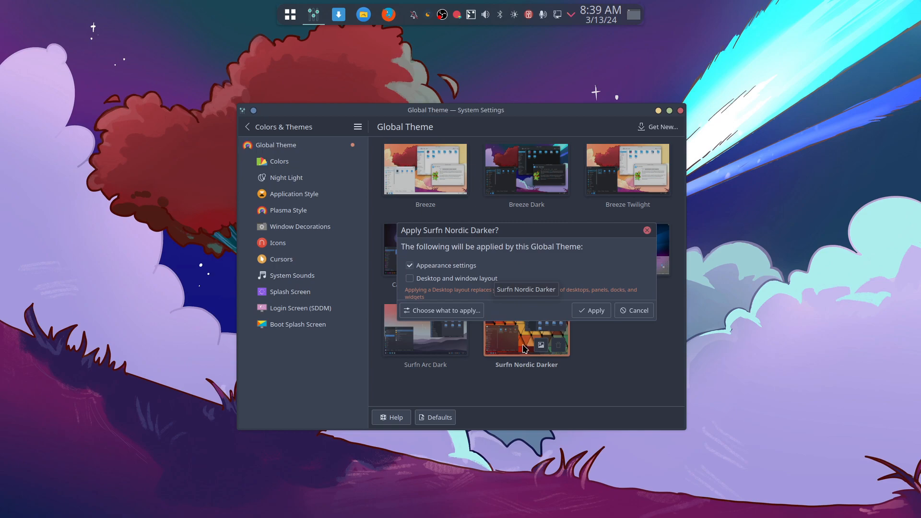
left_click(409, 278)
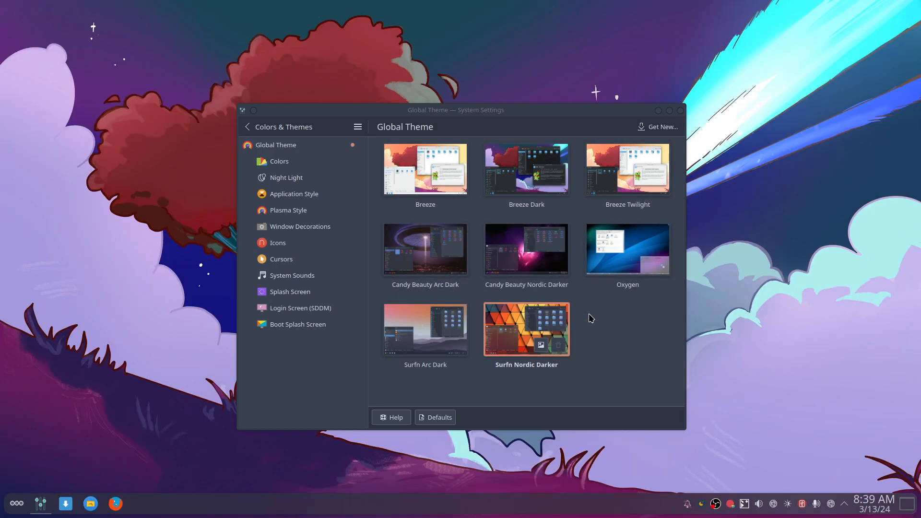
mouse_move(313, 509)
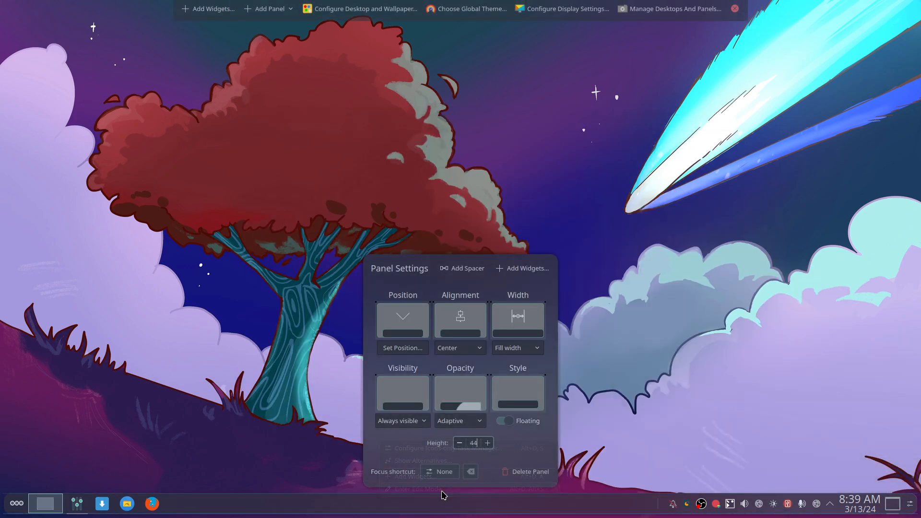
Move the panel back to the top edge, centred and fitting its contents
left_click(402, 347)
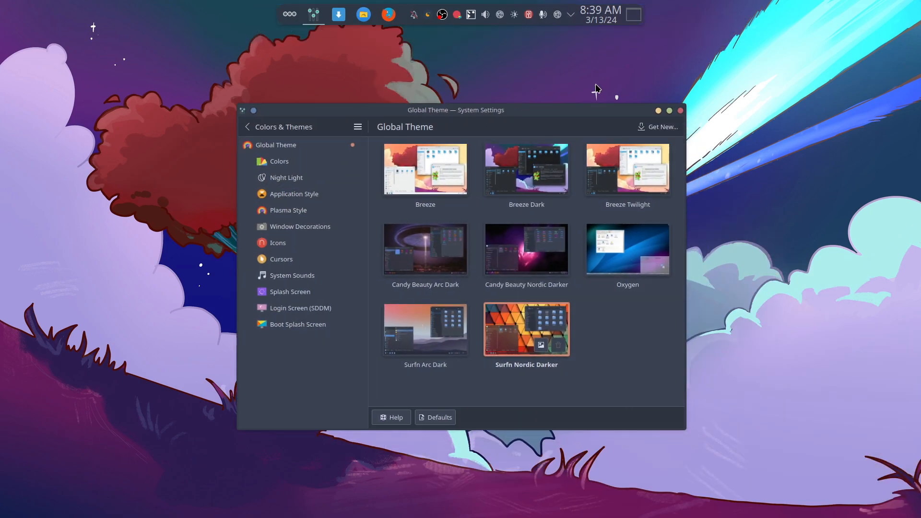
mouse_move(294, 164)
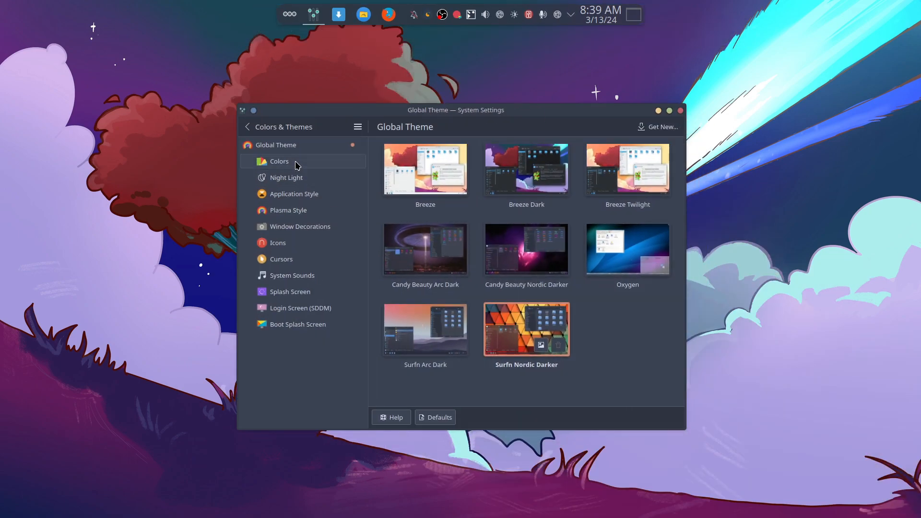
Open the Colors page and try taking the accent colour from the wallpaper
left_click(279, 161)
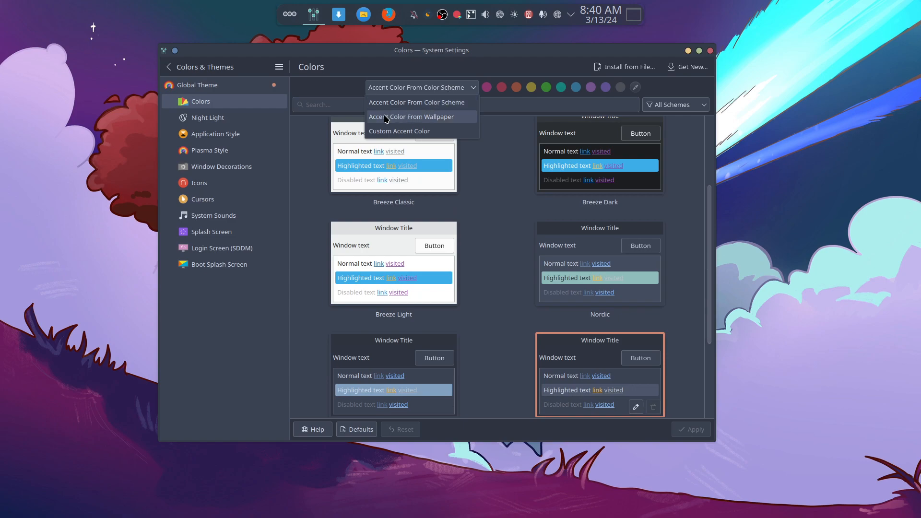
mouse_move(449, 120)
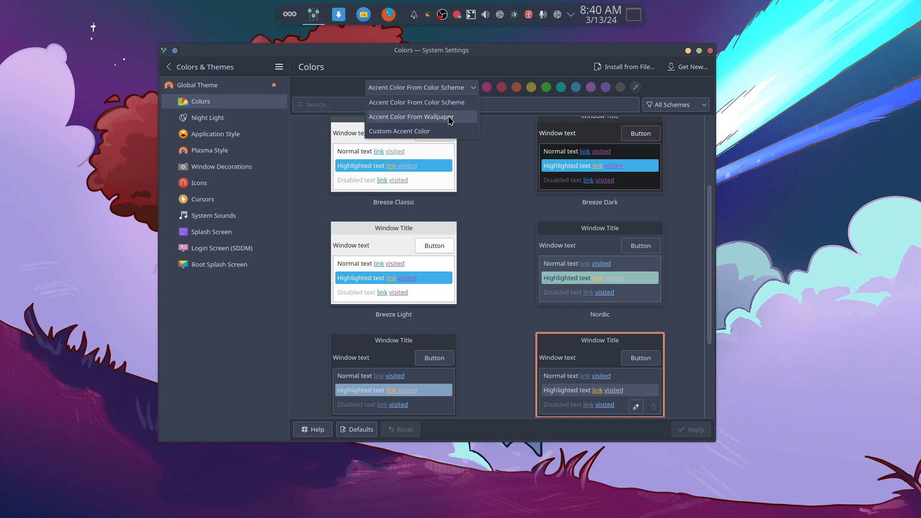
left_click(410, 116)
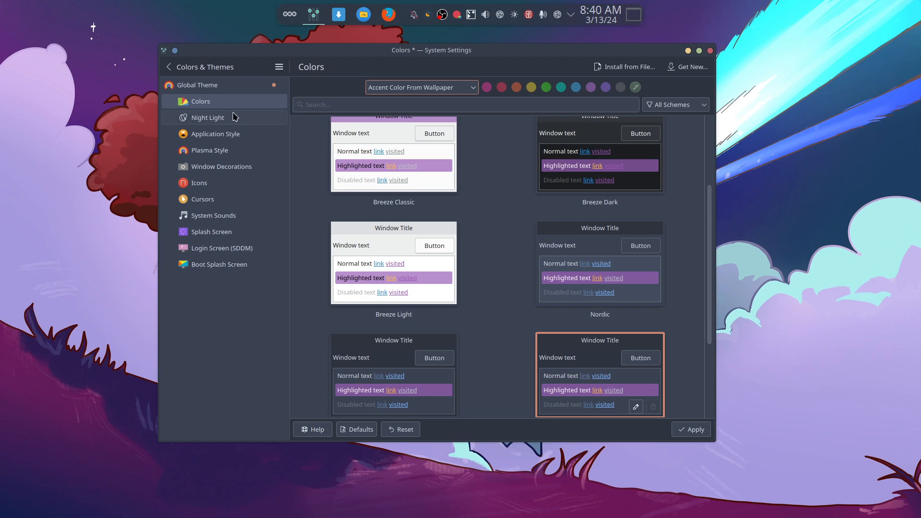
left_click(208, 117)
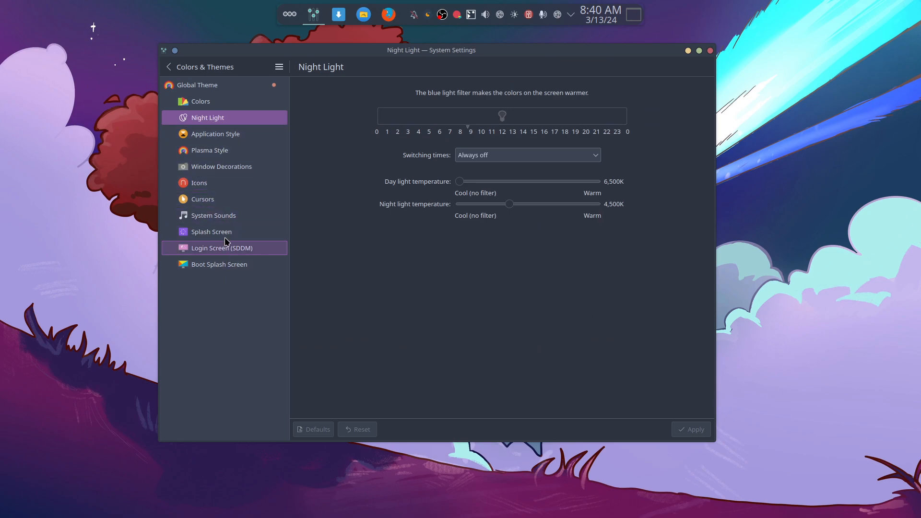
left_click(201, 101)
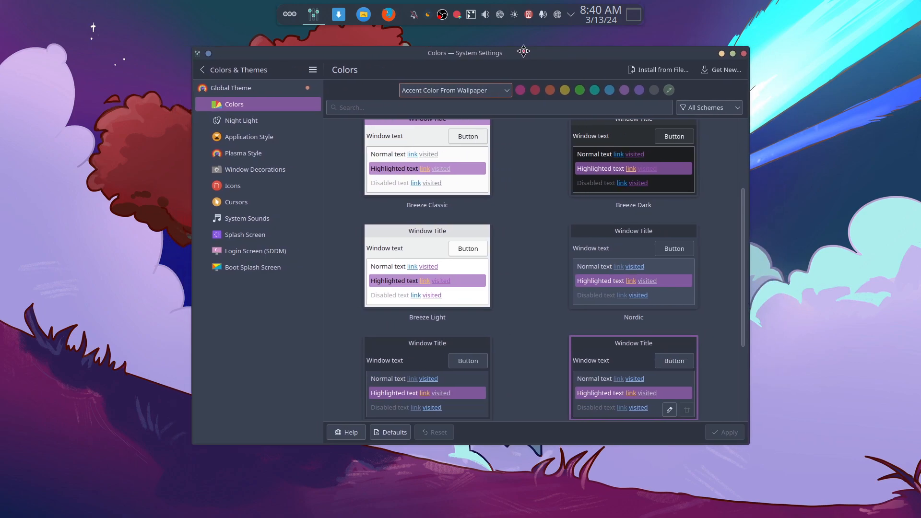
Set a custom pink accent colour (#e93a9a) instead of the scheme's accent
left_click(454, 89)
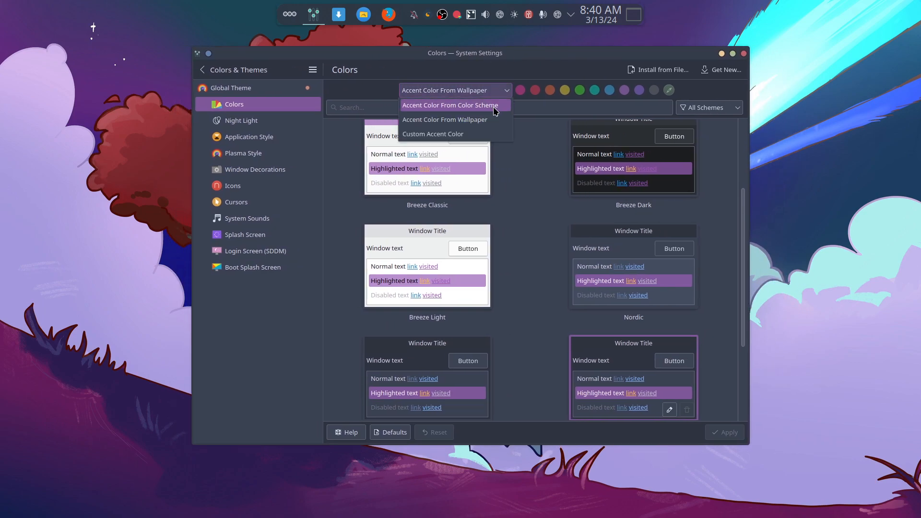
left_click(450, 104)
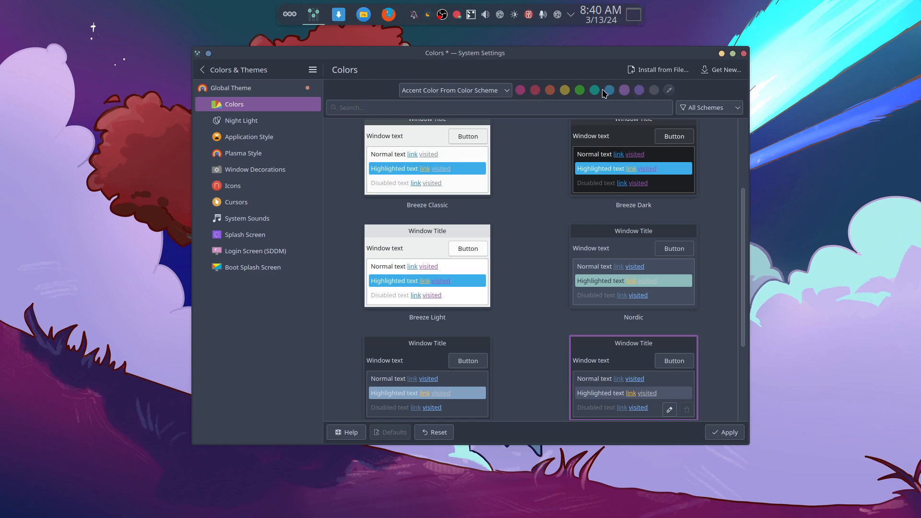
left_click(453, 89)
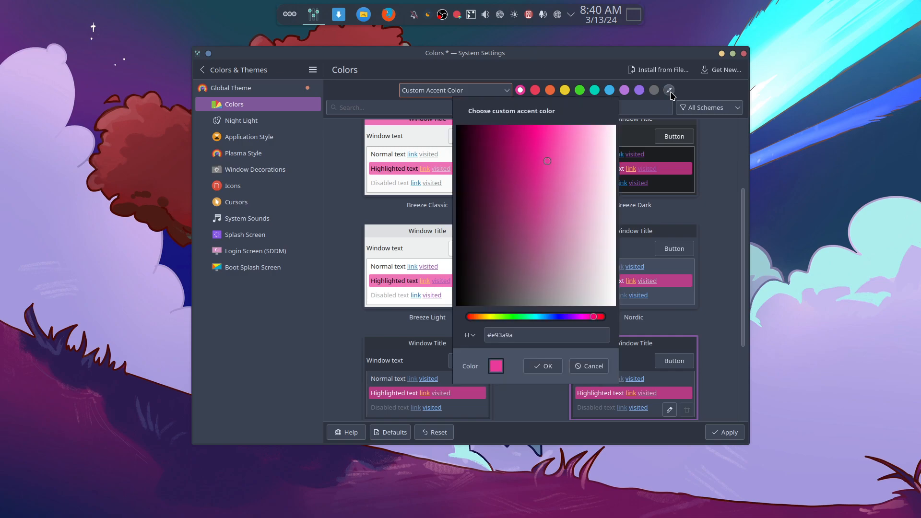
mouse_move(700, 91)
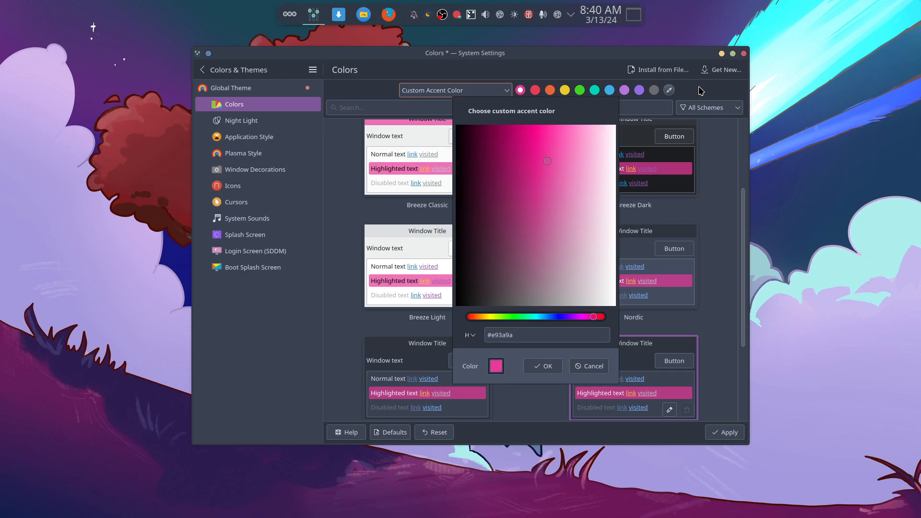
left_click(587, 366)
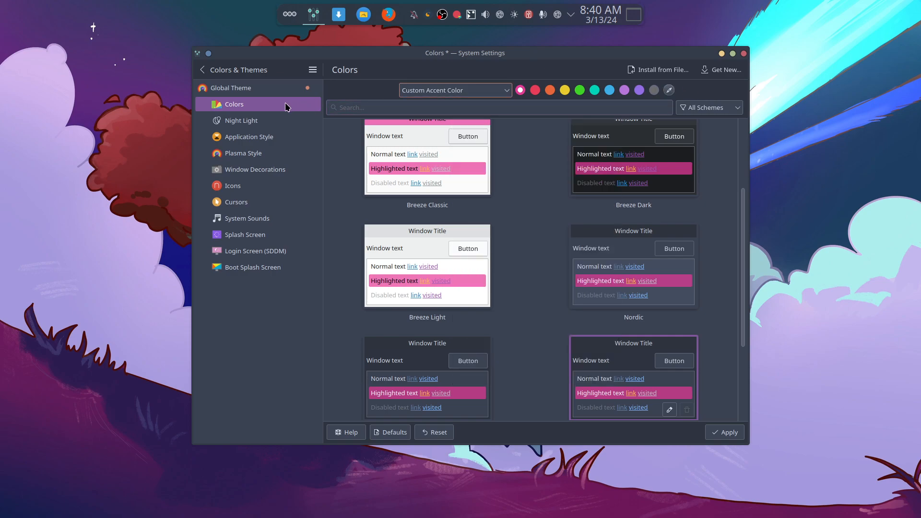
mouse_move(257, 201)
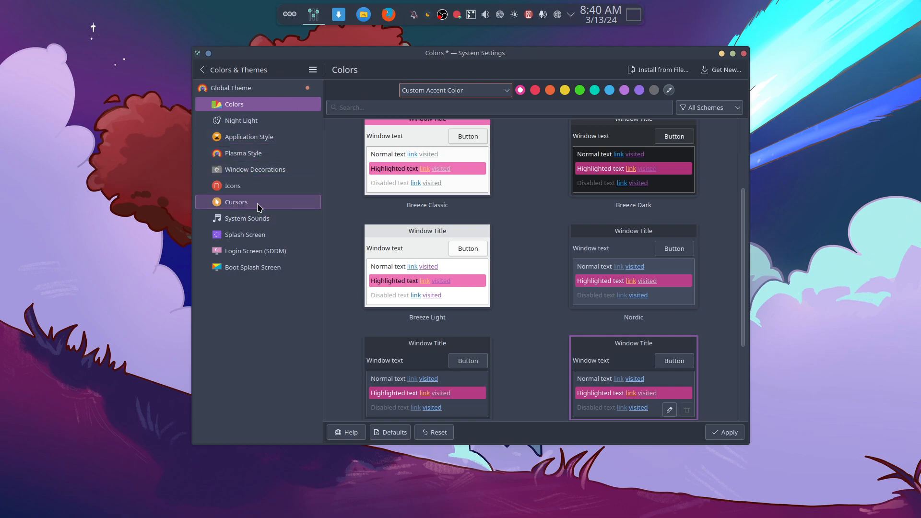
left_click(236, 201)
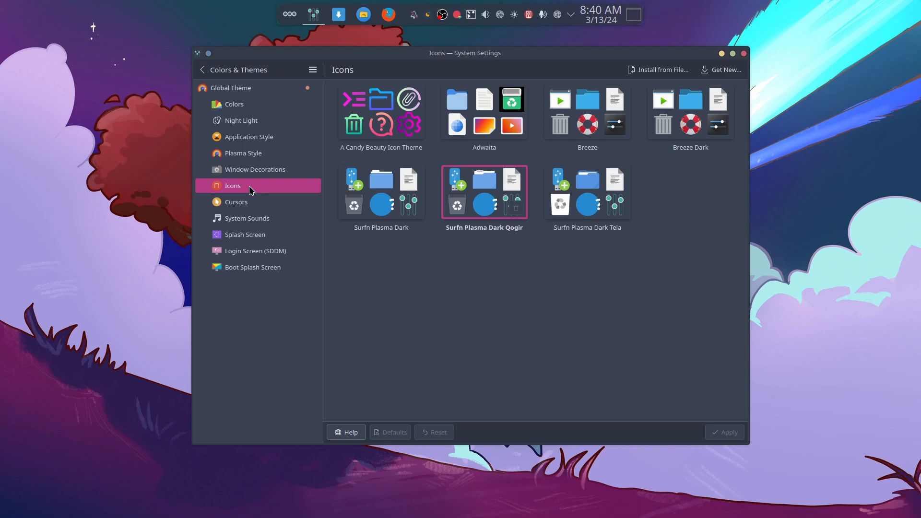
mouse_move(591, 199)
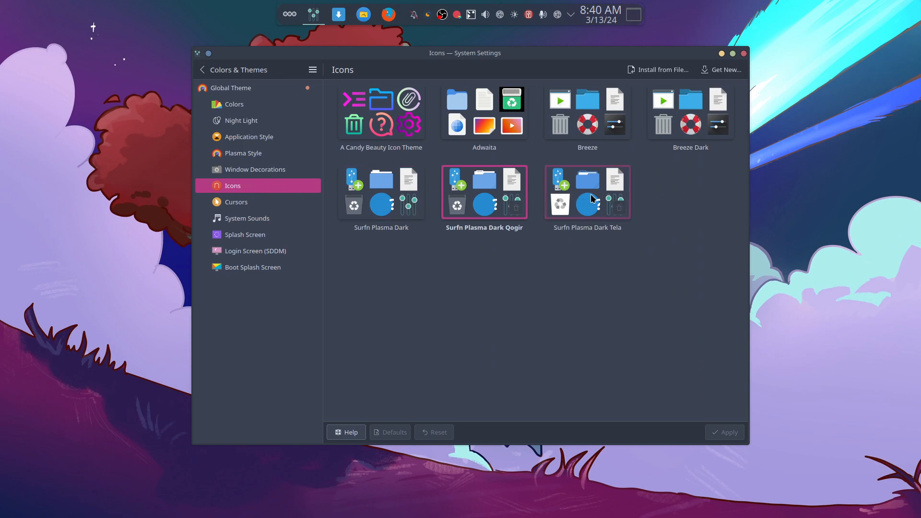
left_click(586, 191)
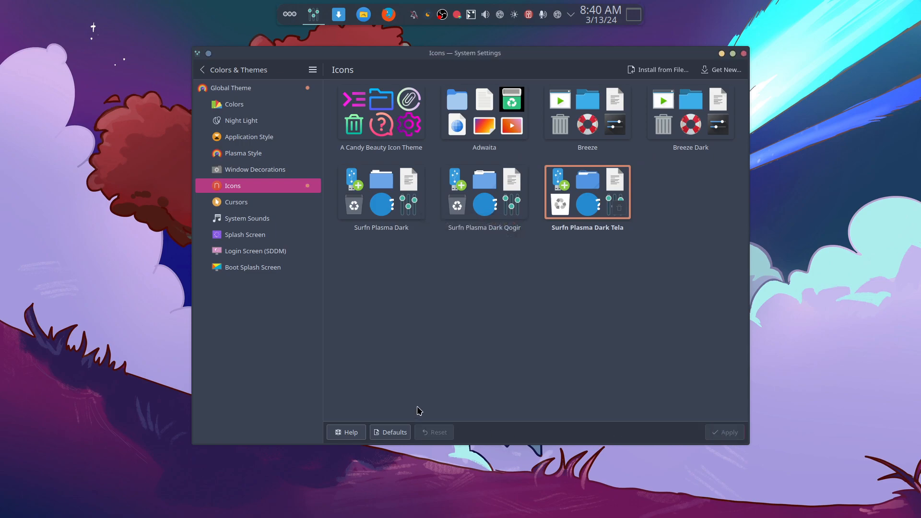
left_click(362, 14)
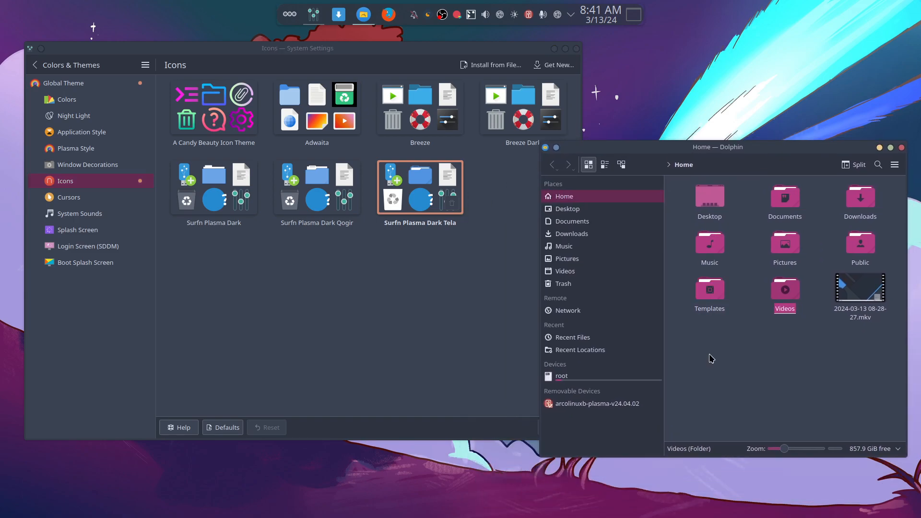
mouse_move(481, 474)
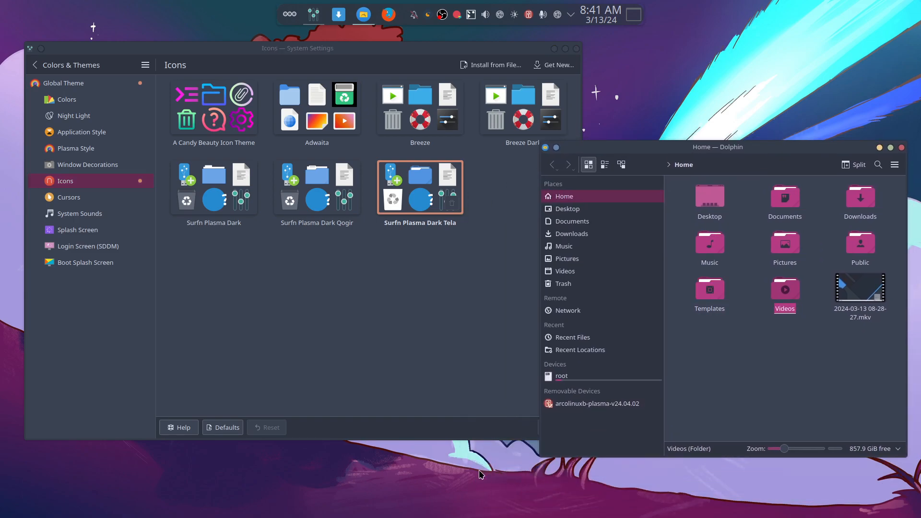
mouse_move(465, 463)
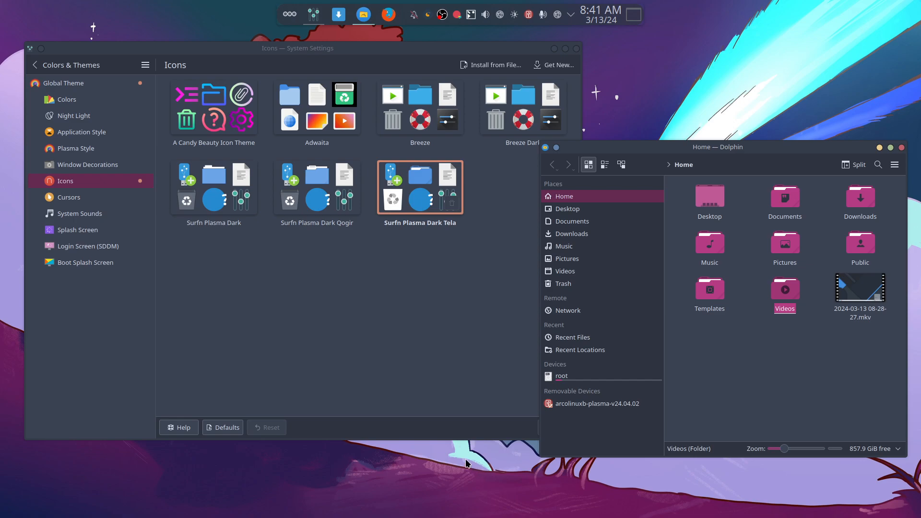
mouse_move(350, 185)
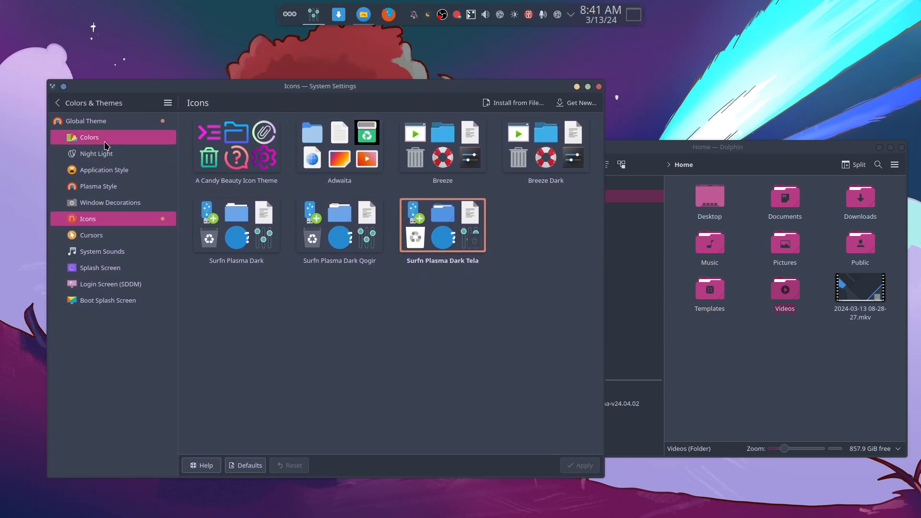
Drop the pink accent, browse Night Light, Application and Plasma Style, ending on Global Theme
left_click(89, 136)
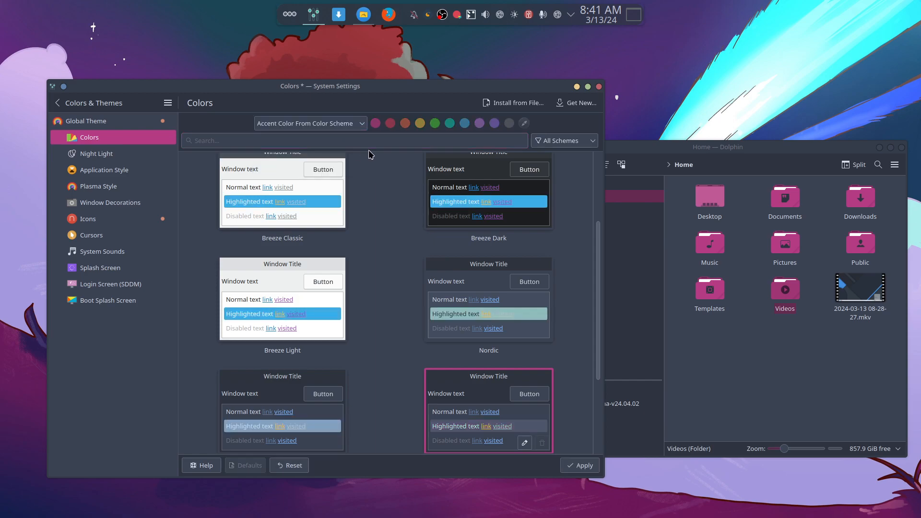
left_click(579, 465)
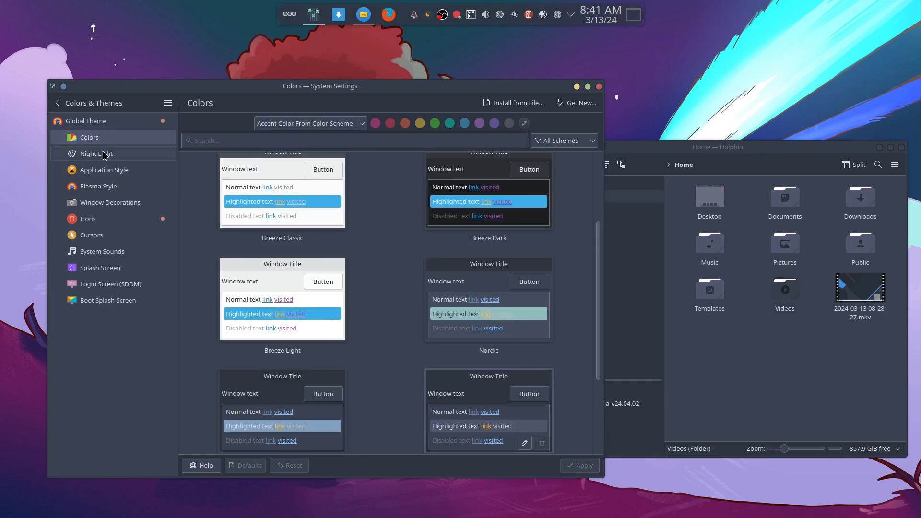
left_click(96, 154)
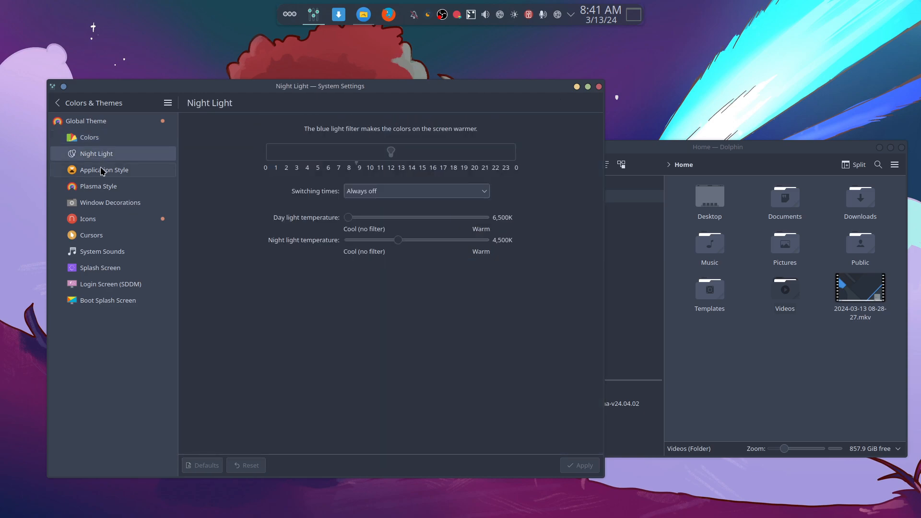
left_click(104, 170)
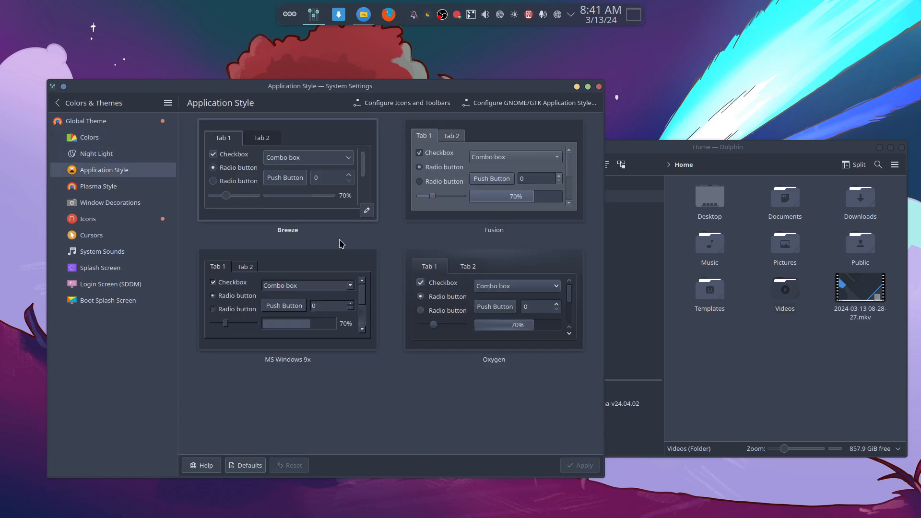
left_click(98, 186)
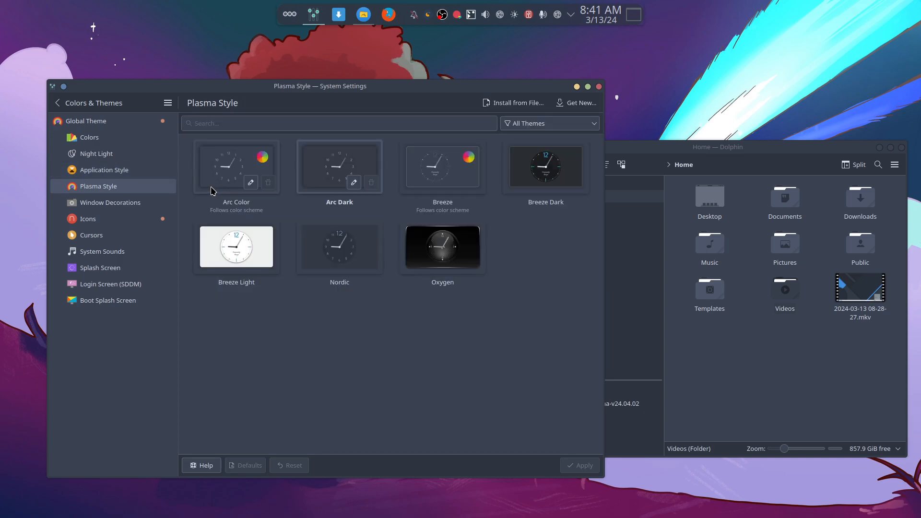
mouse_move(490, 290)
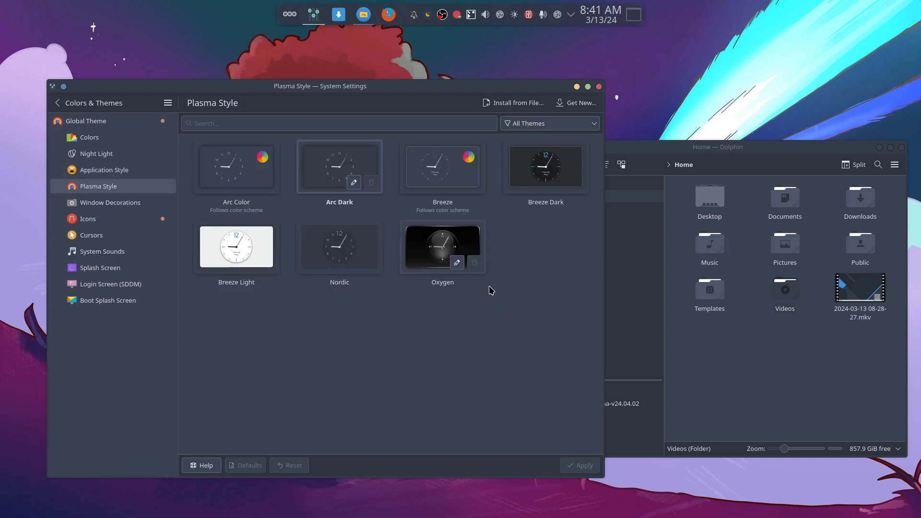
mouse_move(187, 148)
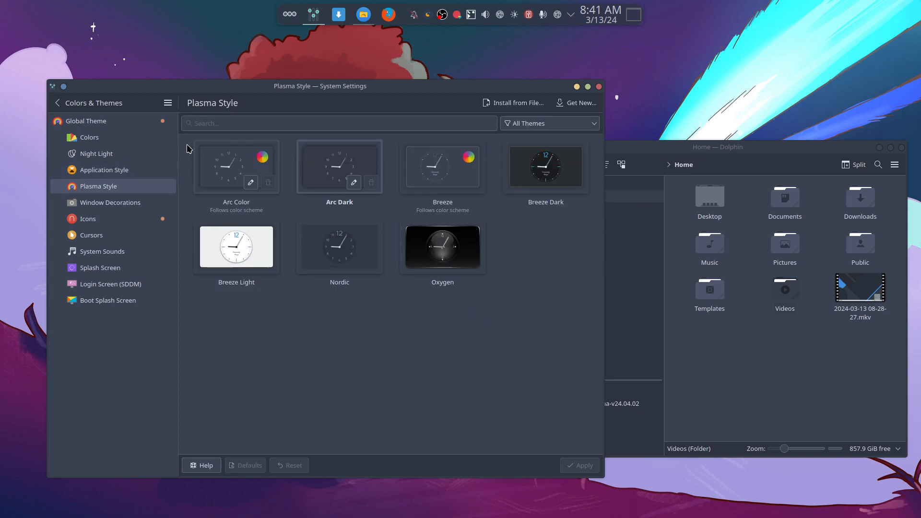
left_click(87, 121)
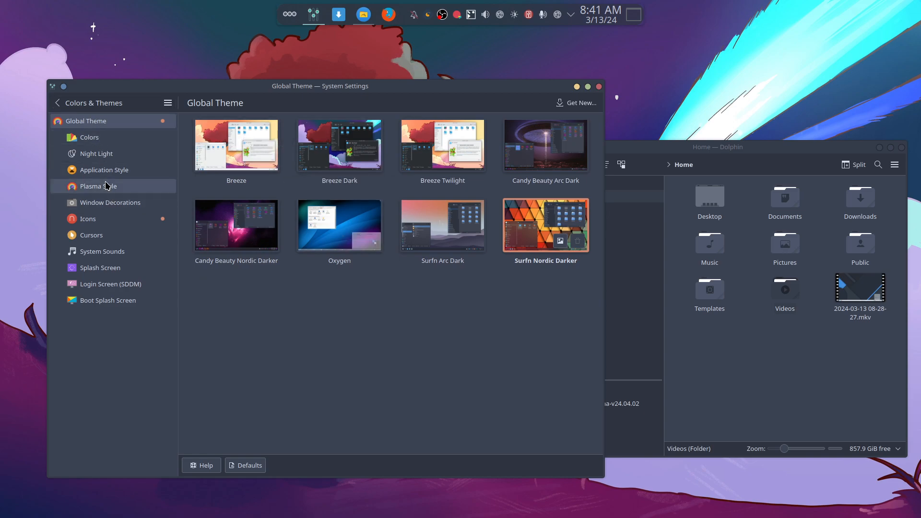
Apply Plastik window decorations, then show Icons with Surfn Plasma Dark Tela current
left_click(98, 186)
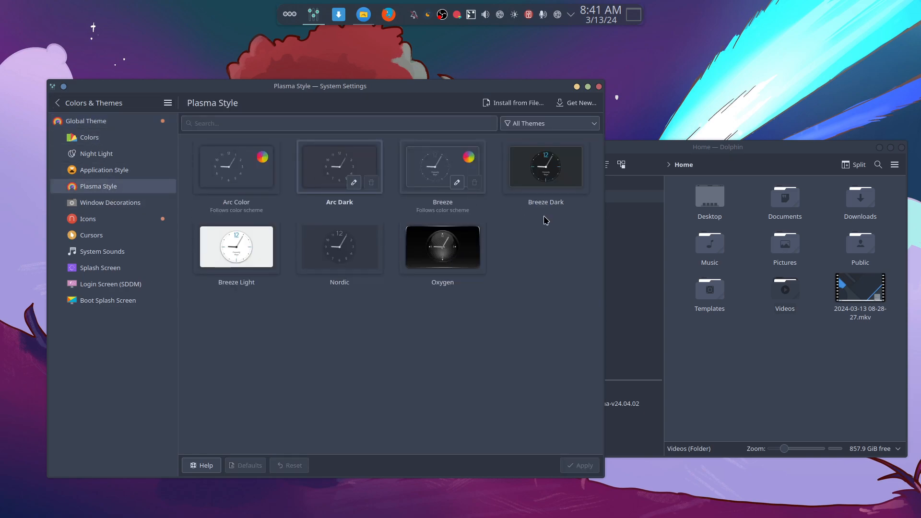
left_click(110, 202)
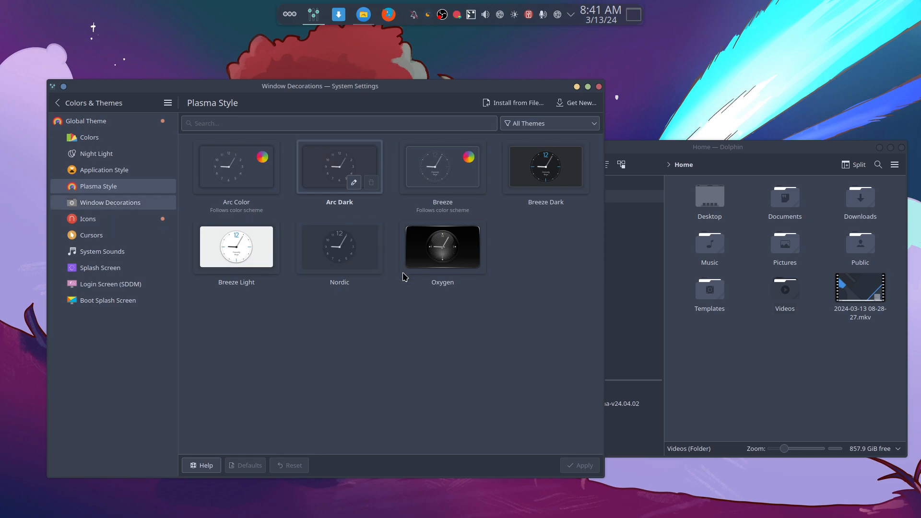
left_click(111, 202)
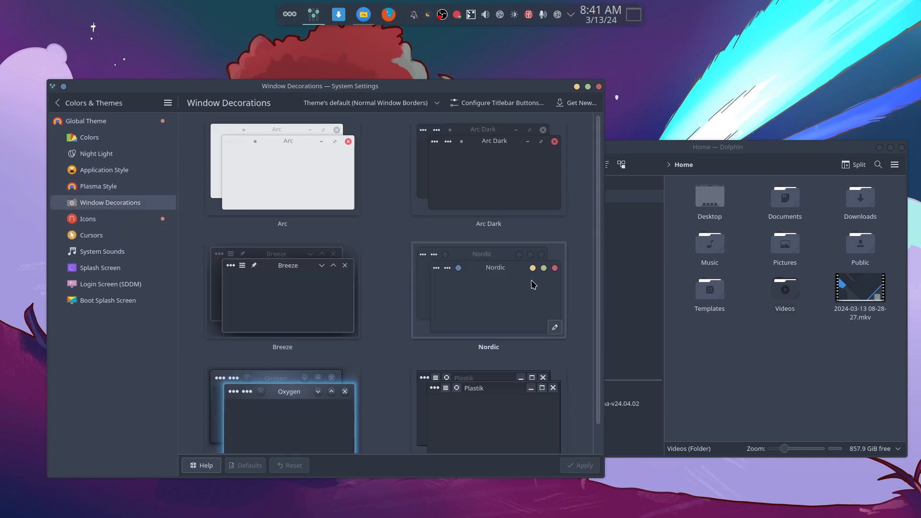
mouse_move(563, 273)
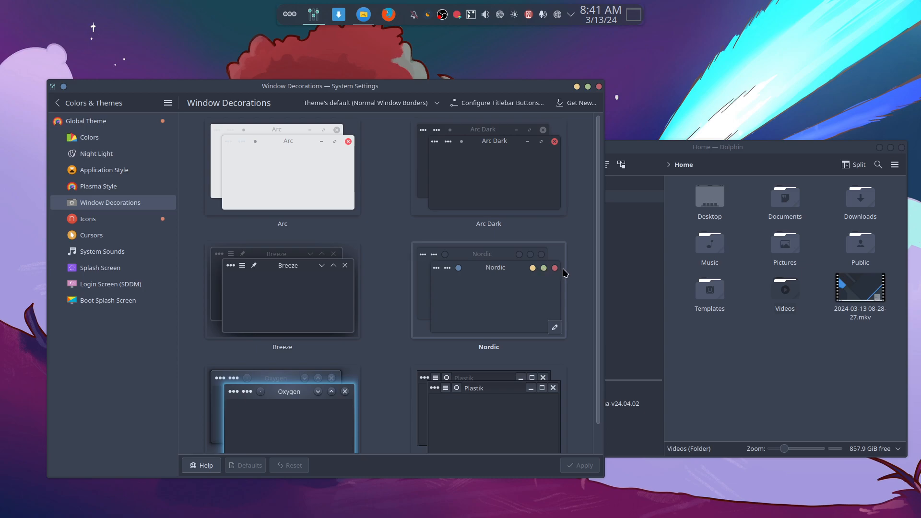
scroll("down", 3)
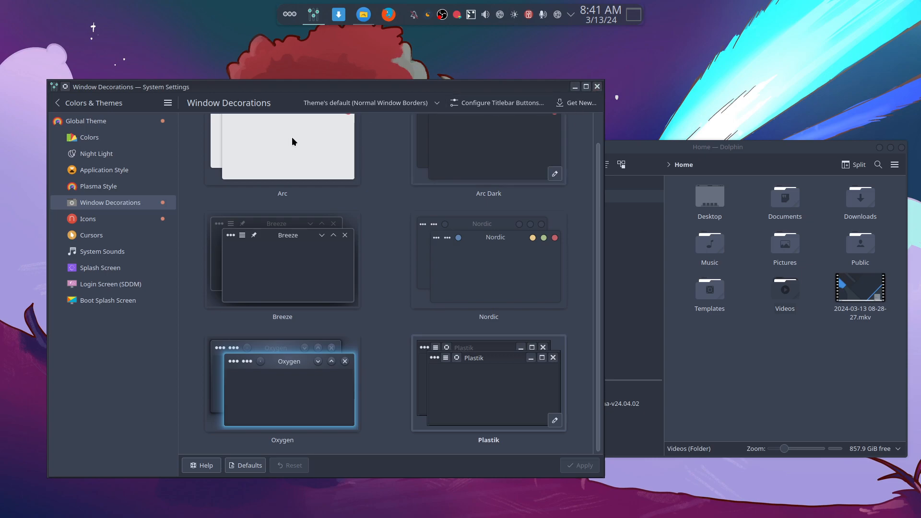
left_click(87, 219)
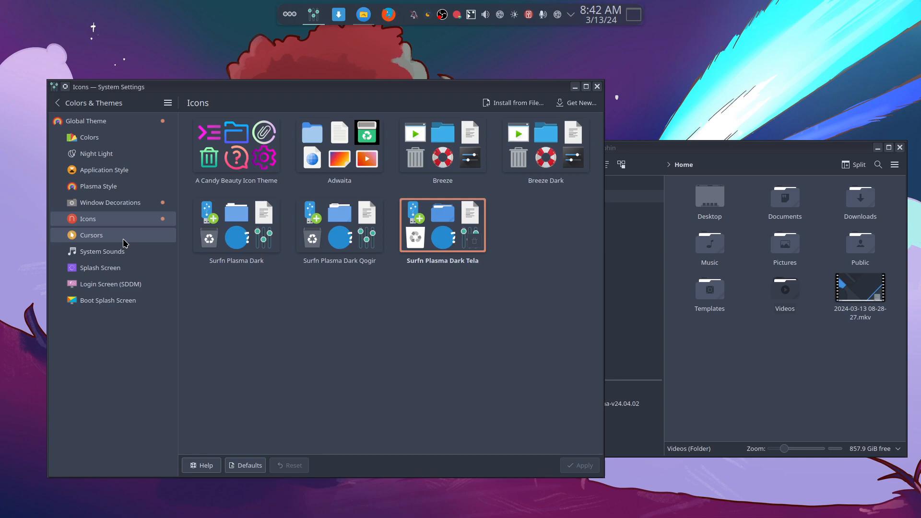
Preview the KDE Classic cursor theme, then keep Breeze Light as the cursor theme
left_click(91, 235)
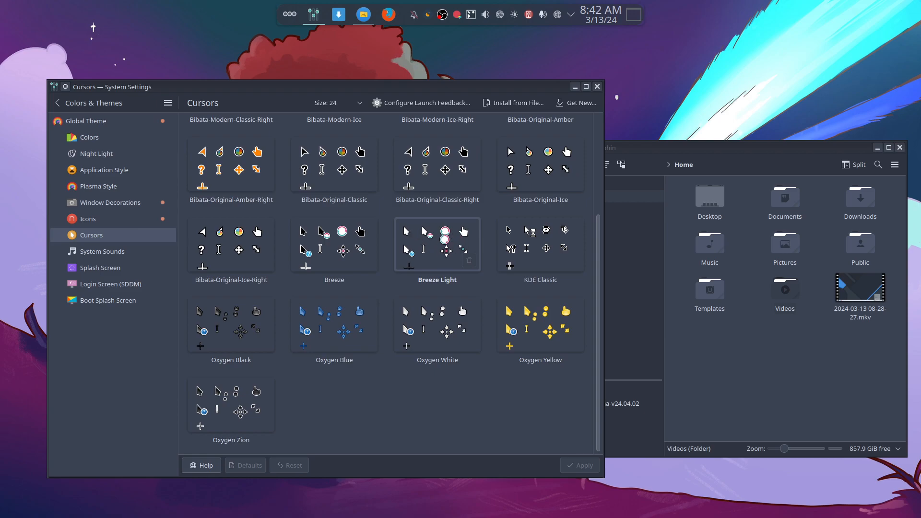
mouse_move(581, 485)
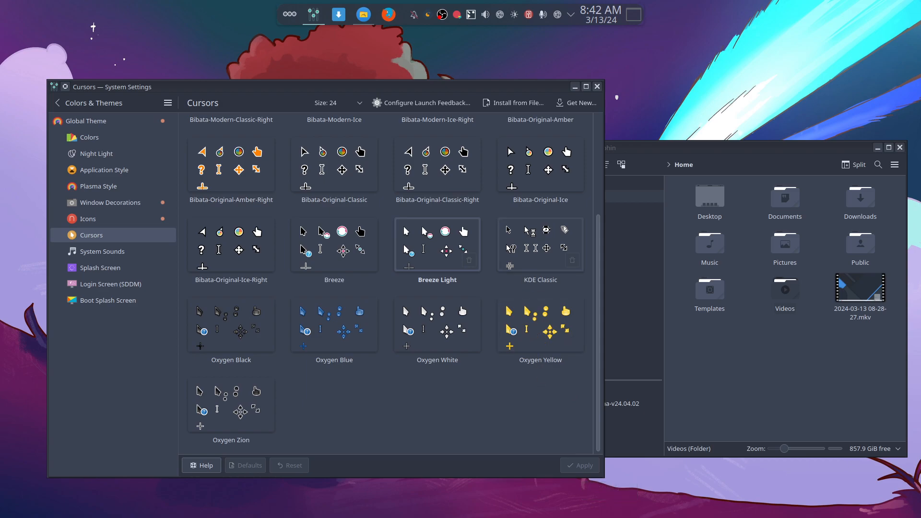
left_click(538, 243)
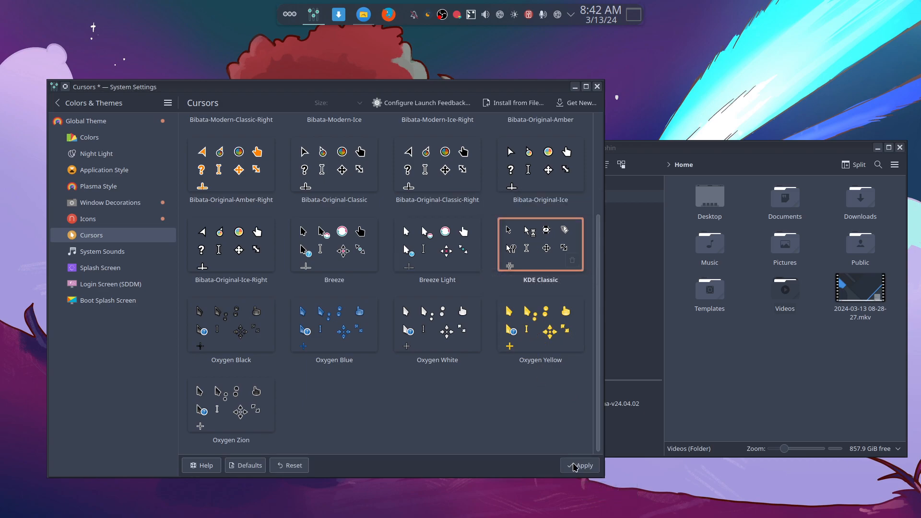
left_click(578, 465)
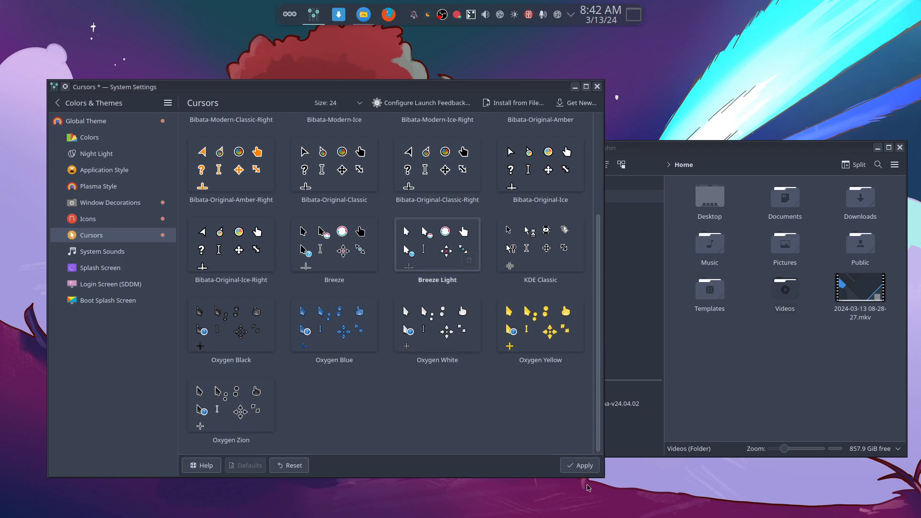
left_click(579, 465)
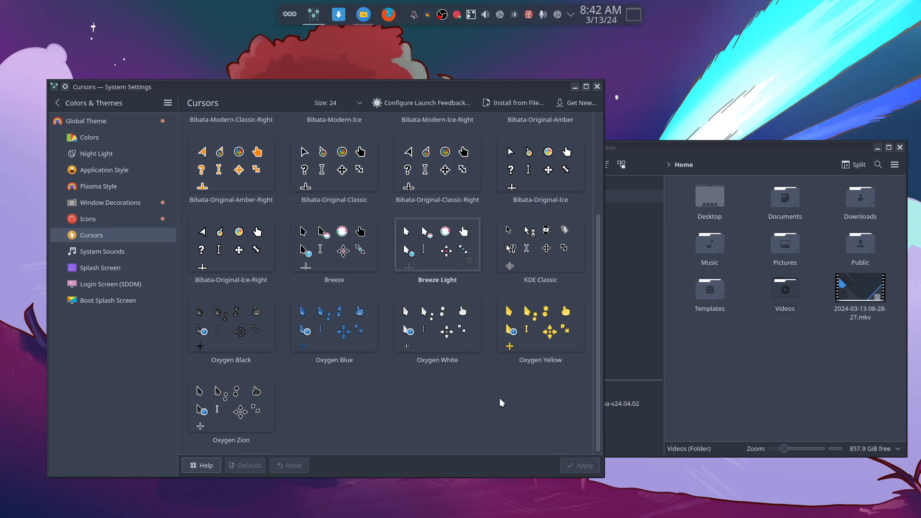
mouse_move(139, 252)
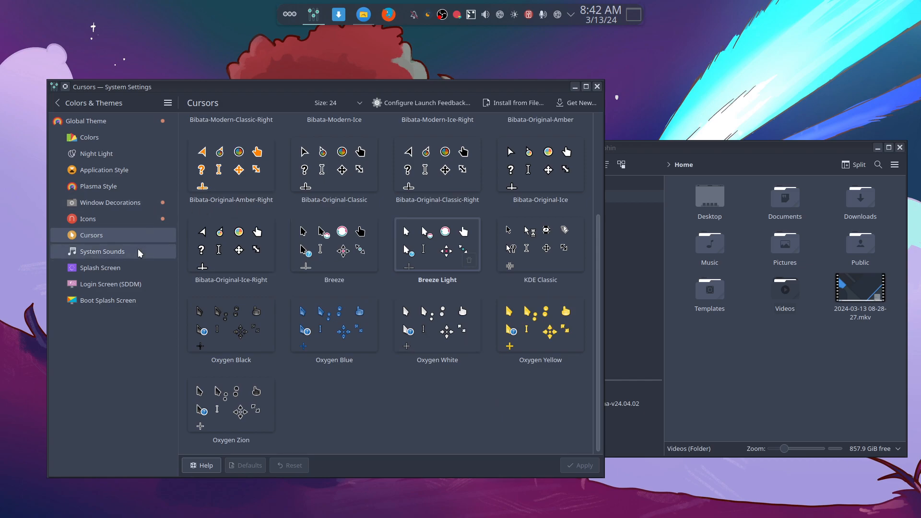
Review the Splash Screen, Login Screen and Boot Splash pages, then leave System Settings
left_click(100, 267)
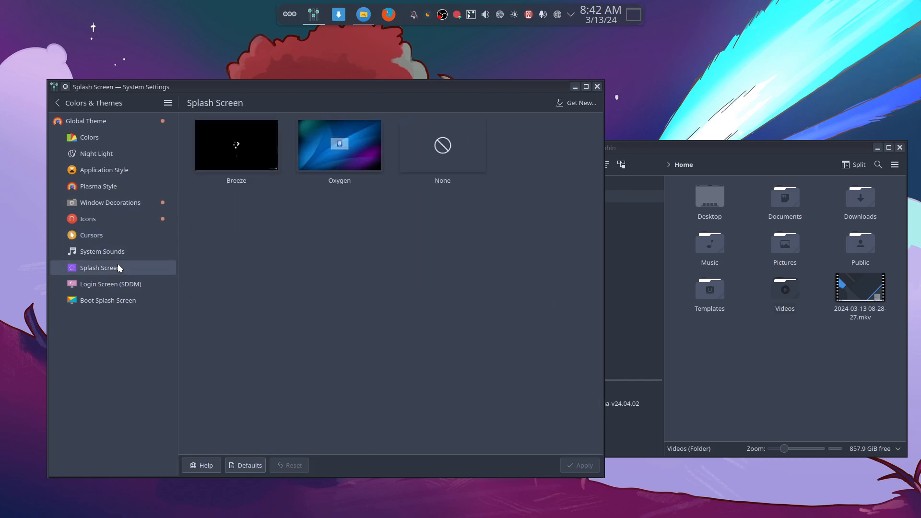
left_click(441, 145)
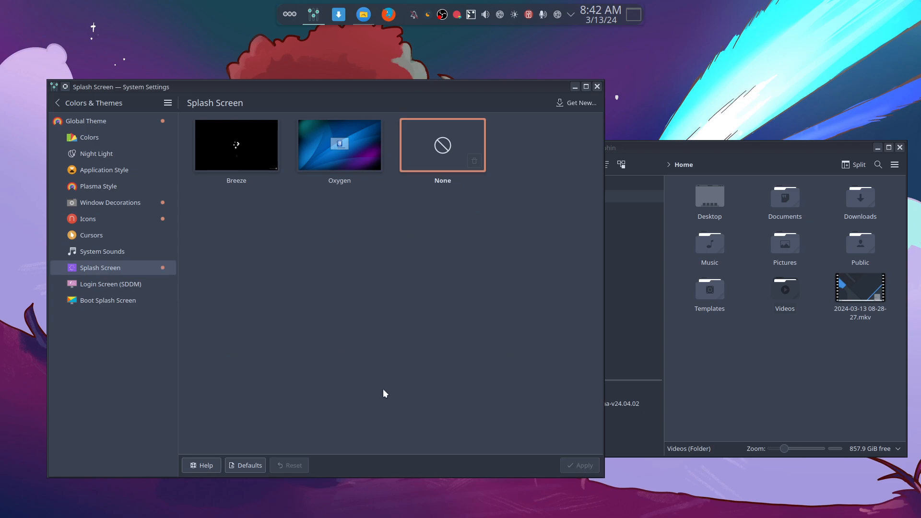
left_click(109, 283)
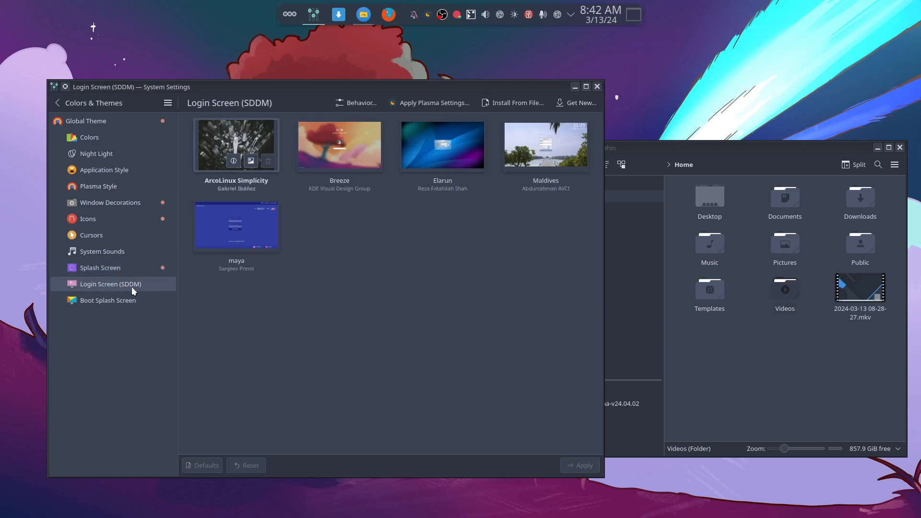
mouse_move(401, 316)
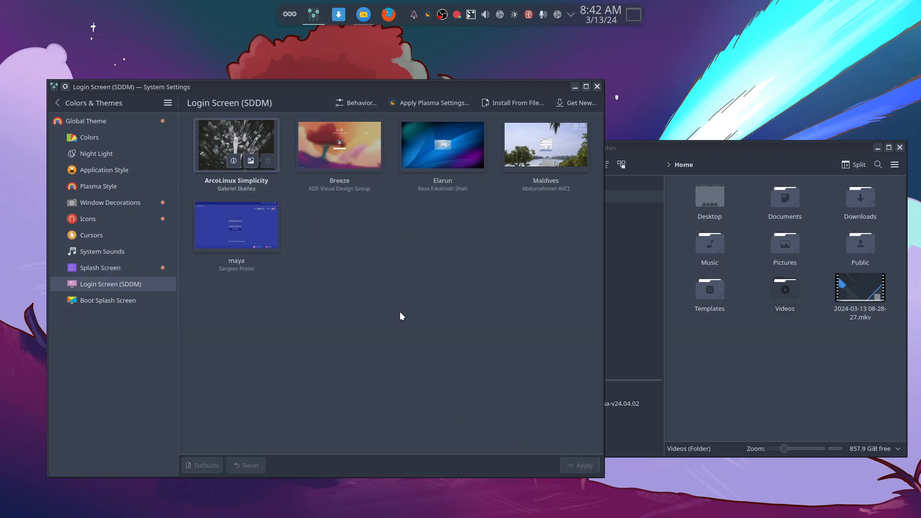
mouse_move(411, 317)
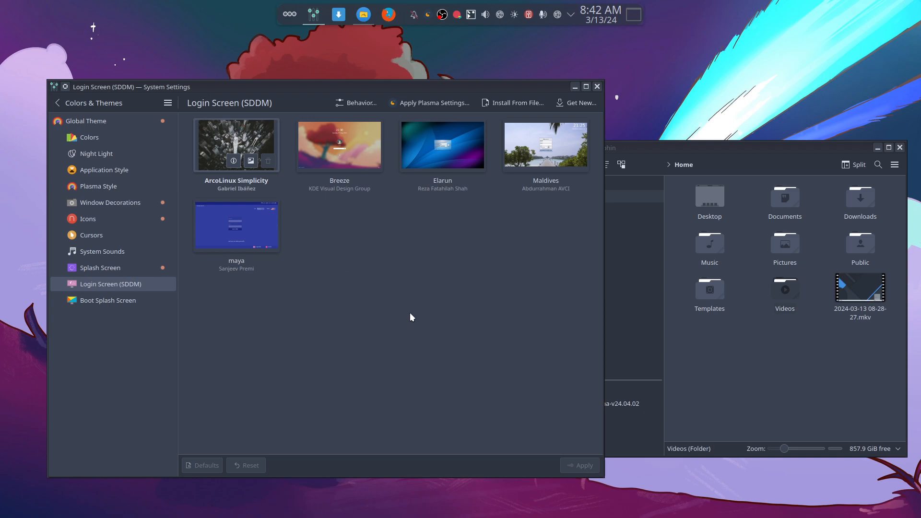
left_click(108, 300)
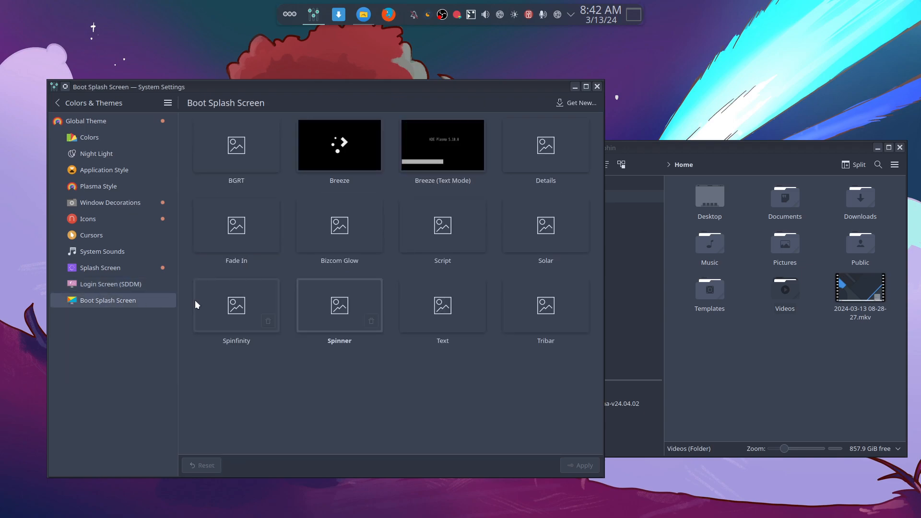
mouse_move(460, 397)
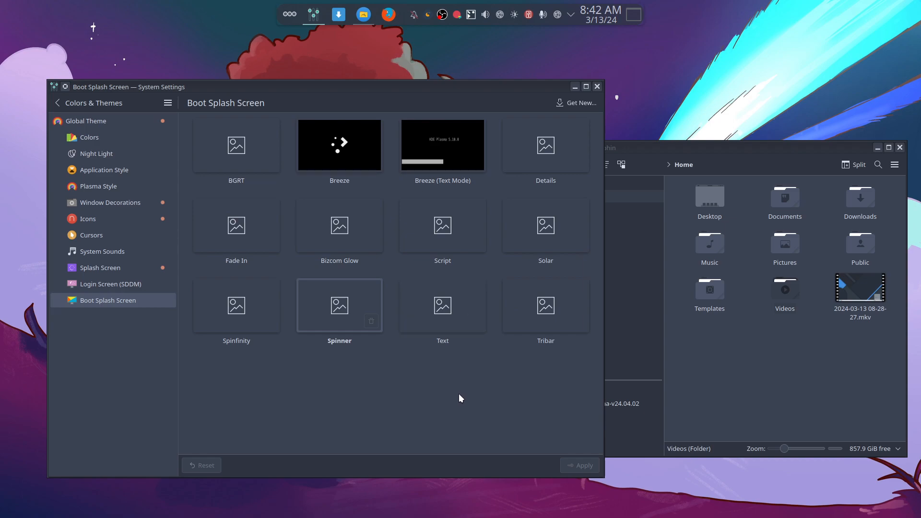
mouse_move(420, 358)
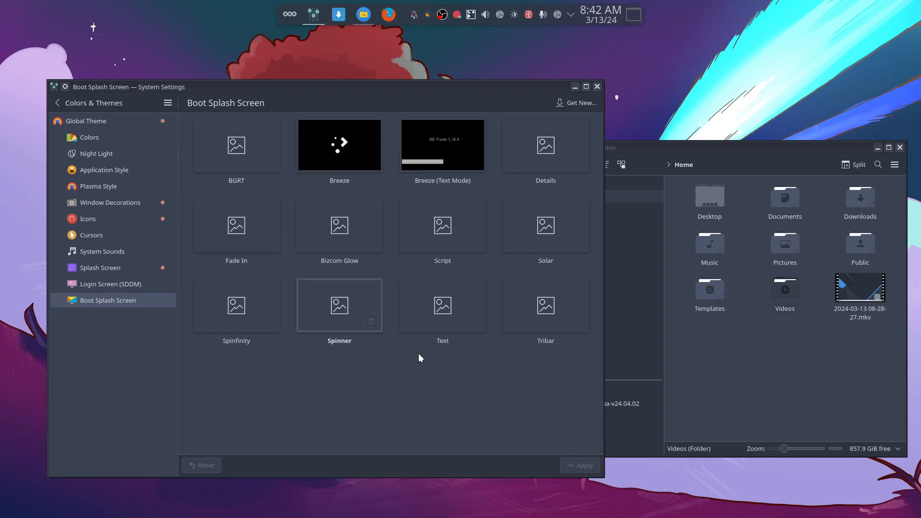
mouse_move(116, 137)
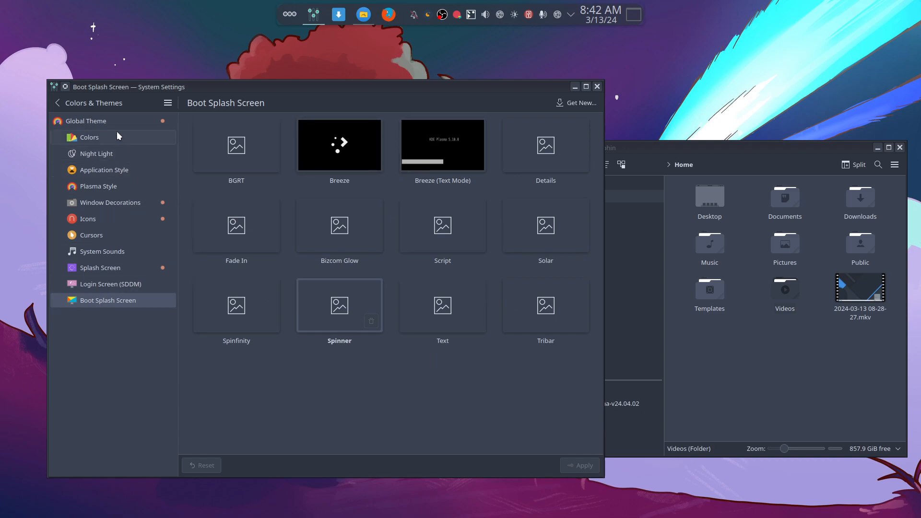
left_click(86, 121)
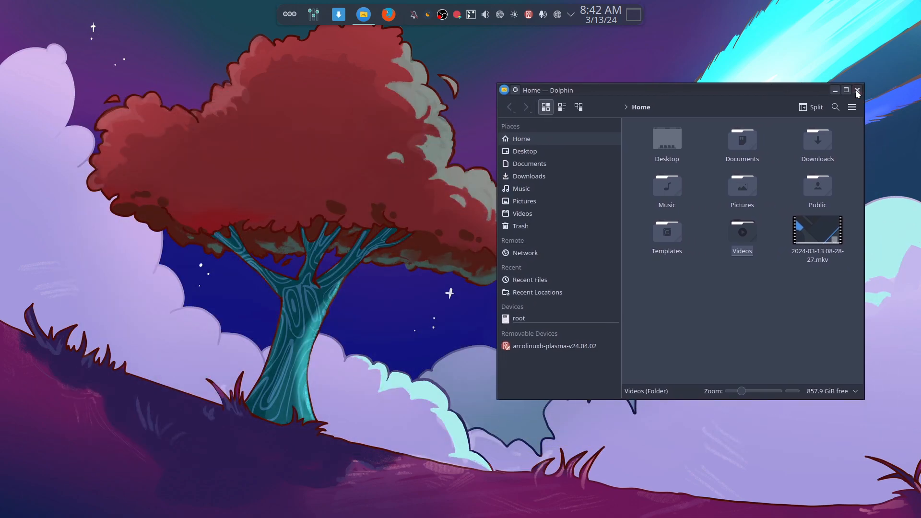
Close Dolphin, then reopen and close System Settings from the panel
left_click(856, 89)
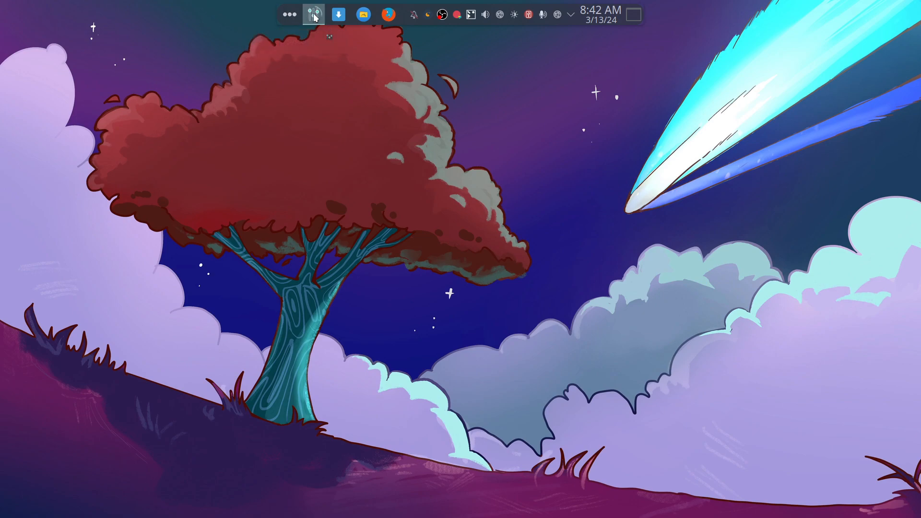
left_click(313, 14)
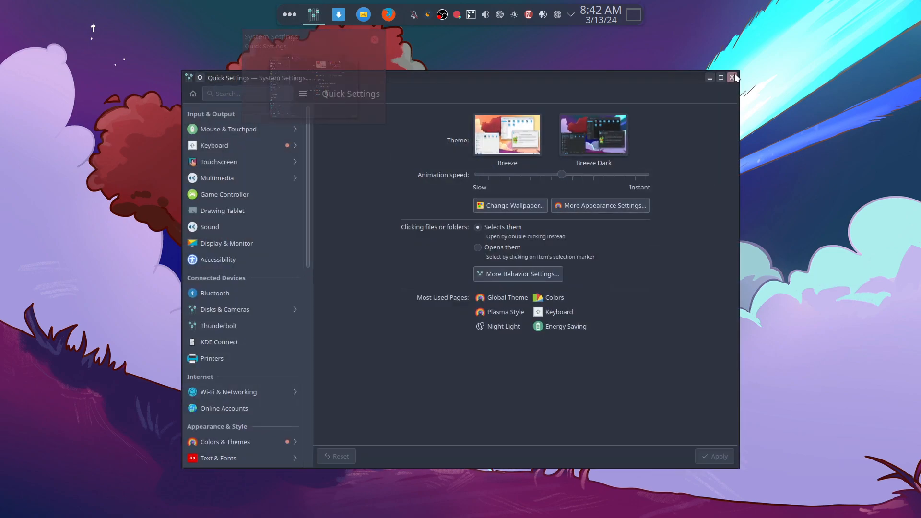
left_click(732, 77)
type("sudo")
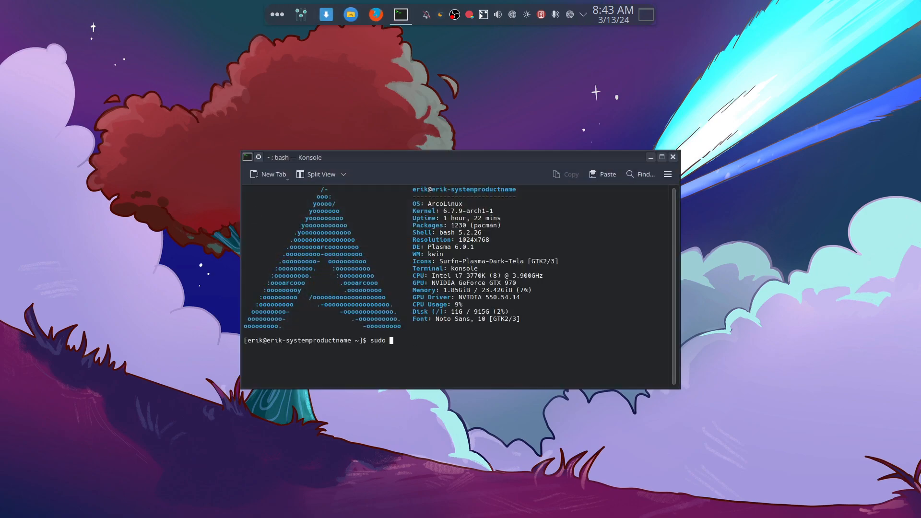
Type 'sudo pacman -S arcolinux-plasma' and tab-complete to list matching packages
type("pacman -S p")
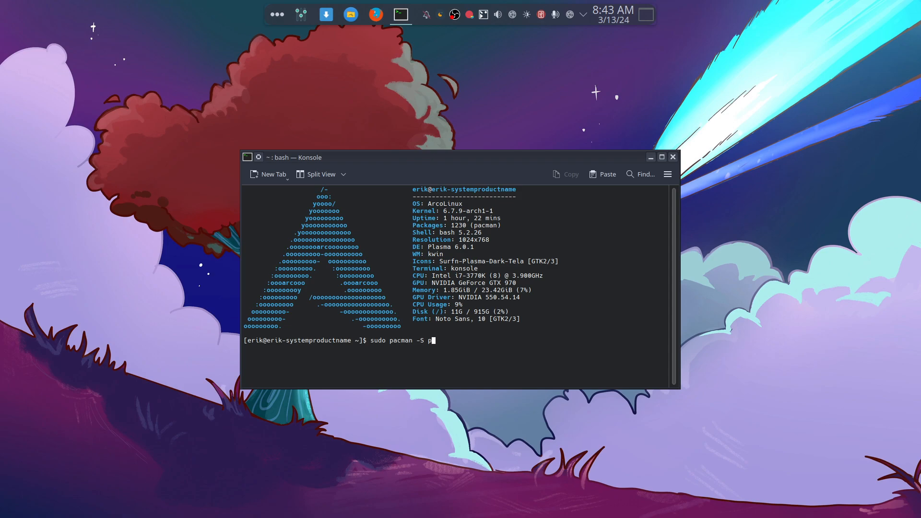
type("arcolinux")
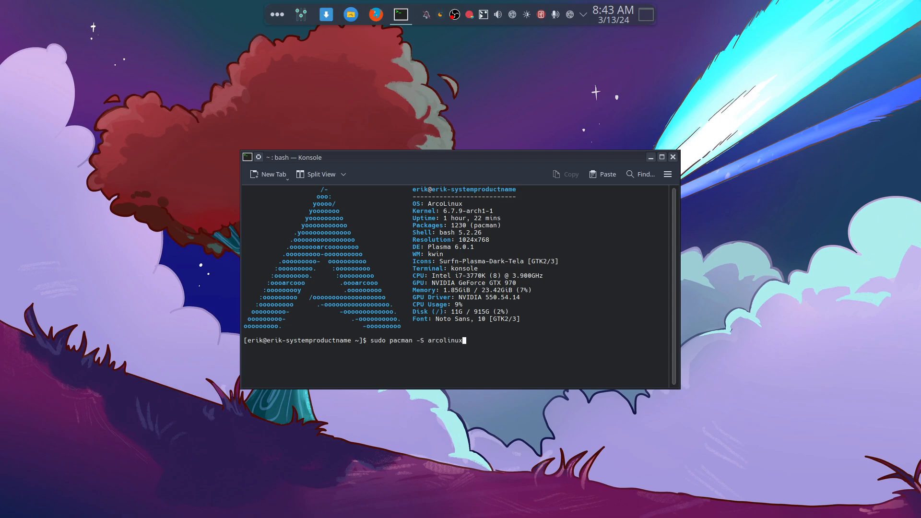
type("pla")
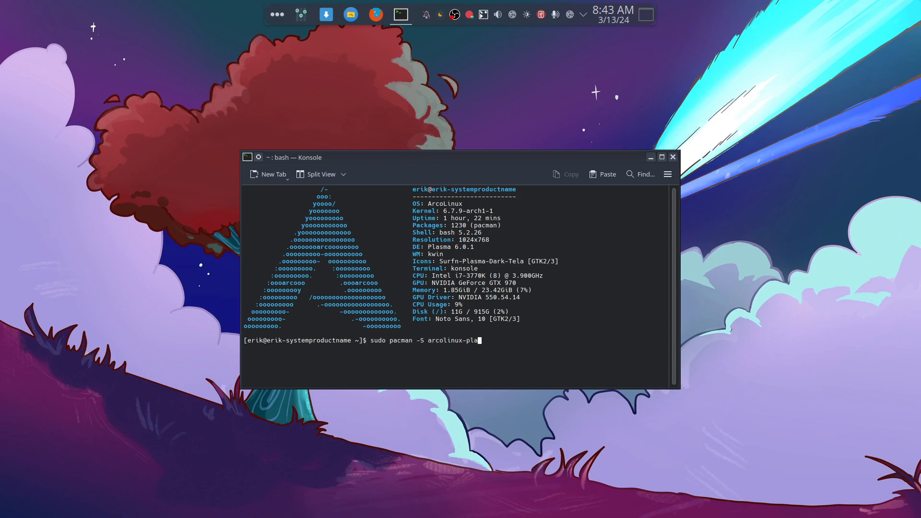
key("Tab")
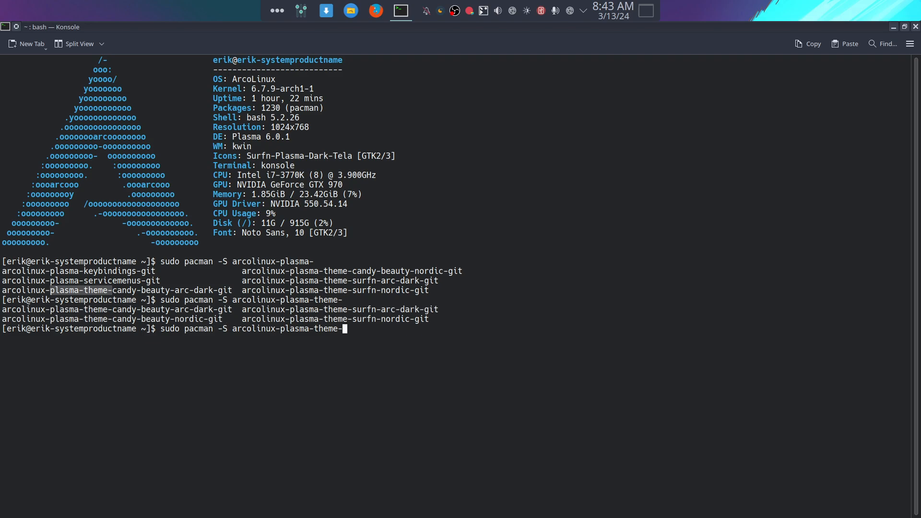
Install arcolinux-plasma-keybindings-git with sudo and highlight its /etc/skel/.config/ install path
key("BackSpace")
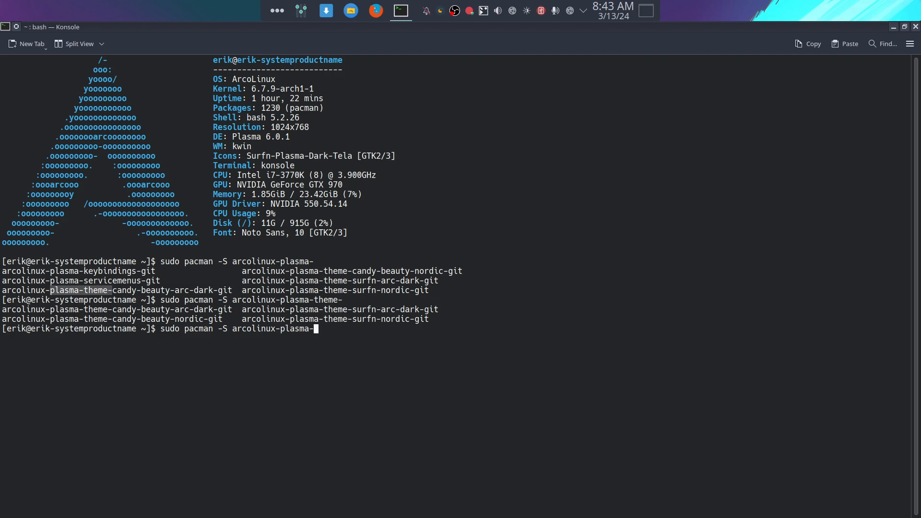
type("kzt")
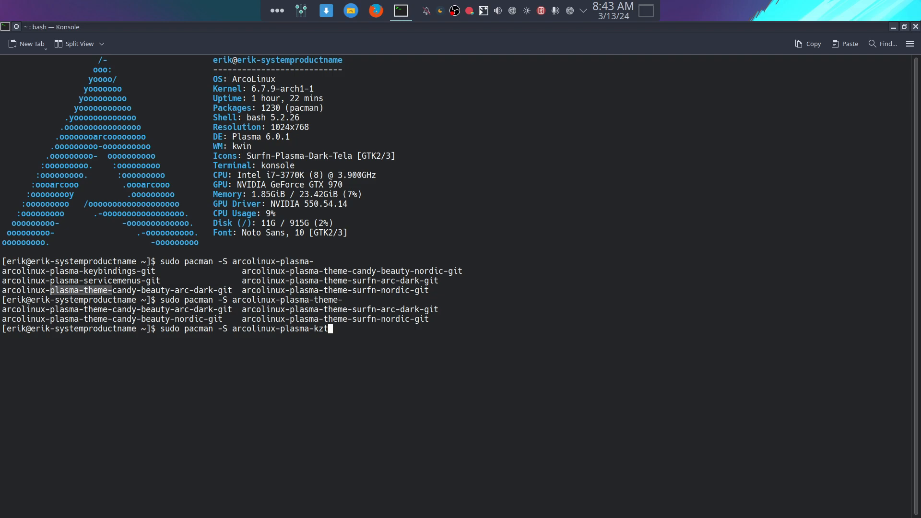
key("Backspace")
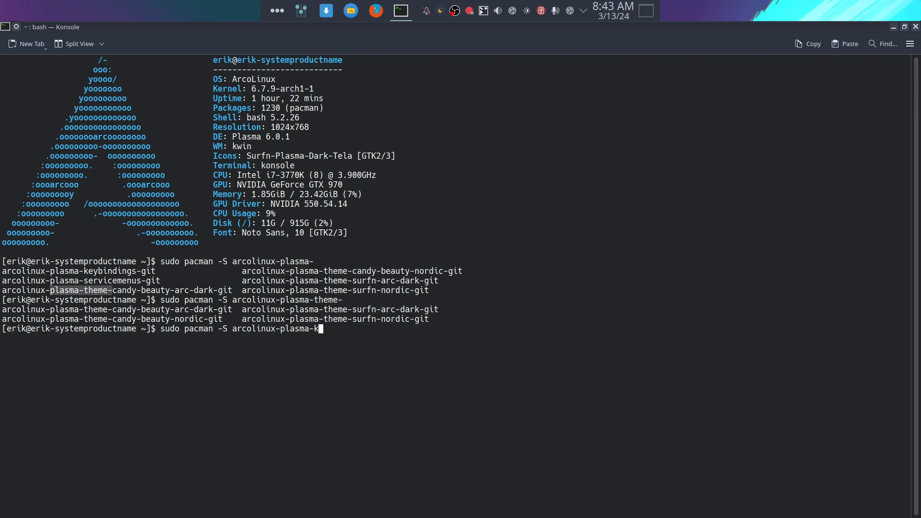
type("e")
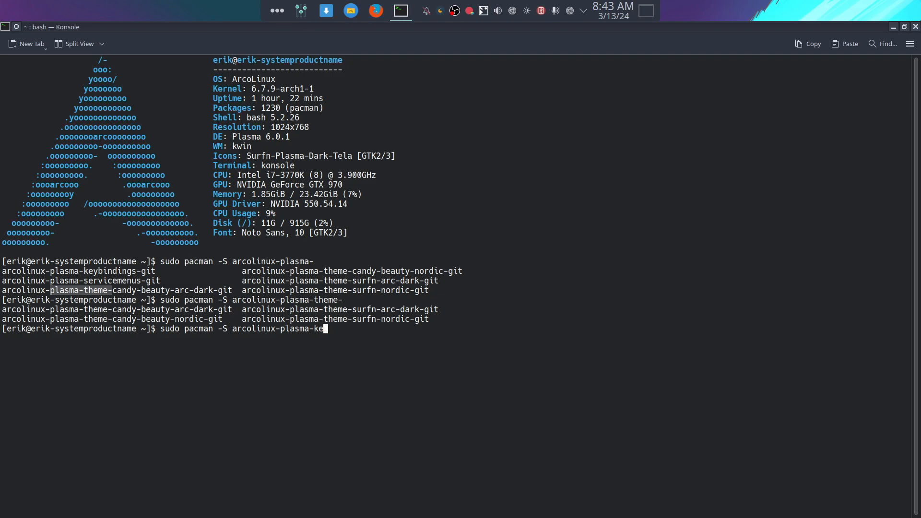
type("yb")
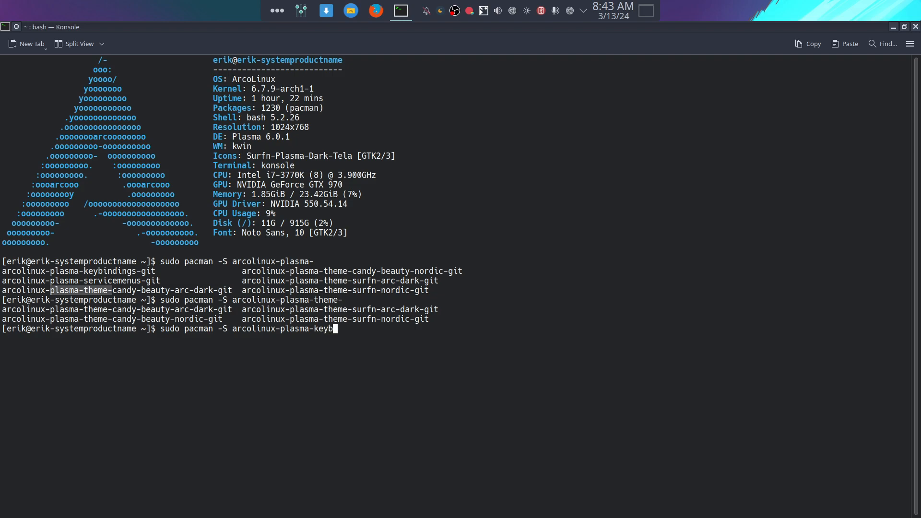
key("Return")
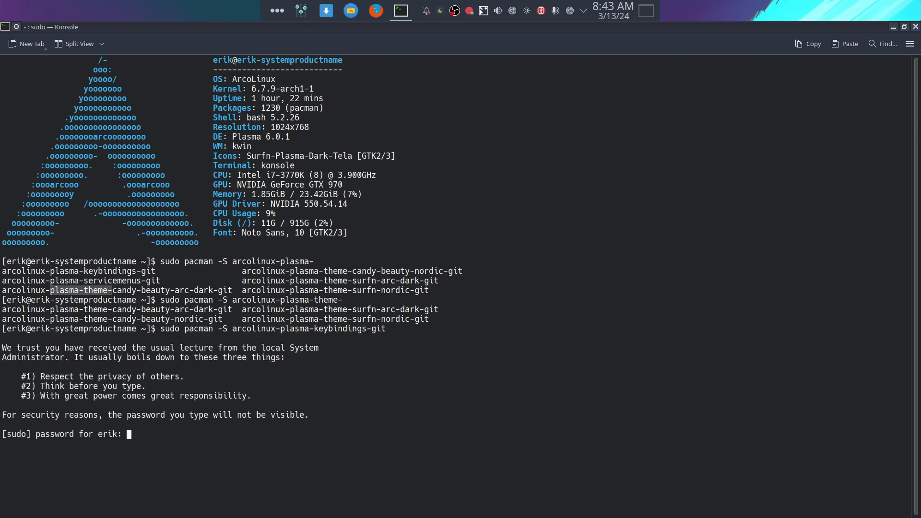
key("Return")
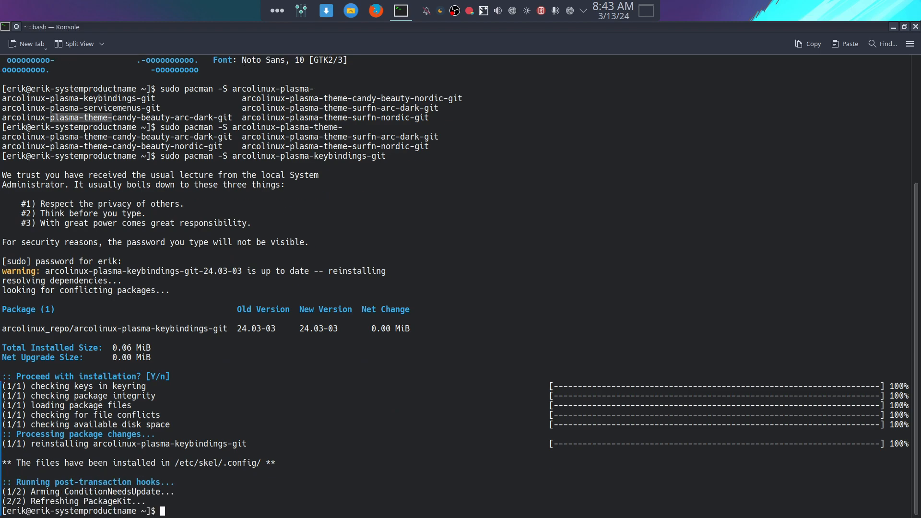
double_click(211, 462)
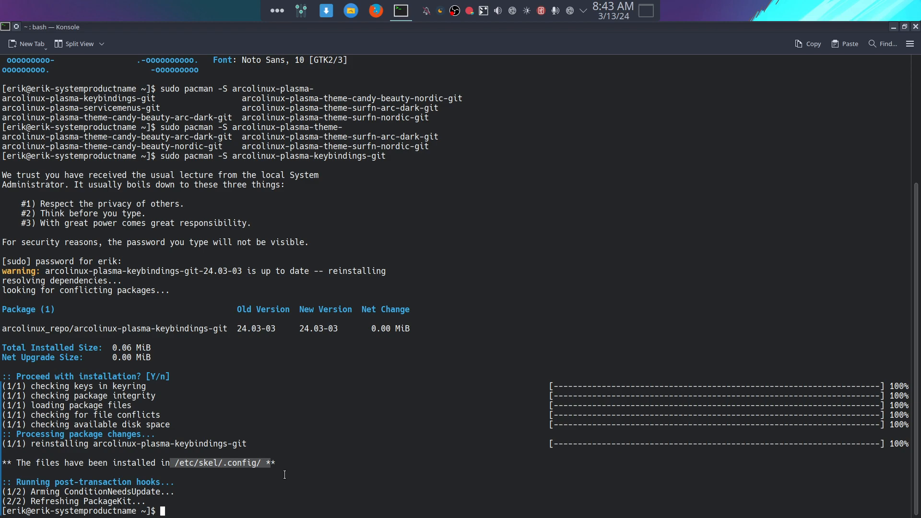
type("skel")
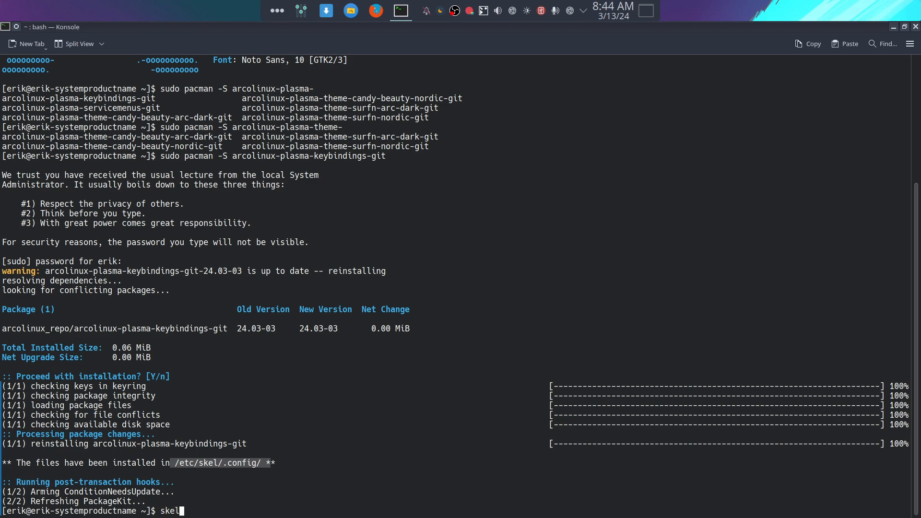
Run the skel script to show its explanation and copy prompt
key("Return")
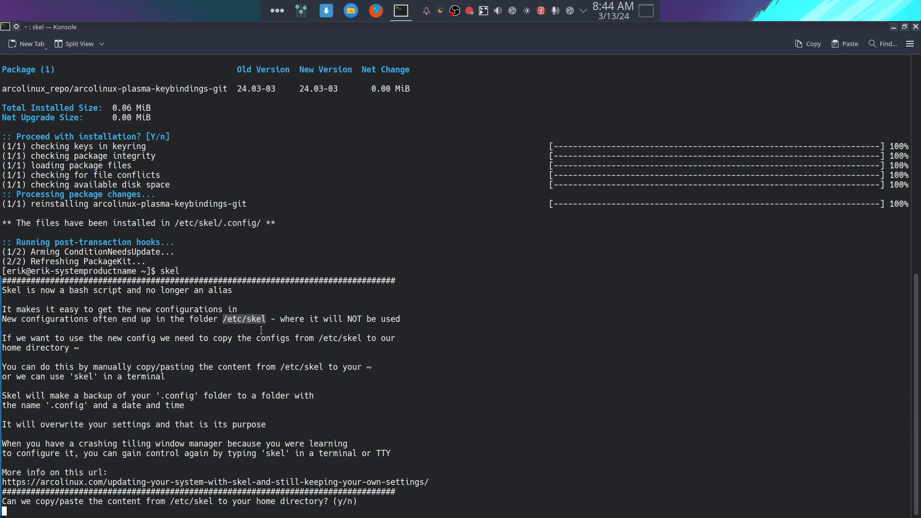
mouse_move(363, 346)
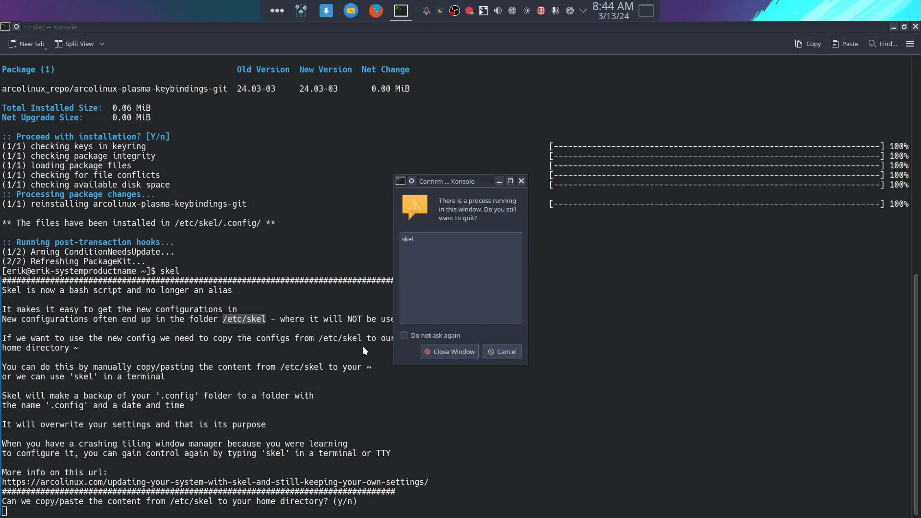
mouse_move(447, 183)
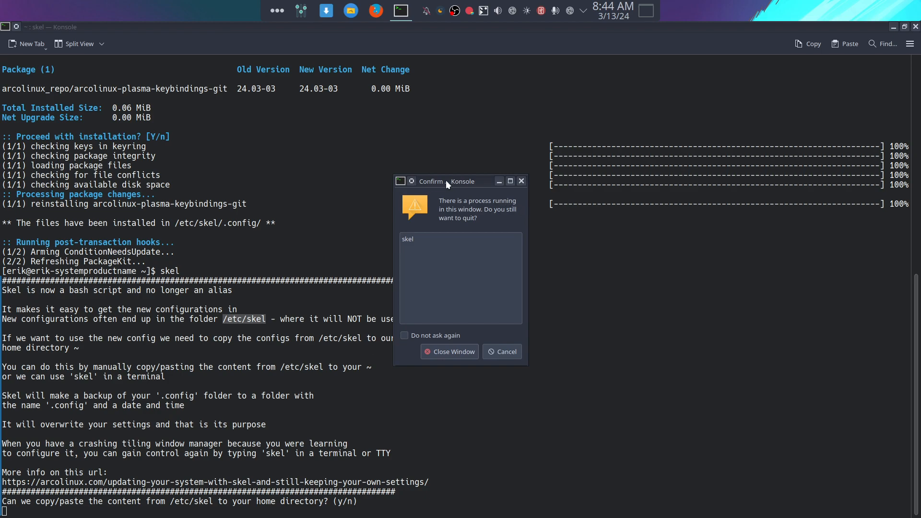
mouse_move(460, 219)
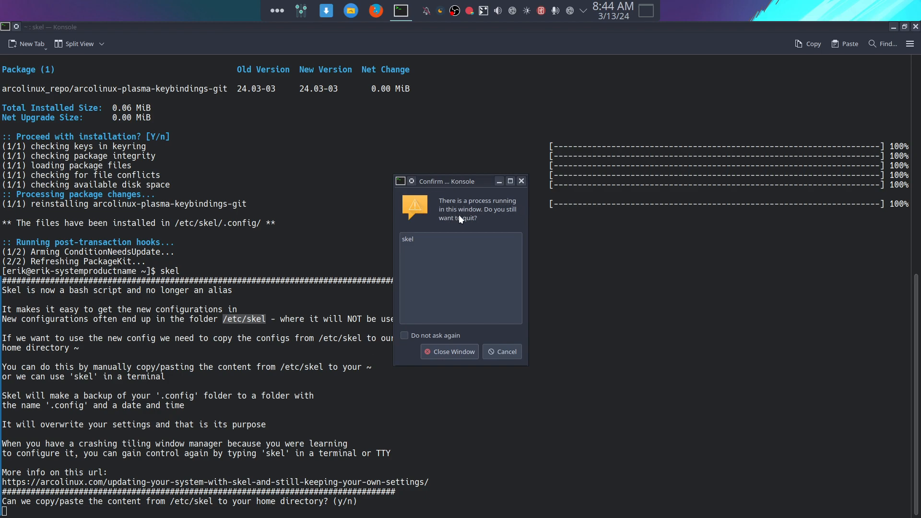
mouse_move(449, 222)
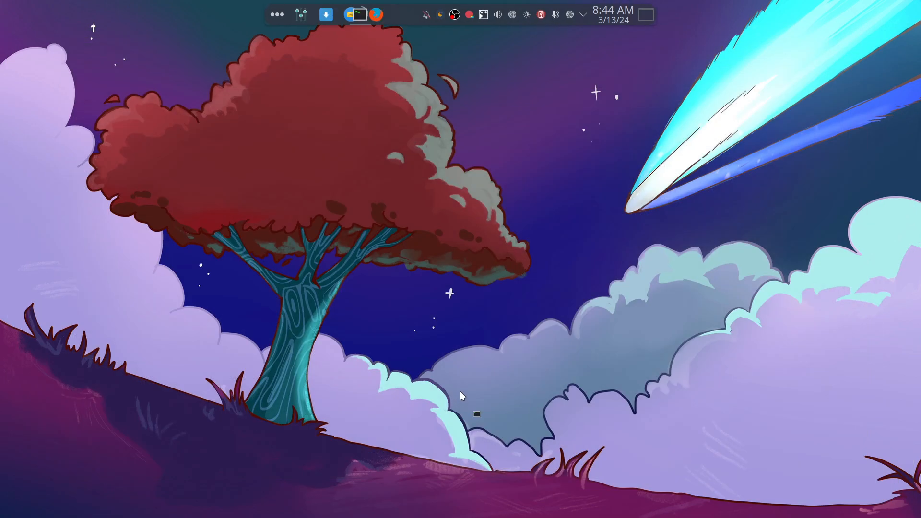
left_click(288, 14)
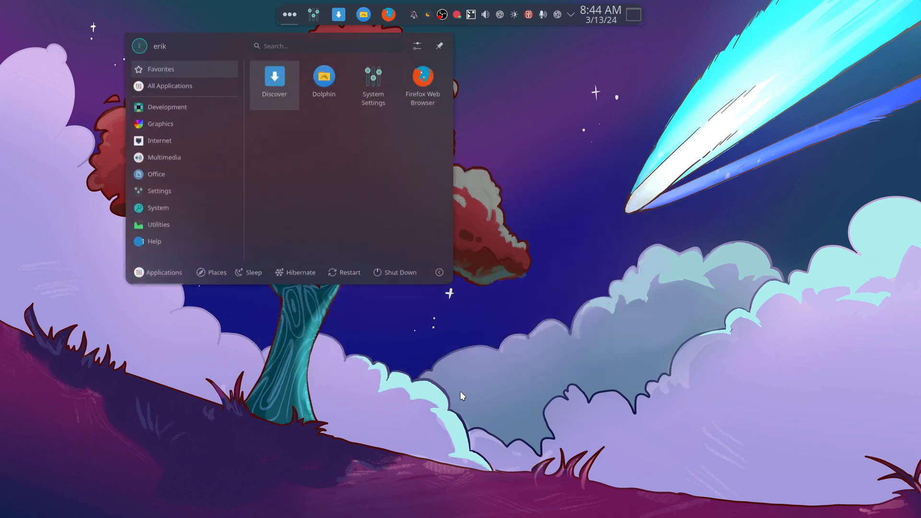
left_click(461, 395)
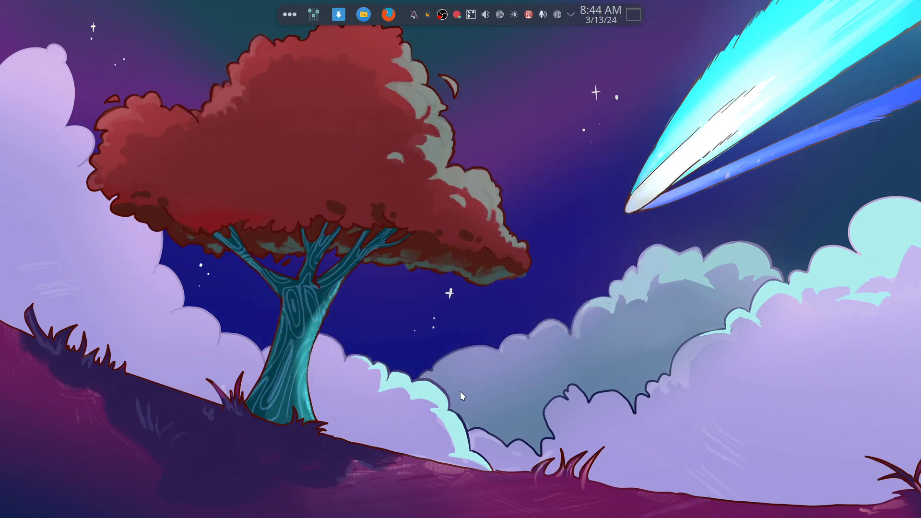
left_click(401, 14)
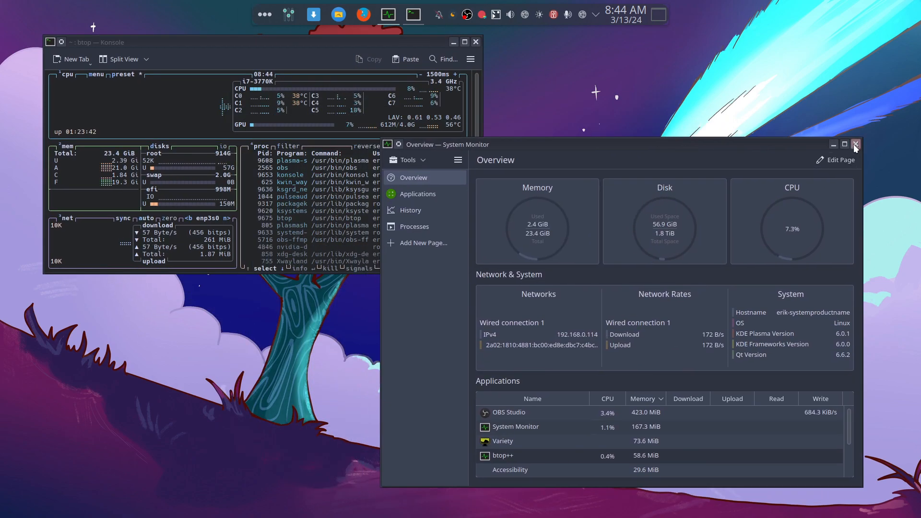
left_click(855, 144)
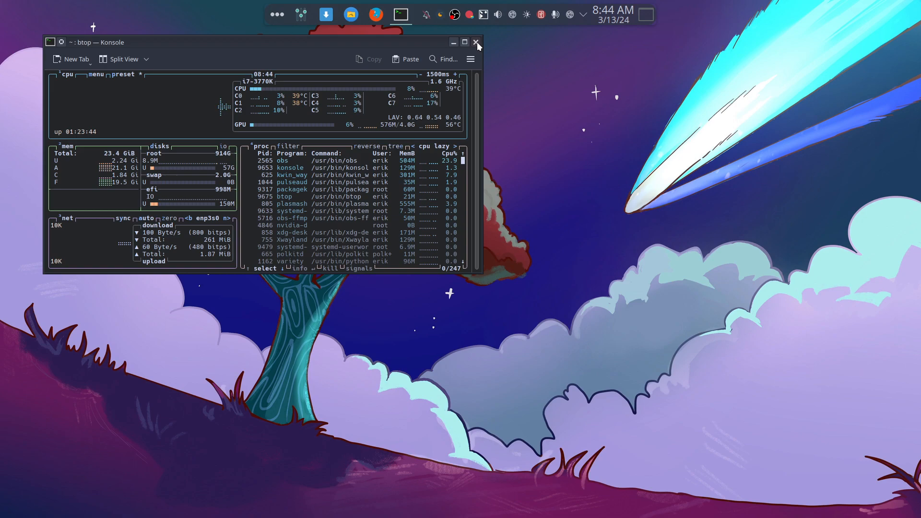
left_click(477, 42)
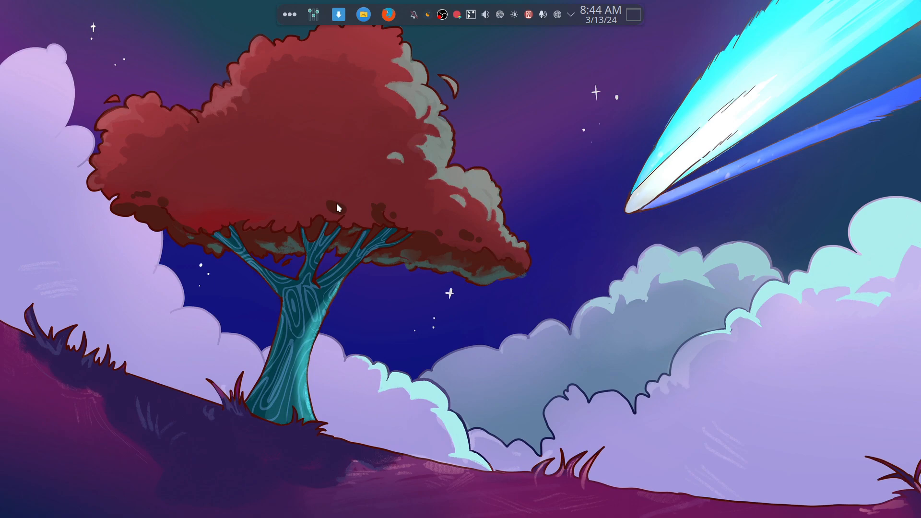
left_click(400, 14)
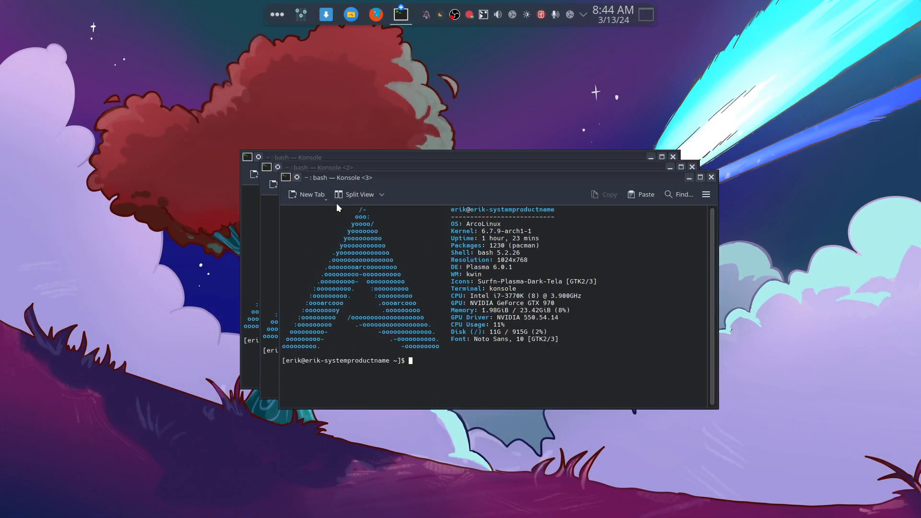
left_click(350, 14)
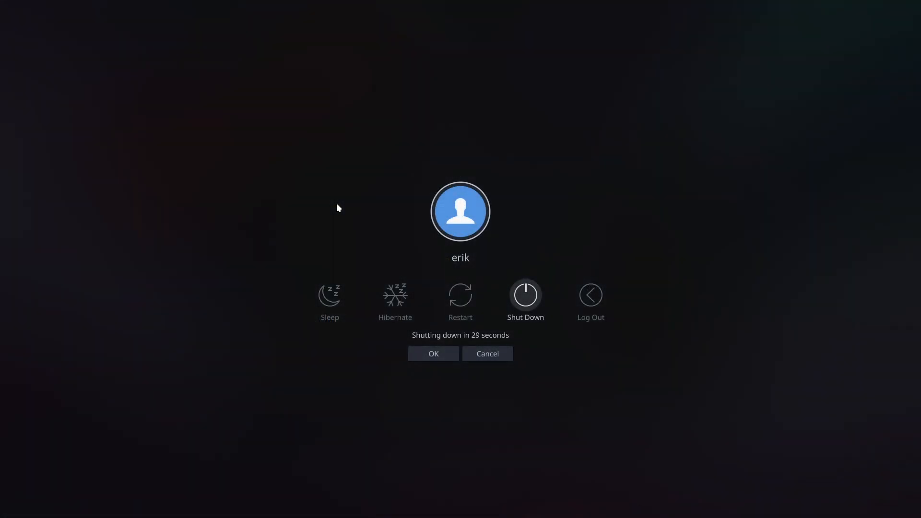
left_click(486, 354)
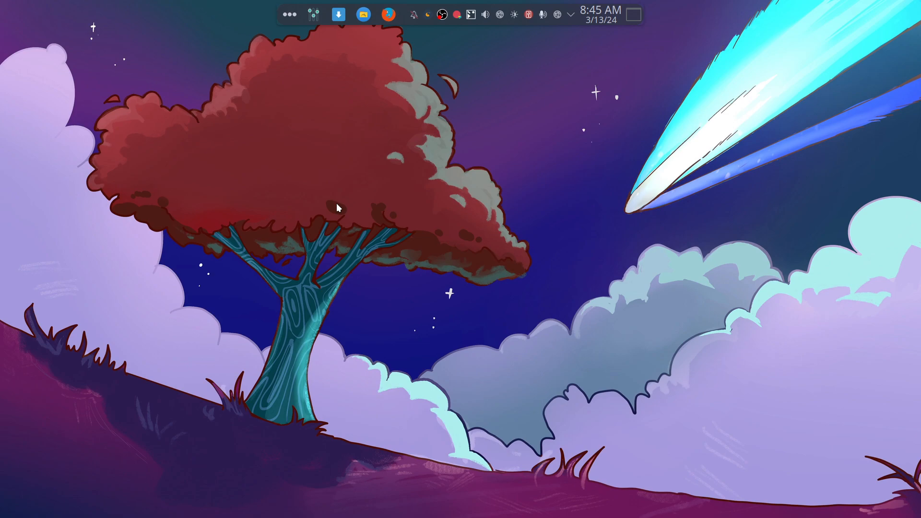
mouse_move(285, 194)
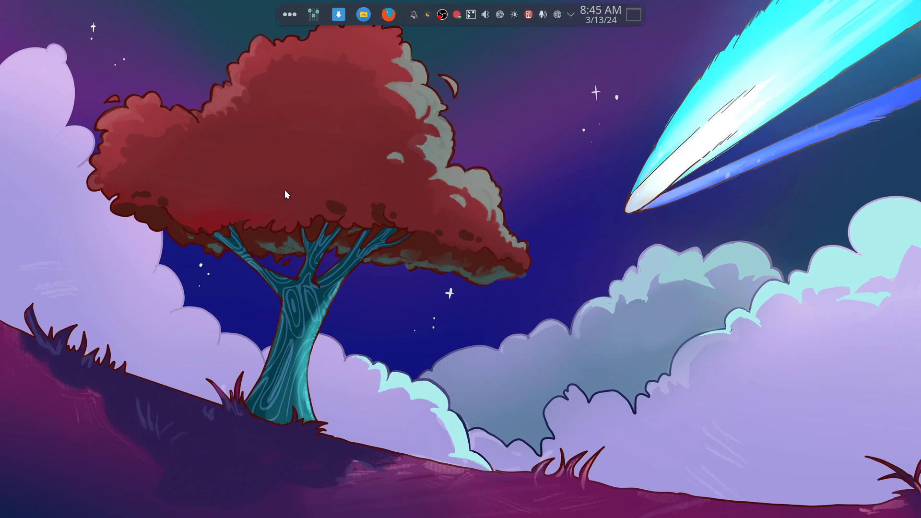
left_click(362, 13)
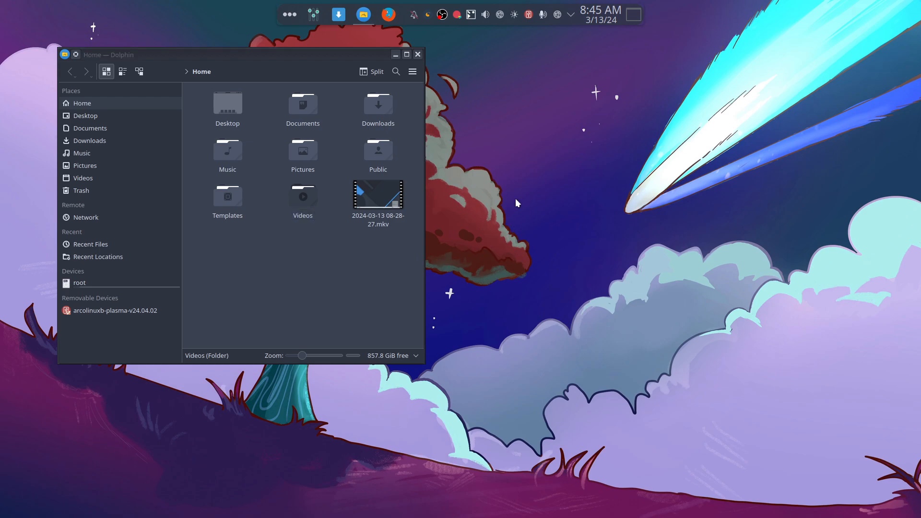
Check the desktop and home folder context menus for 'Compare using meld'
right_click(516, 204)
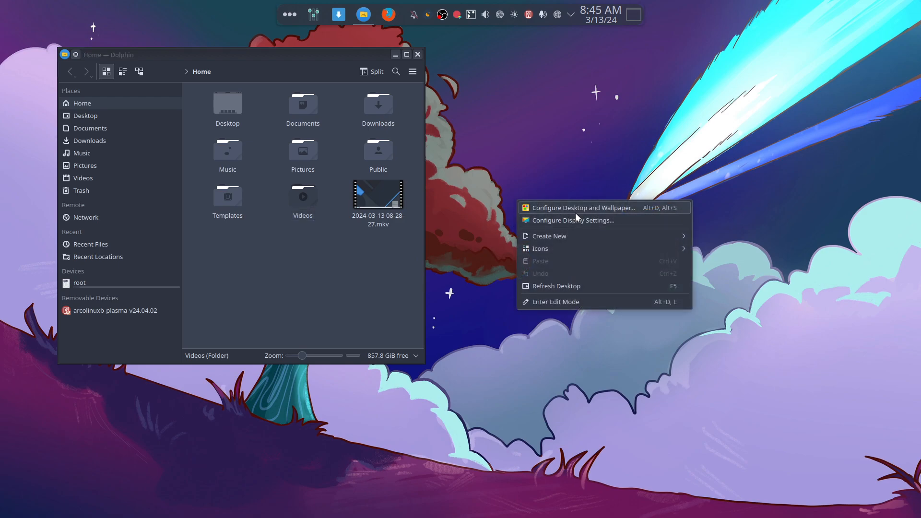
left_click(347, 301)
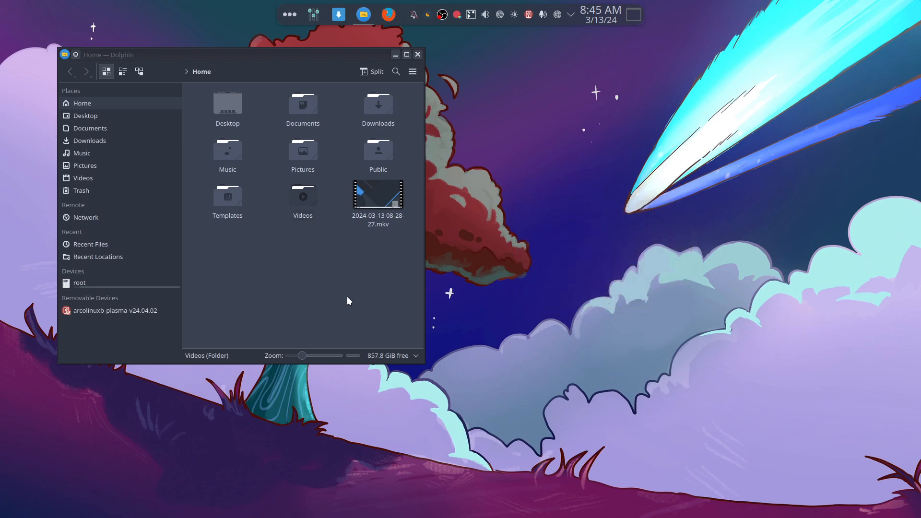
right_click(347, 300)
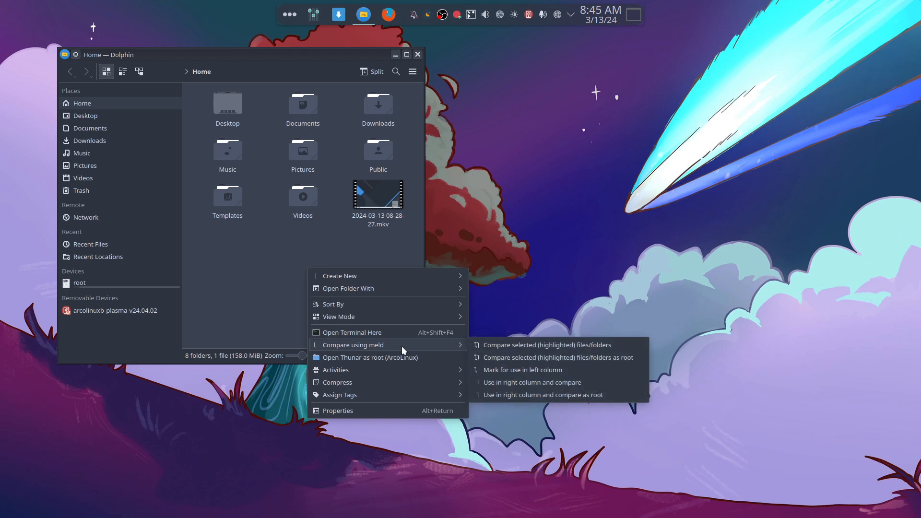
mouse_move(515, 352)
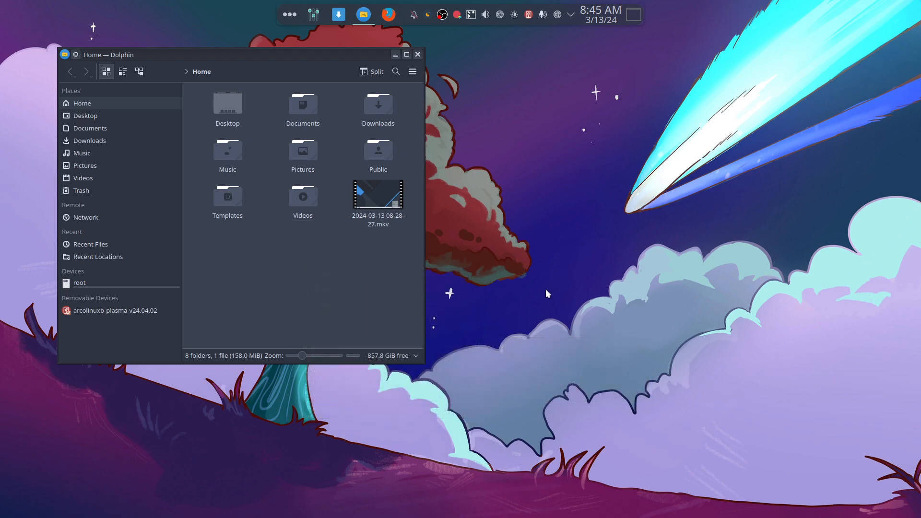
left_click(401, 13)
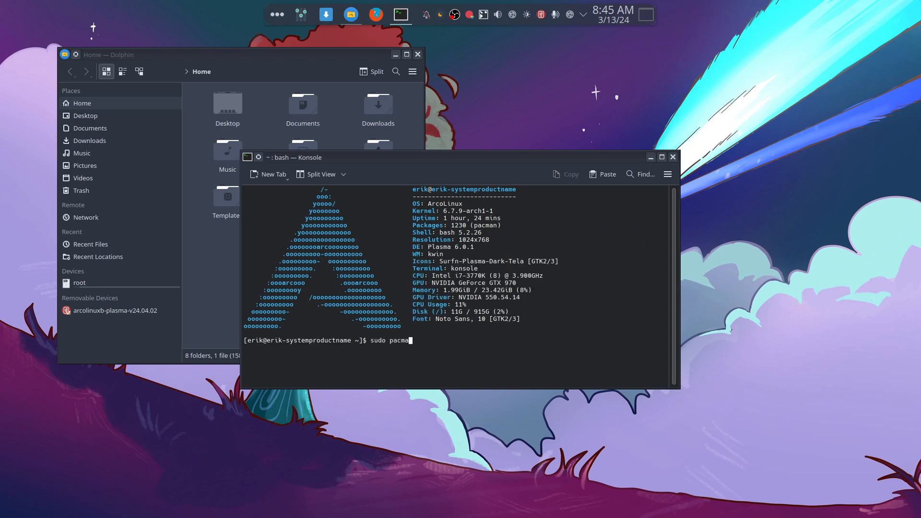
Install meld with sudo pacman in Konsole, then close the terminal
key("Return")
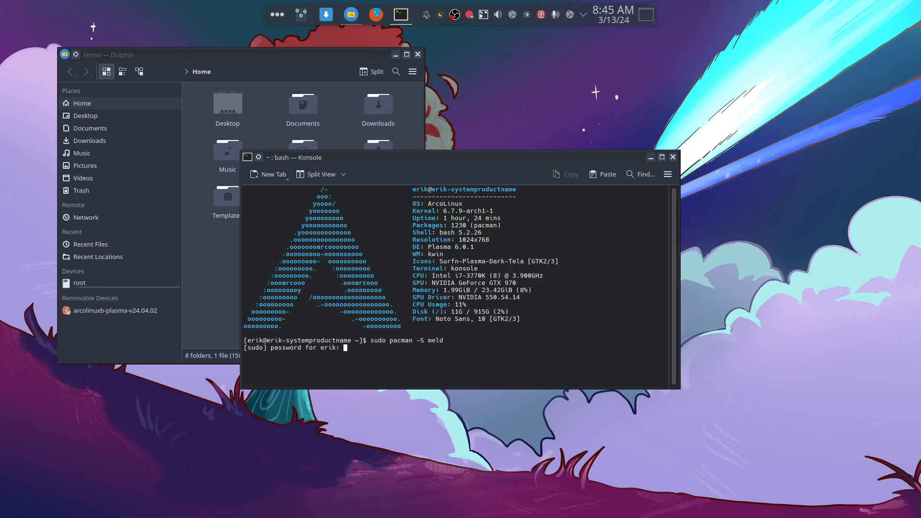
key("Return")
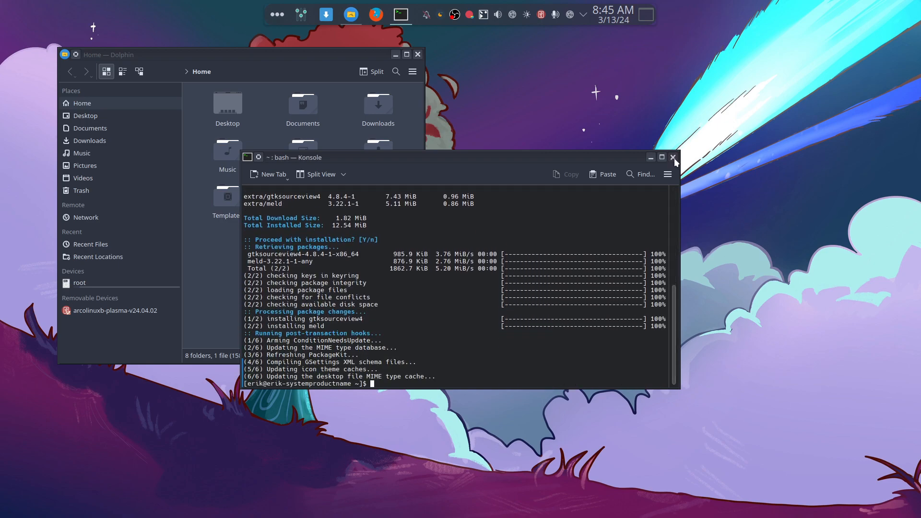
left_click(673, 157)
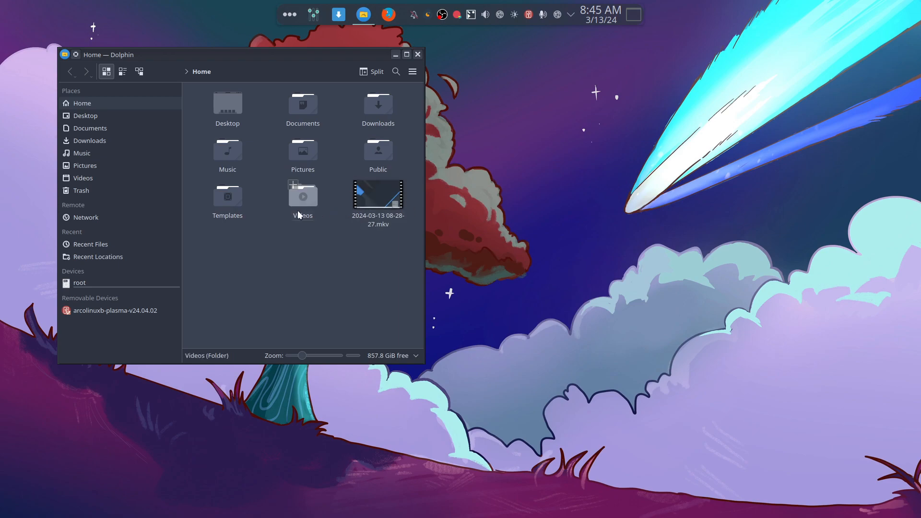
left_click(305, 250)
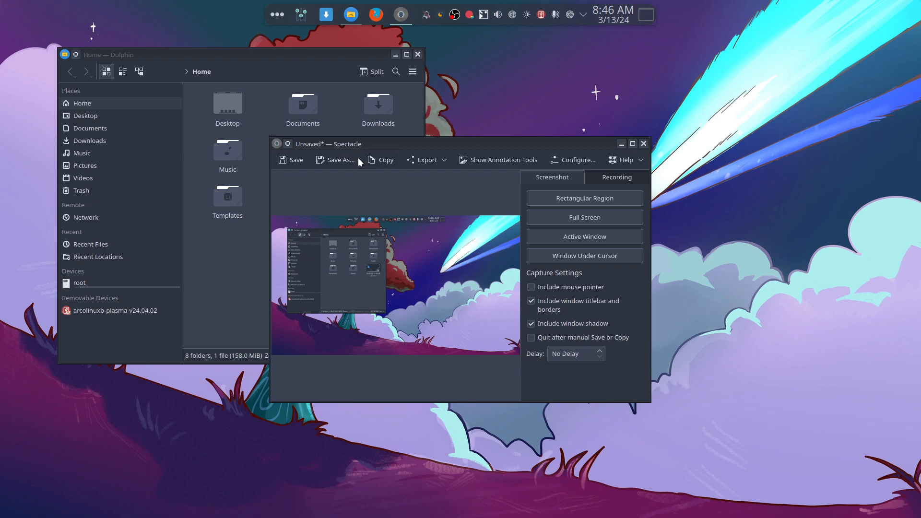
Save the desktop screenshot, convert the PNG to a JPEG copy, then delete both files
left_click(290, 160)
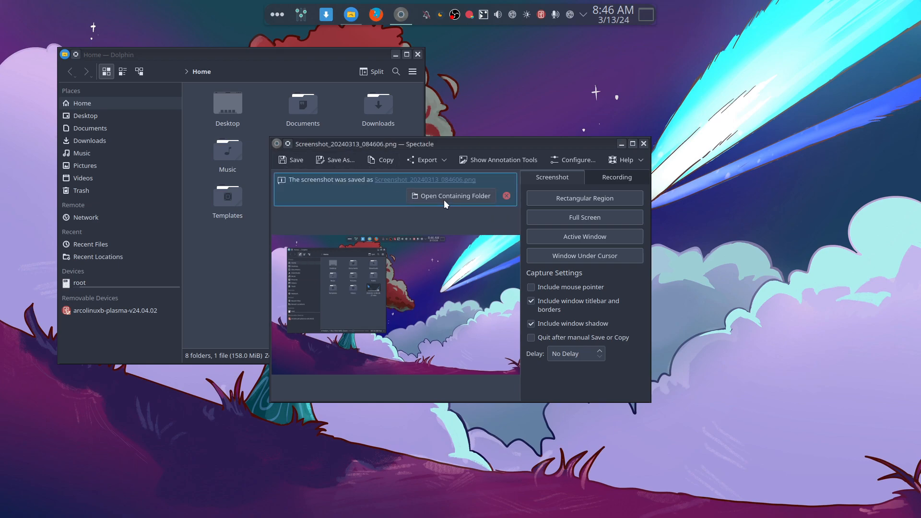
left_click(451, 196)
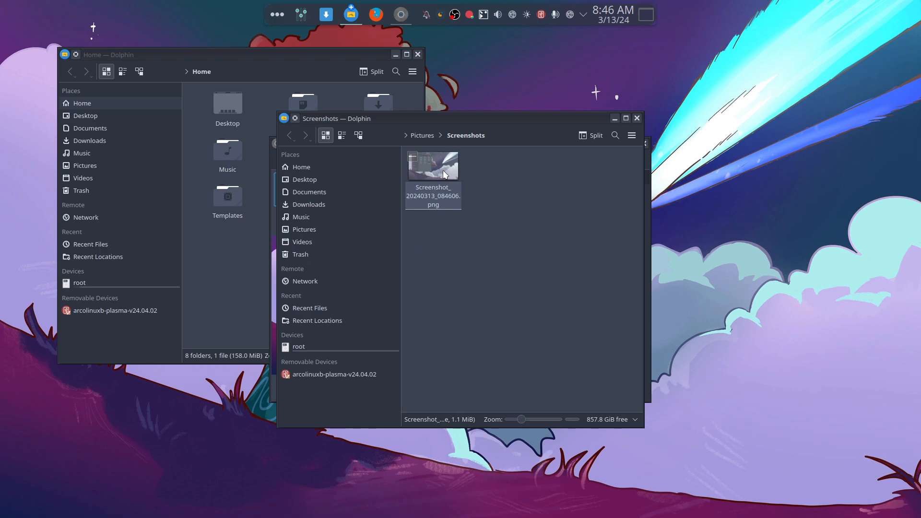
right_click(433, 165)
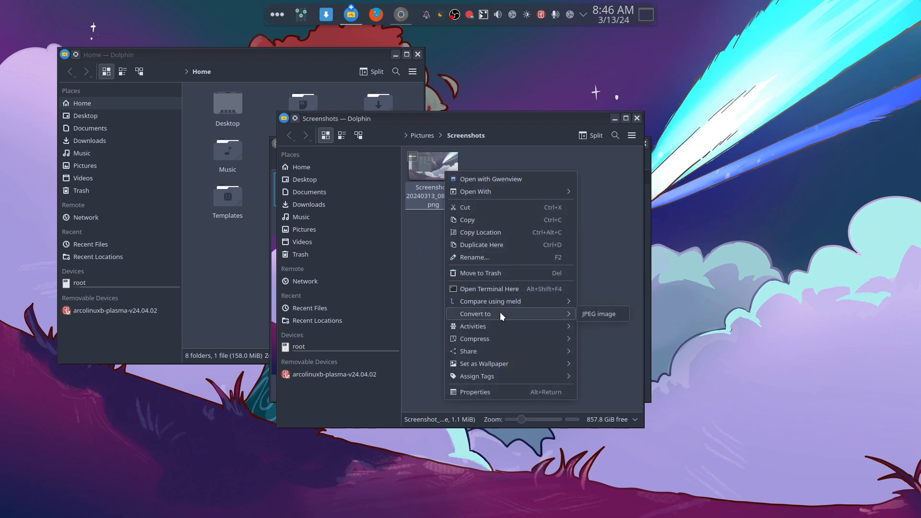
left_click(598, 313)
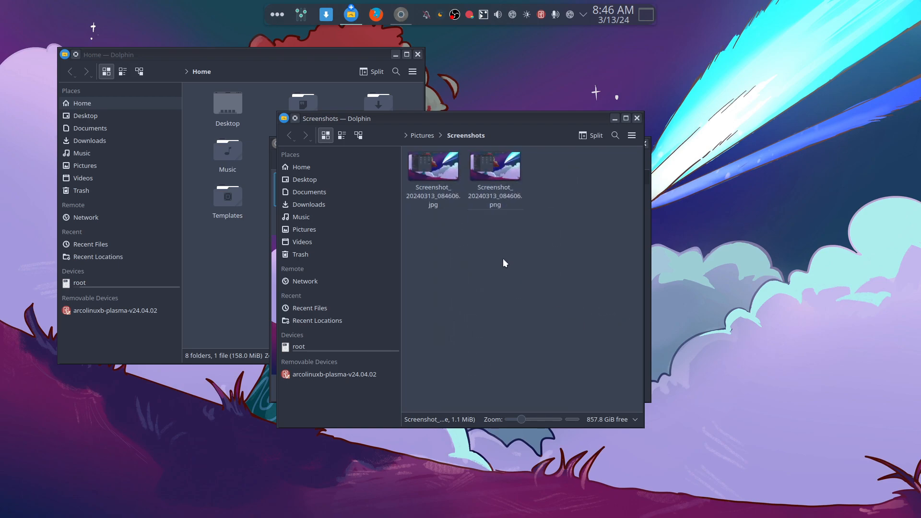
left_click(432, 166)
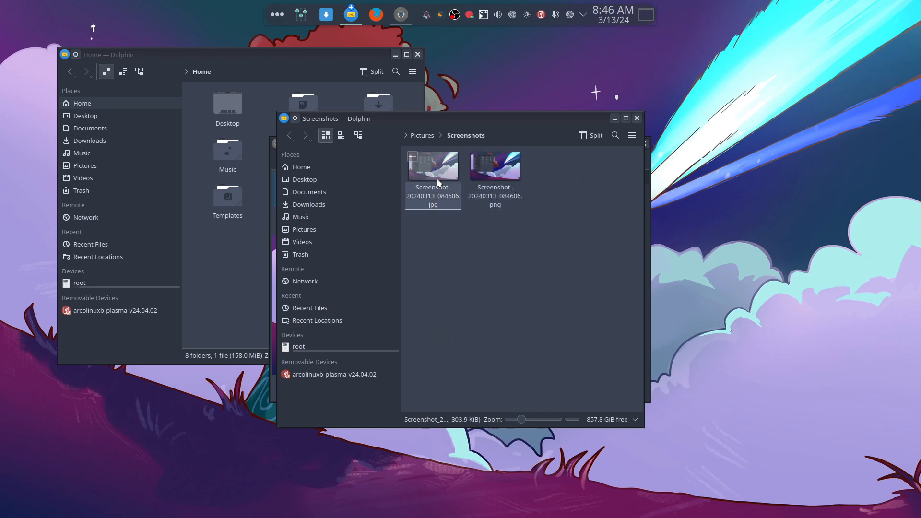
left_click(437, 243)
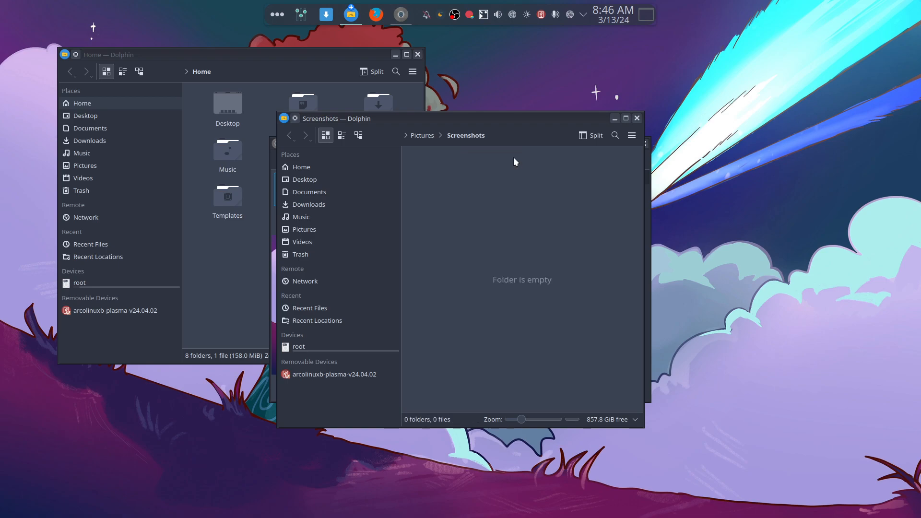
mouse_move(332, 355)
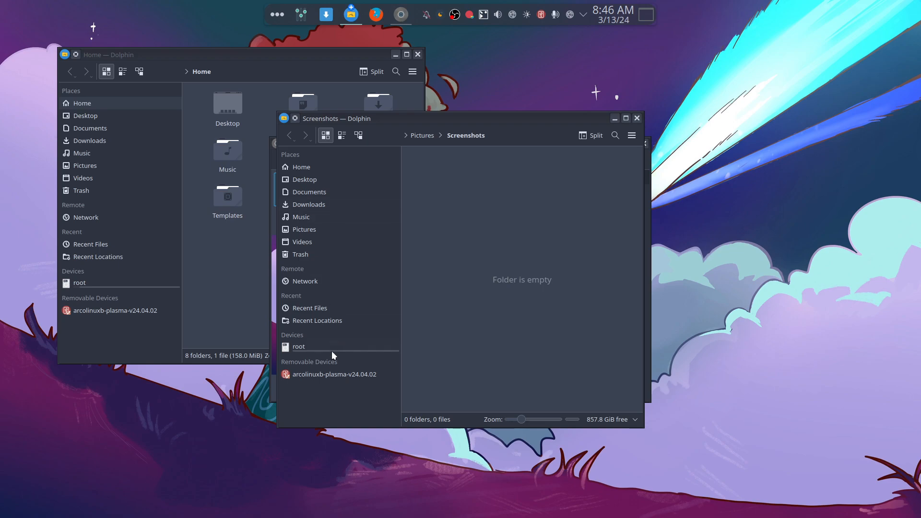
Open /etc from the root device and launch Thunar as root on it after entering the password
left_click(299, 346)
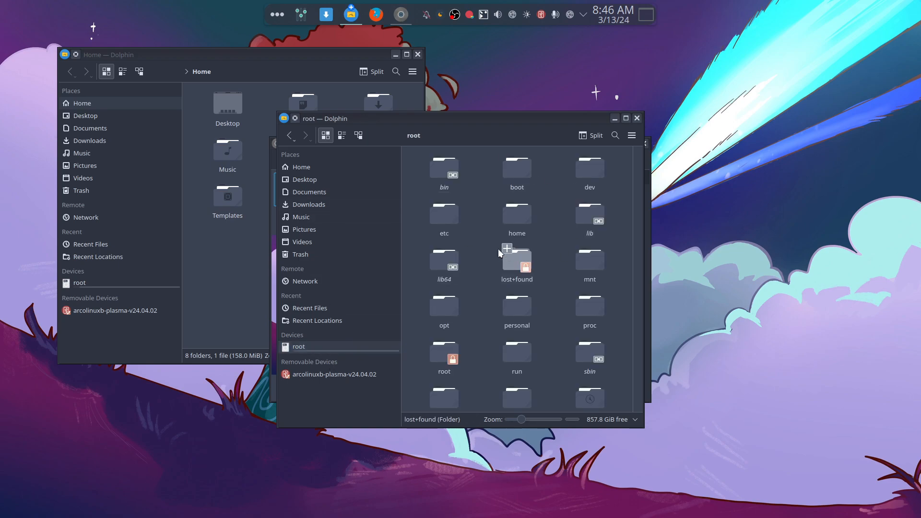
double_click(443, 213)
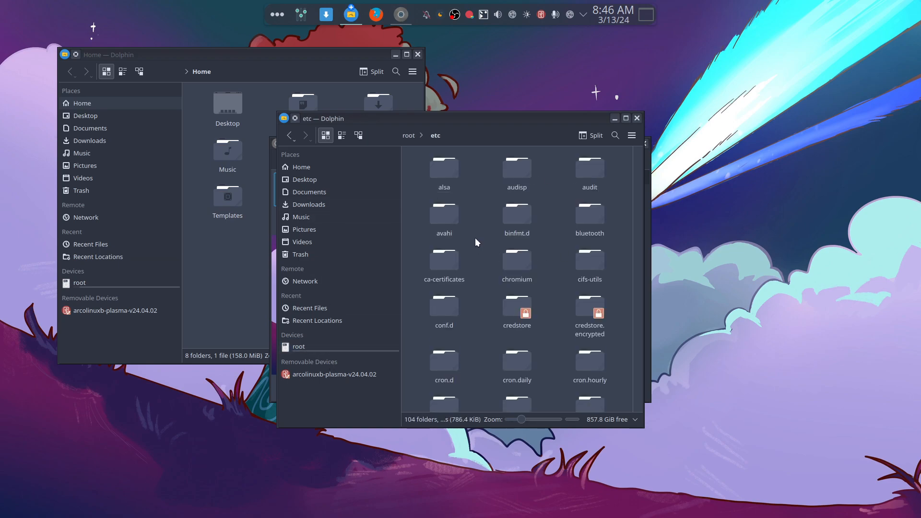
right_click(476, 241)
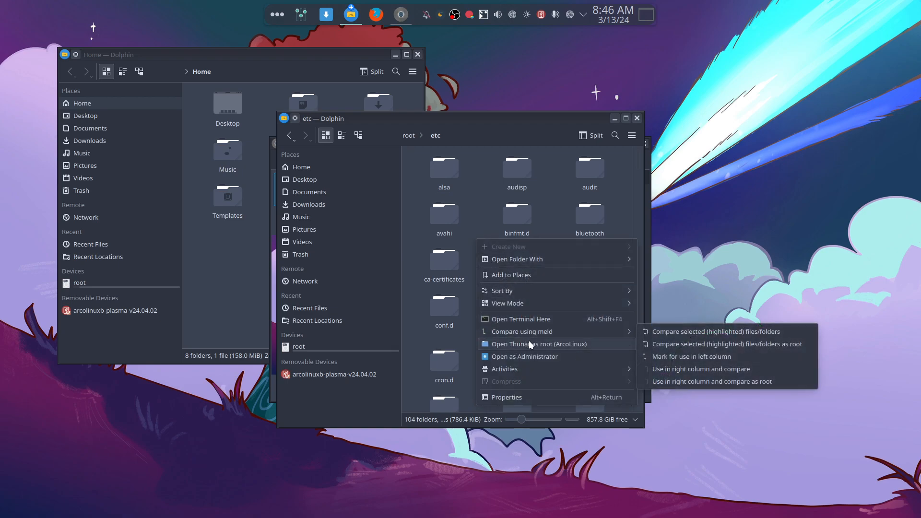
mouse_move(564, 343)
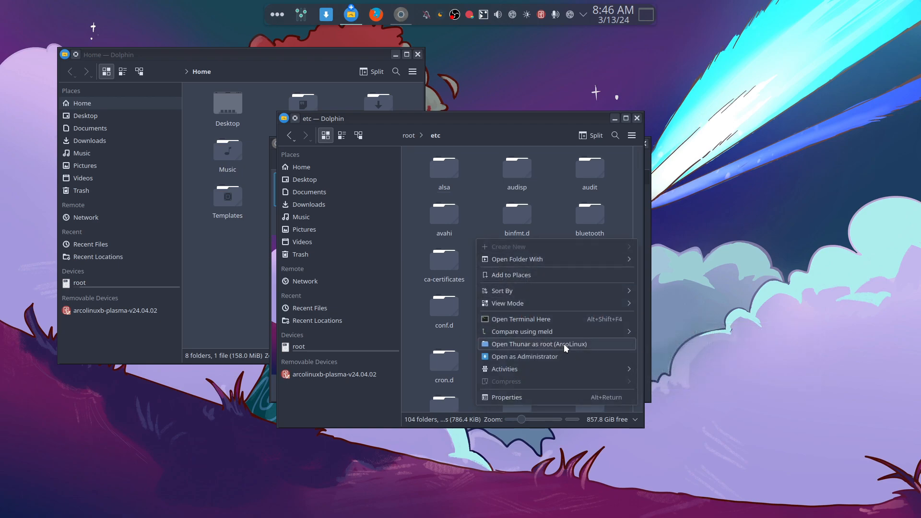
left_click(538, 343)
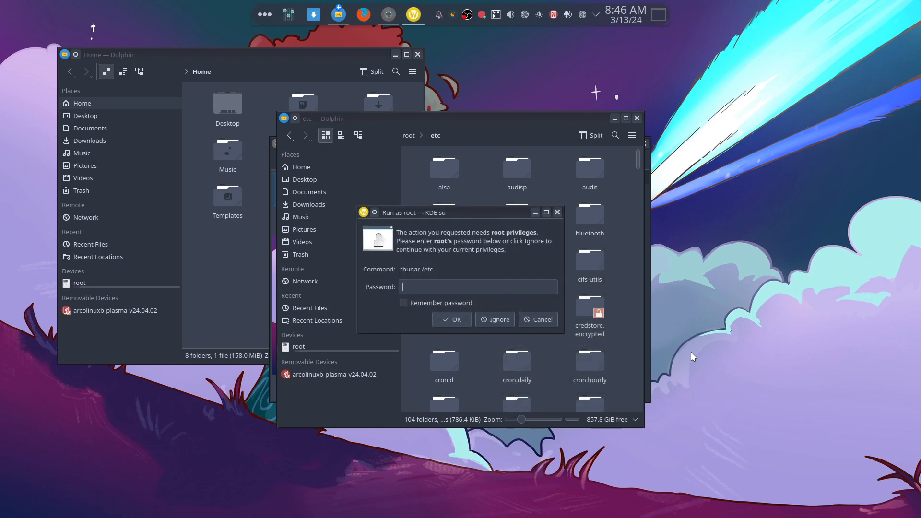
type("••")
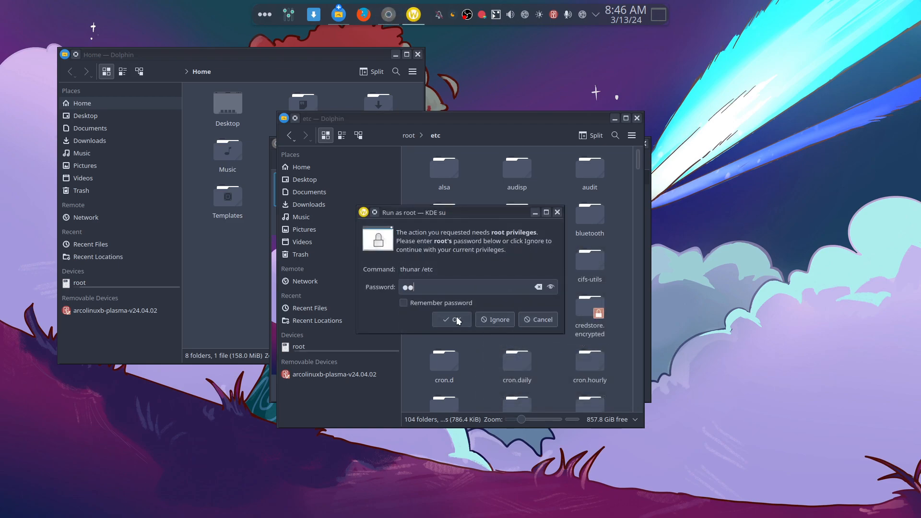
left_click(450, 319)
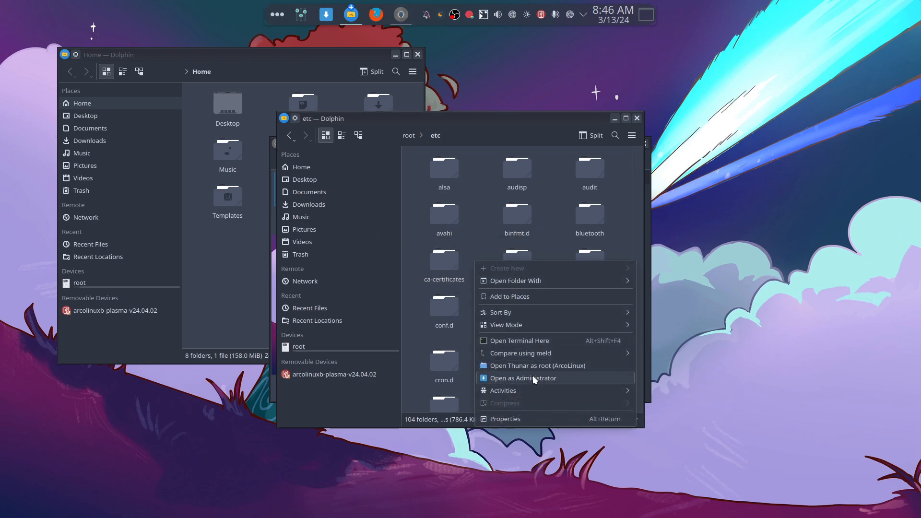
mouse_move(534, 365)
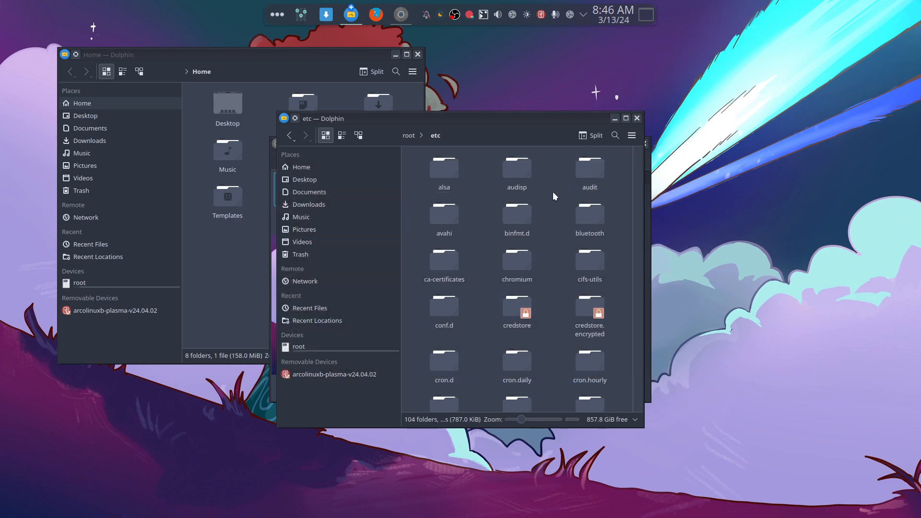
Close the /etc and Home Dolphin windows, leaving an empty desktop
right_click(552, 196)
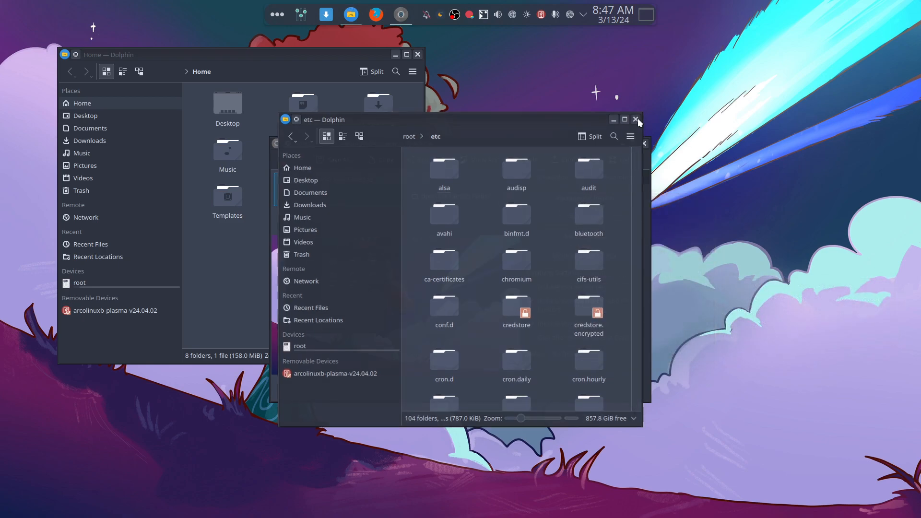
left_click(635, 120)
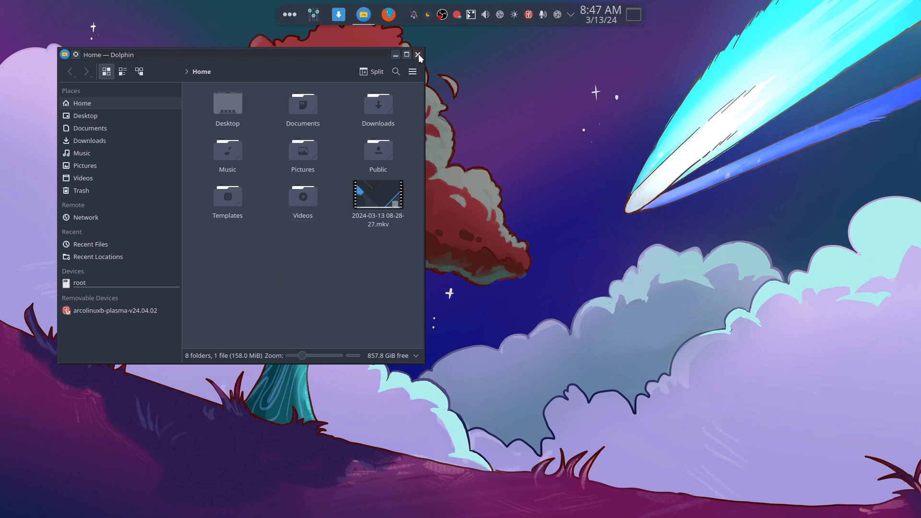
left_click(419, 54)
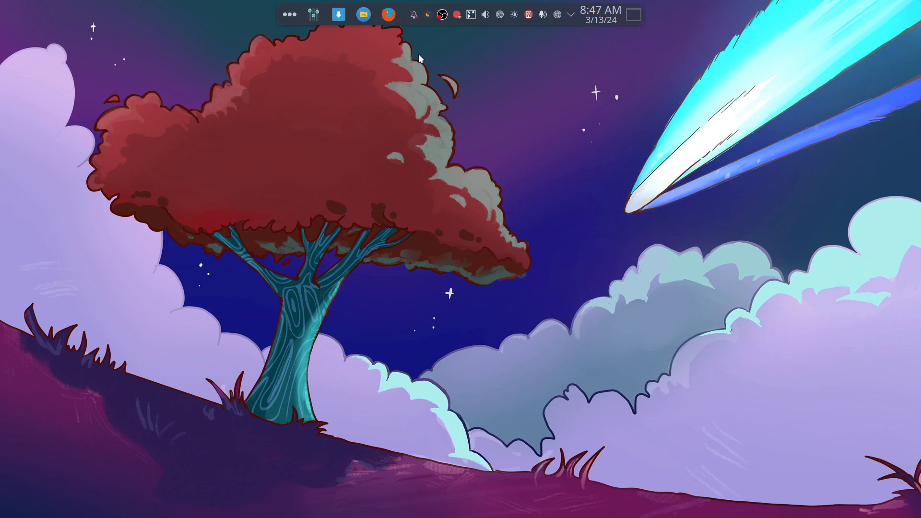
Open the OBS system tray menu showing Stop Recording and streaming options
left_click(442, 14)
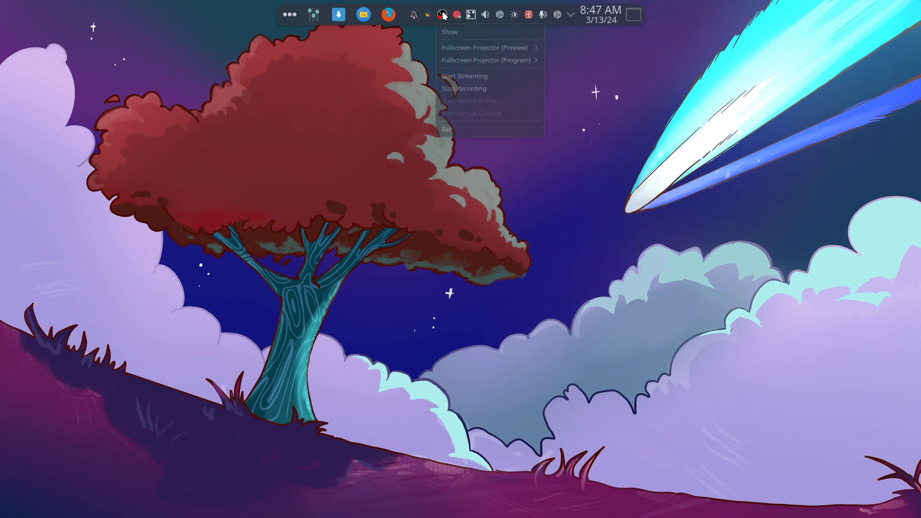